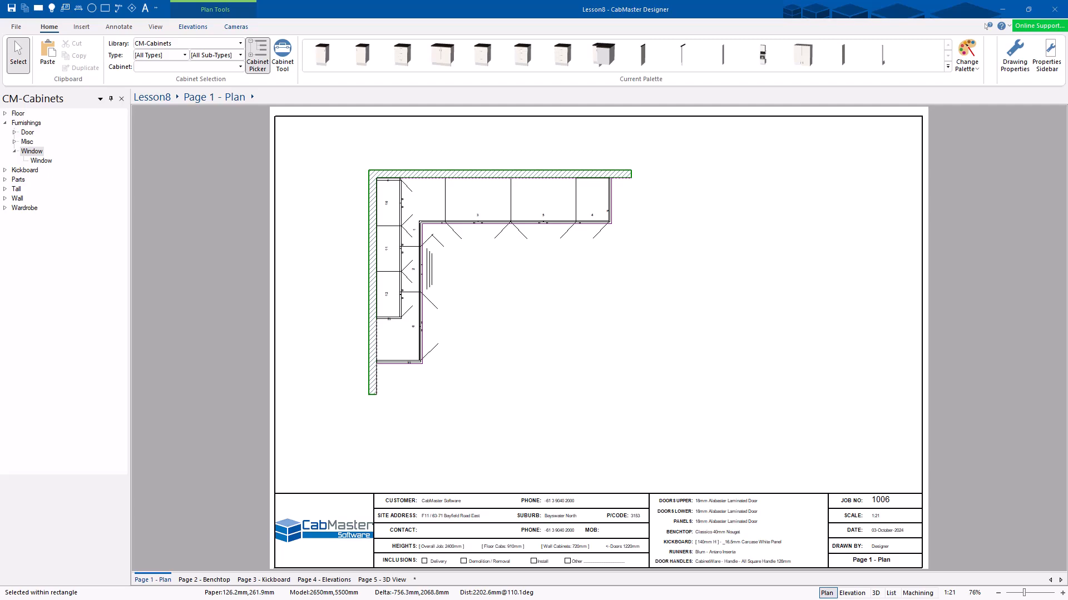
pyautogui.moveTo(581, 236)
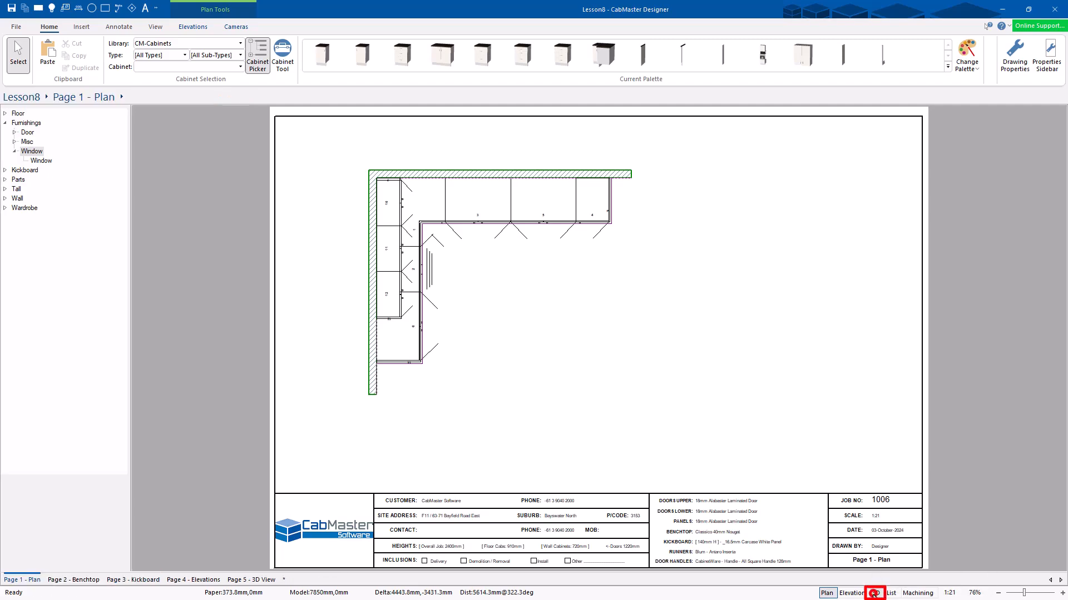
# Step: Show the kitchen as a textured 3D model and go to the Display tab's 3D Exports
pyautogui.click(876, 593)
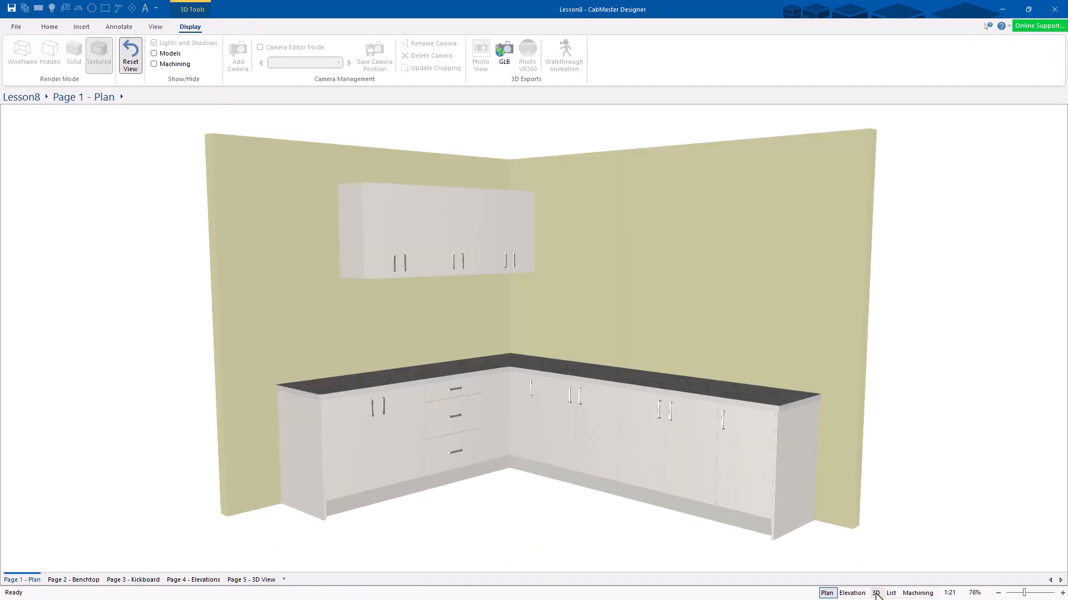
pyautogui.click(155, 42)
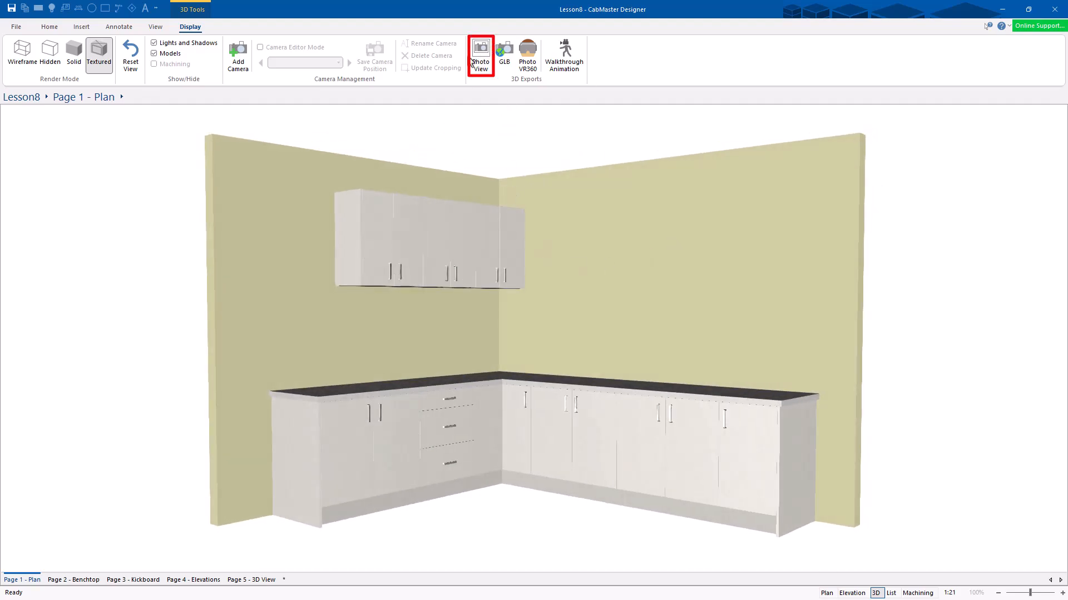
# Step: Set Photo View to 1280x720, 50 samples, Cycles, saving to the Test1 output folder
pyautogui.click(480, 56)
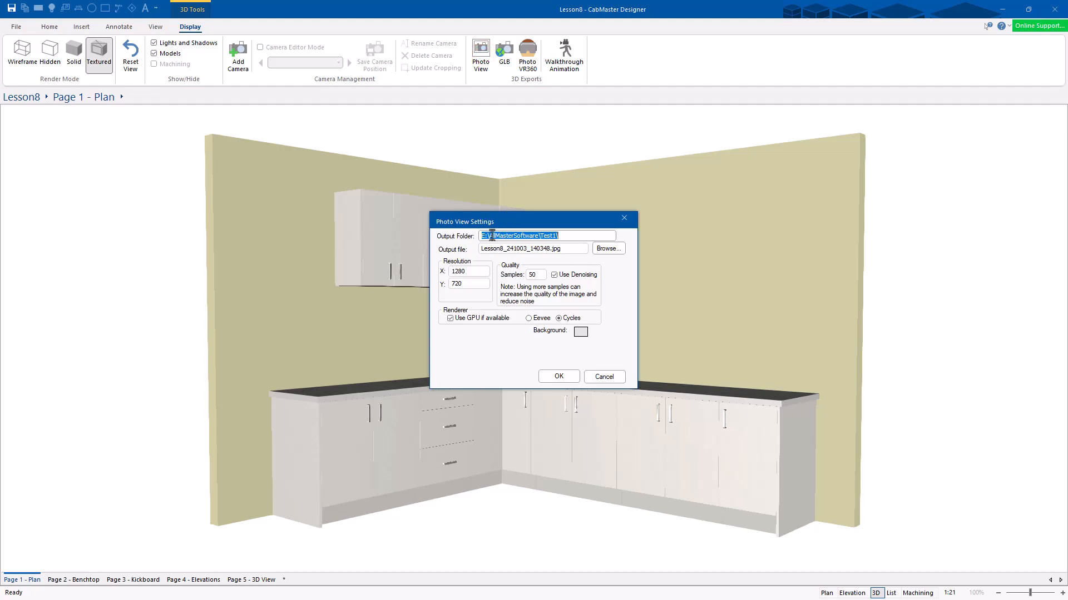
pyautogui.click(533, 248)
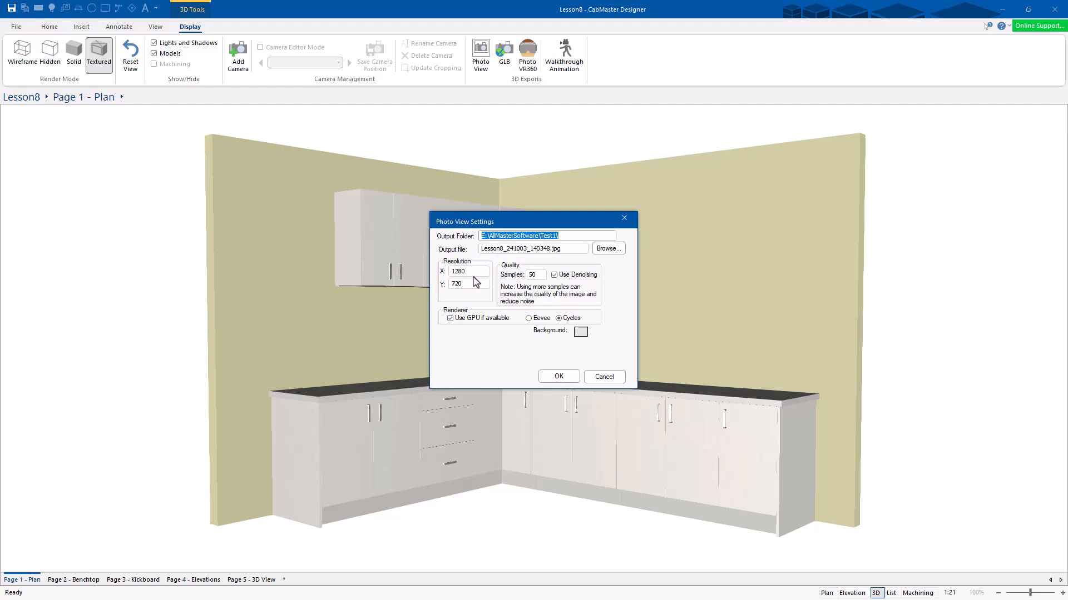
pyautogui.moveTo(477, 271)
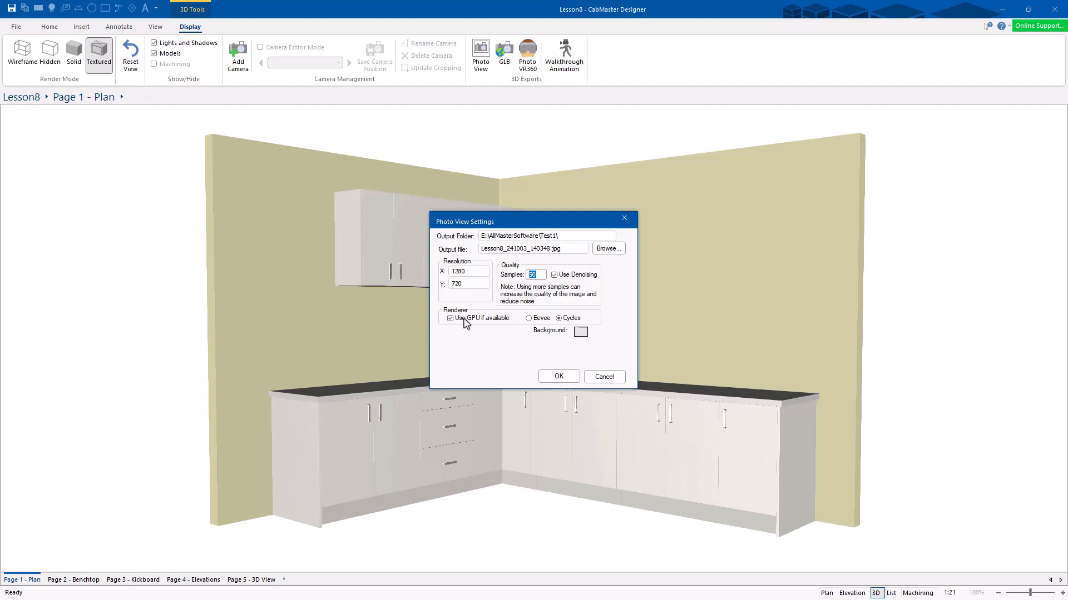
pyautogui.moveTo(477, 325)
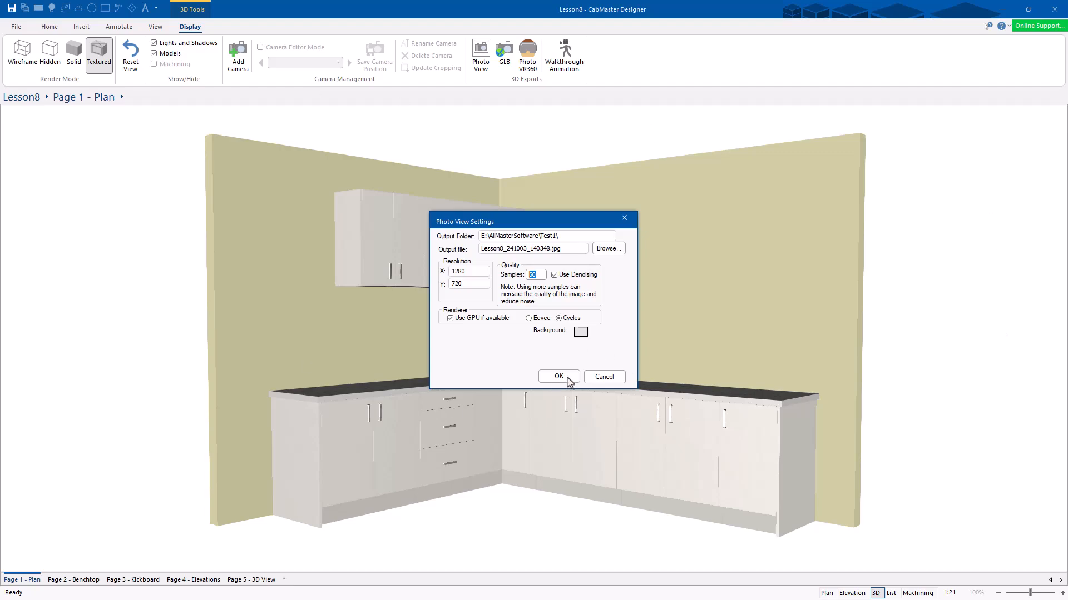
# Step: Render the kitchen photo to a JPG and close the finished render preview
pyautogui.click(558, 376)
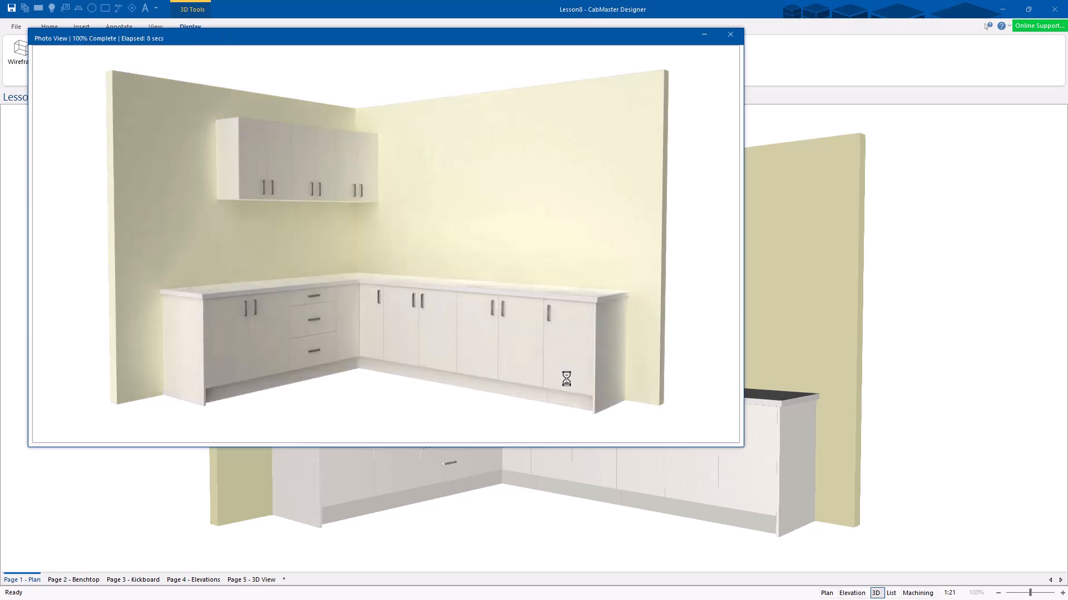
pyautogui.moveTo(404, 279)
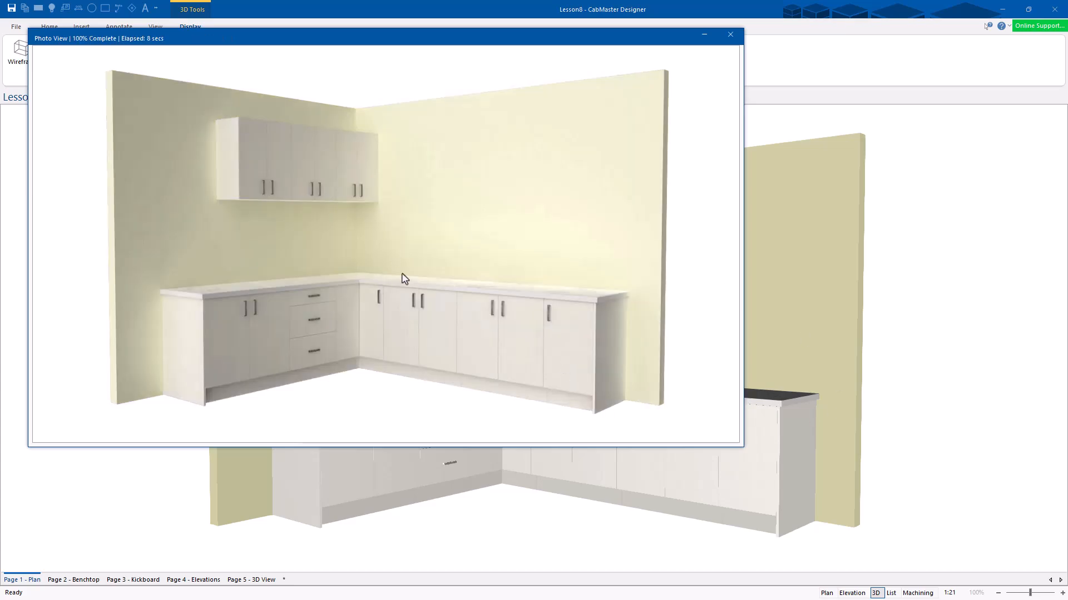
pyautogui.moveTo(609, 316)
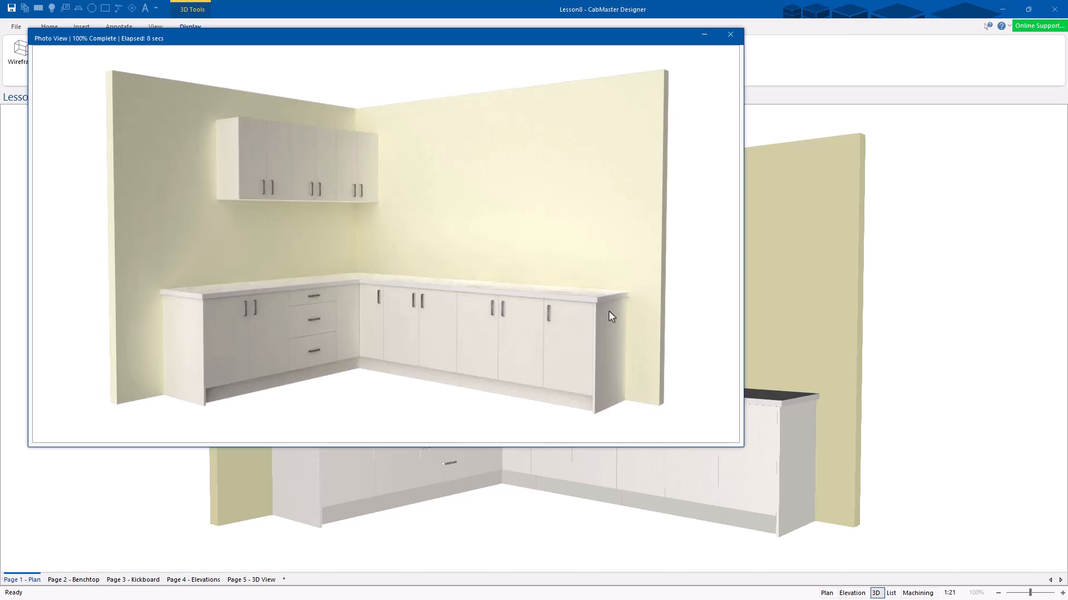
pyautogui.moveTo(798, 368)
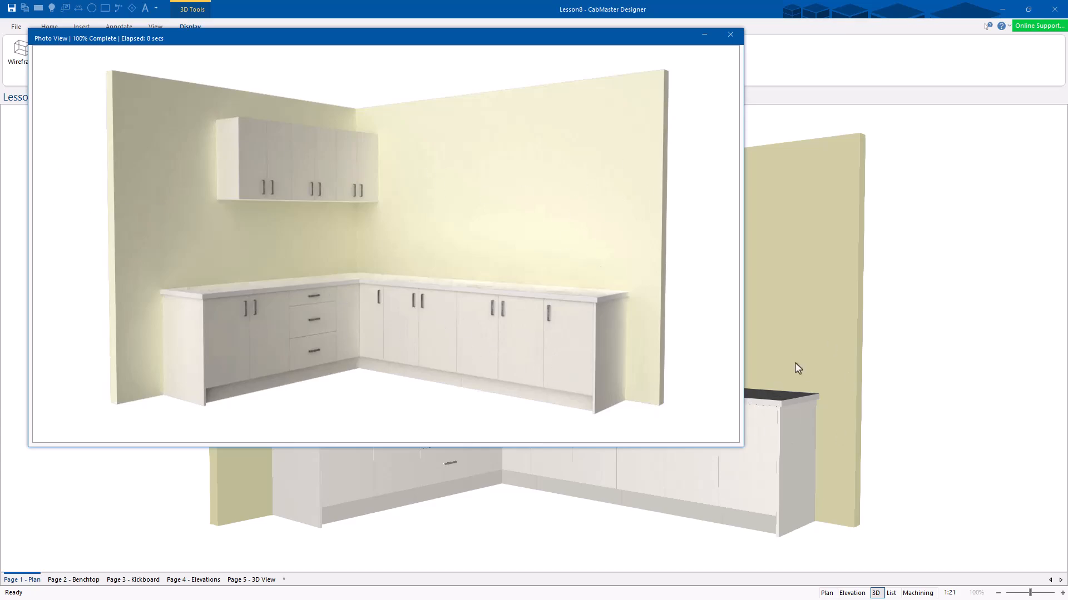
pyautogui.moveTo(595, 56)
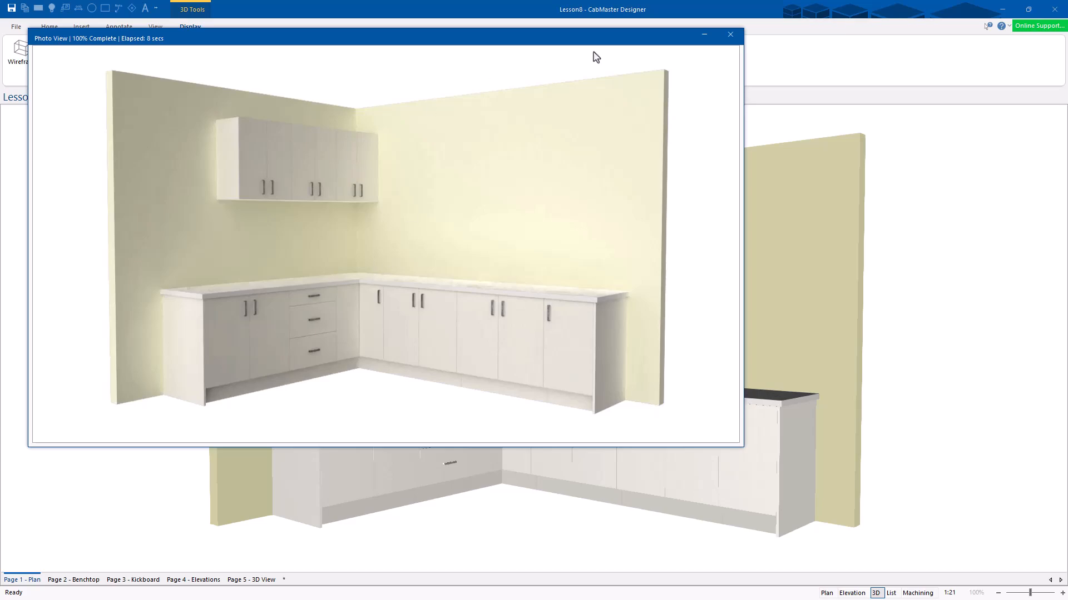
pyautogui.click(730, 34)
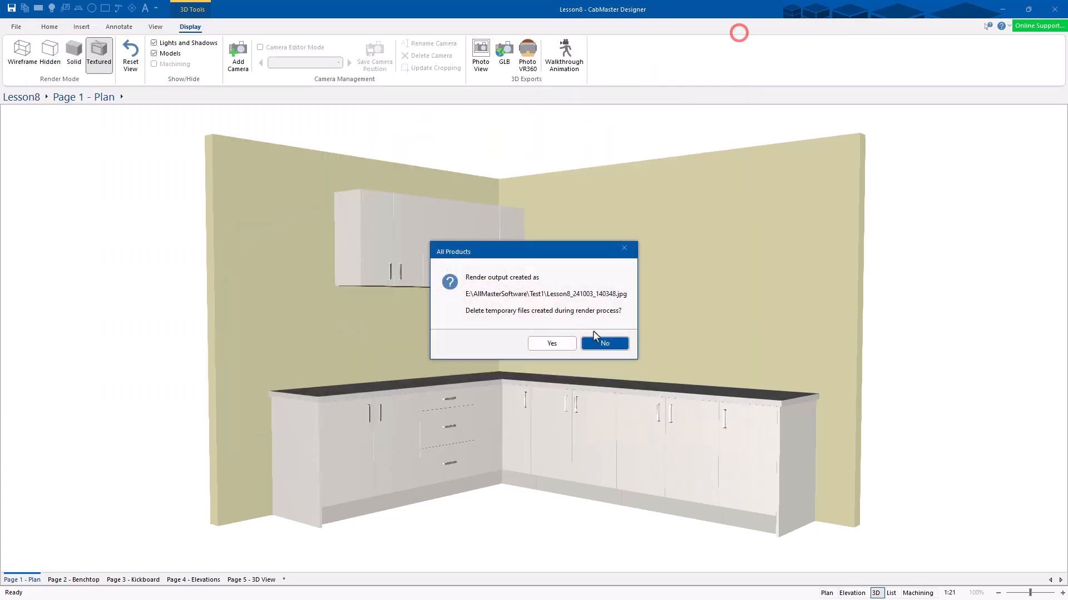
pyautogui.moveTo(546, 360)
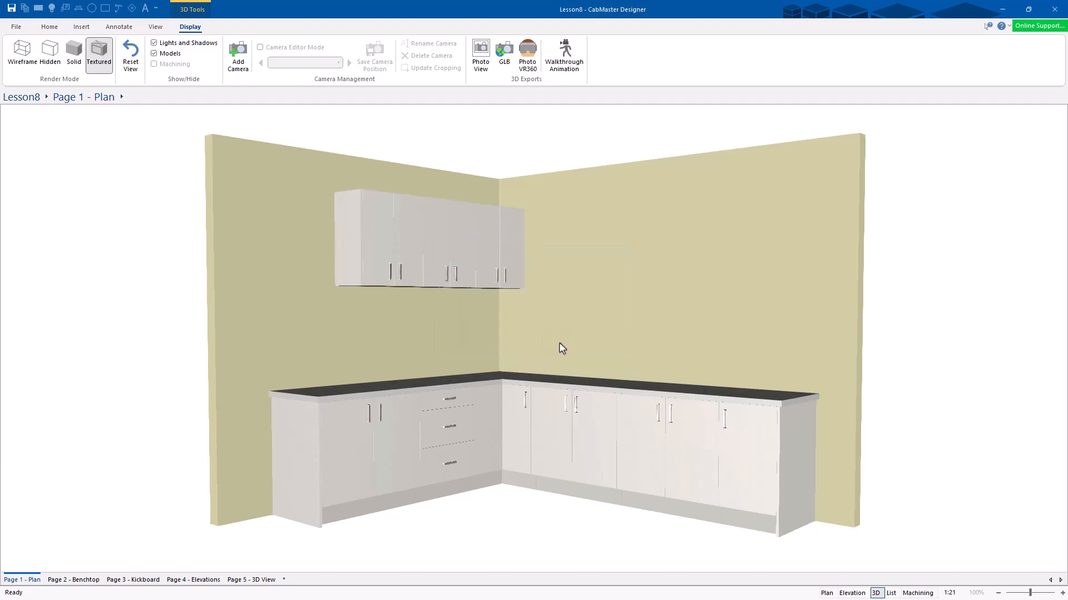
pyautogui.moveTo(774, 428)
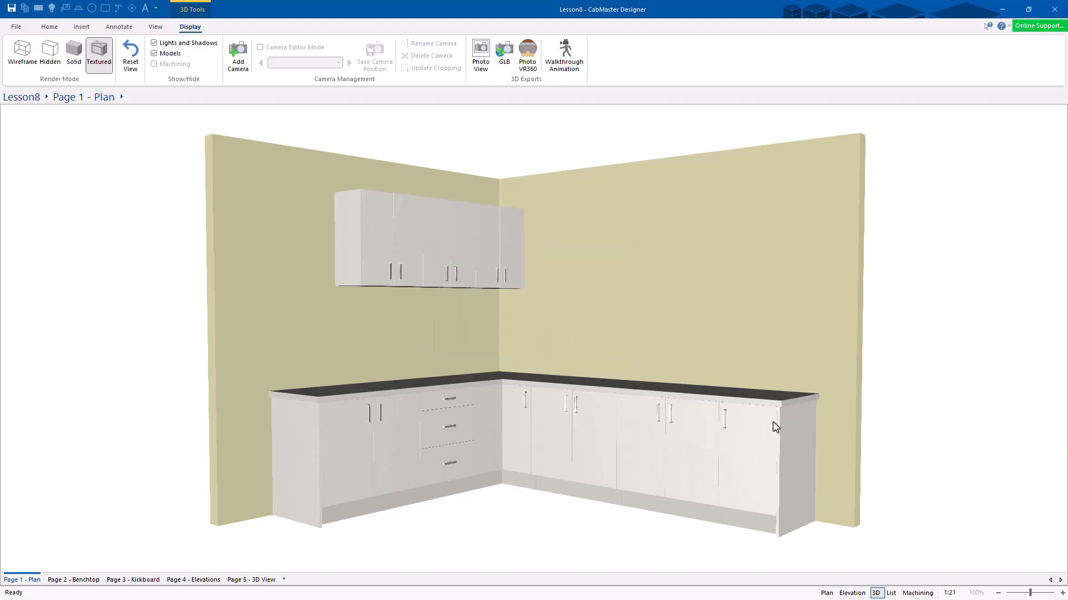
# Step: Place a Timber Flooring floor under the L-shaped kitchen on the plan
pyautogui.click(826, 593)
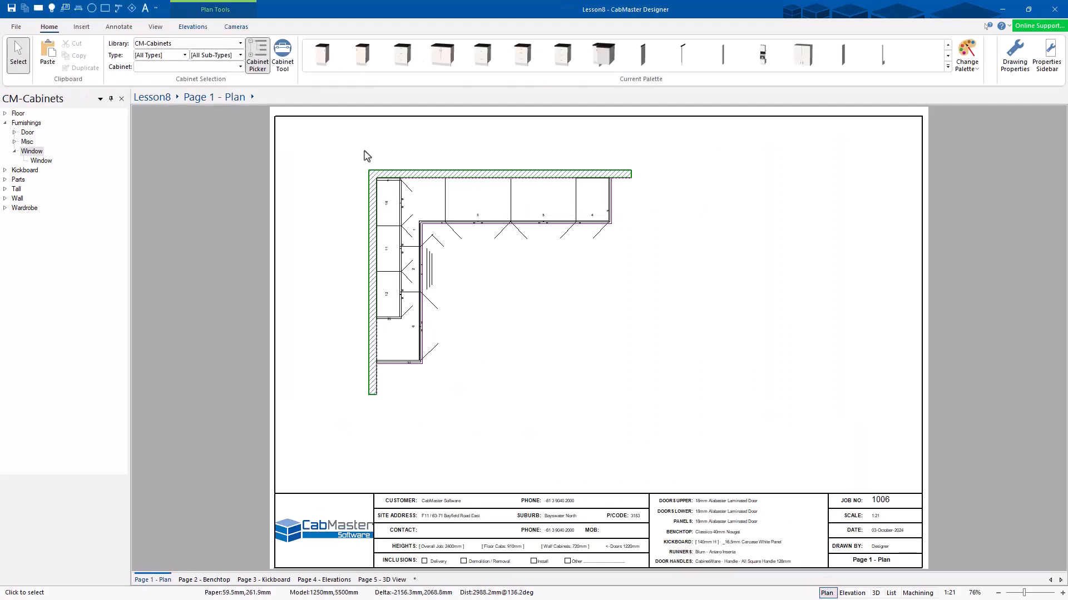
pyautogui.click(80, 26)
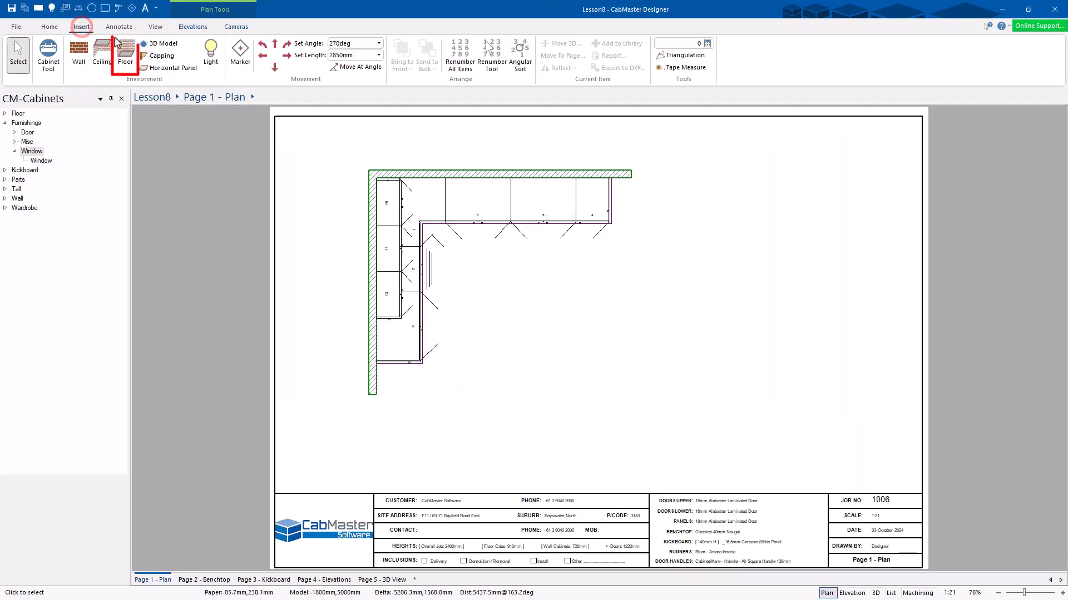
pyautogui.click(126, 55)
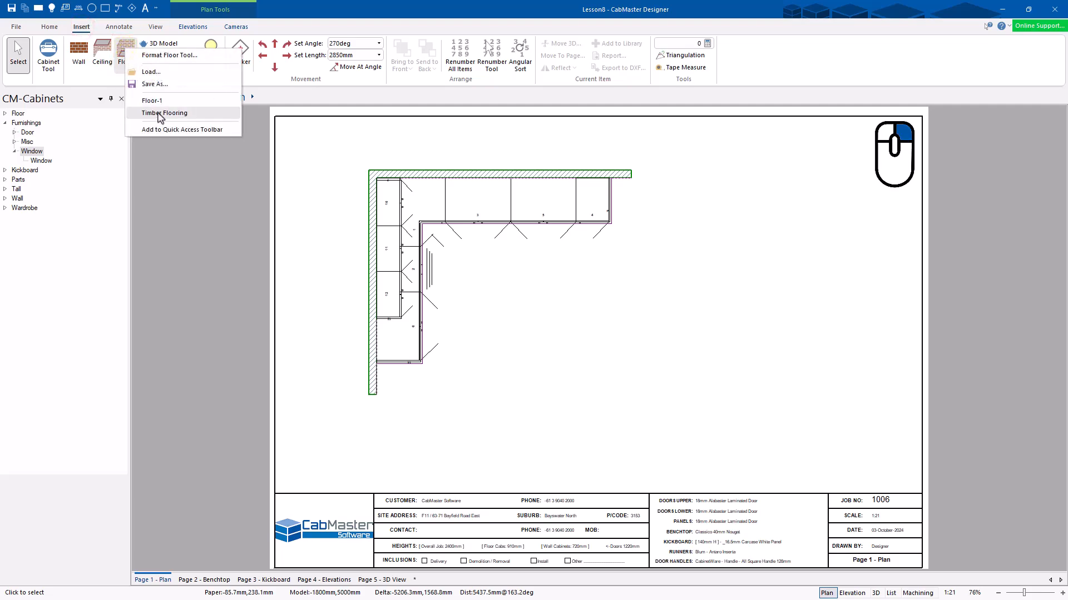
pyautogui.click(163, 112)
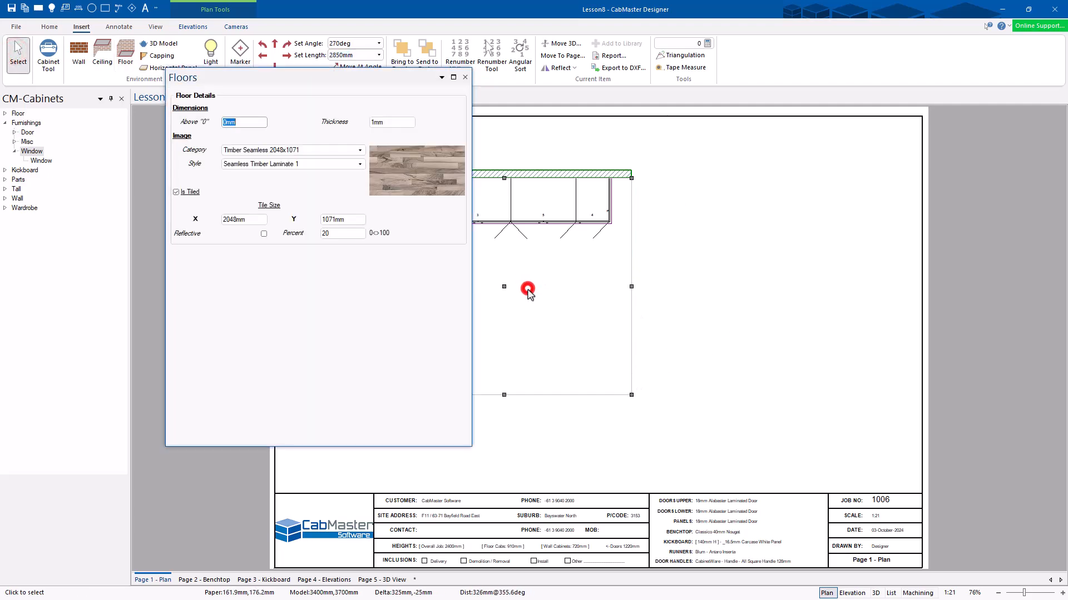
pyautogui.click(465, 77)
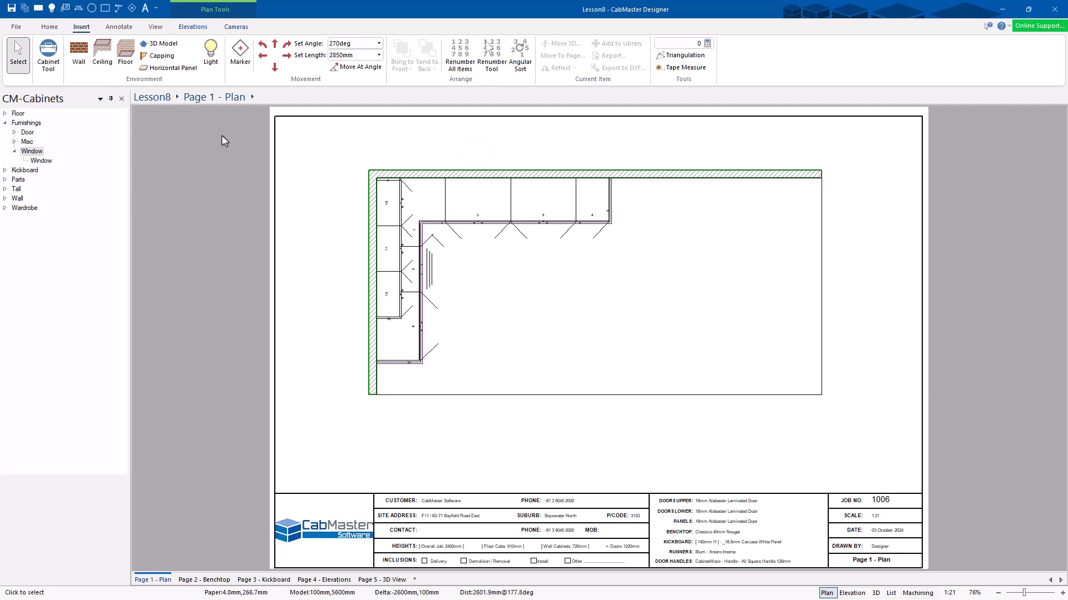
# Step: Place ceiling lights at 3000 mm height and brightness 80 over the kitchen floor
pyautogui.click(48, 27)
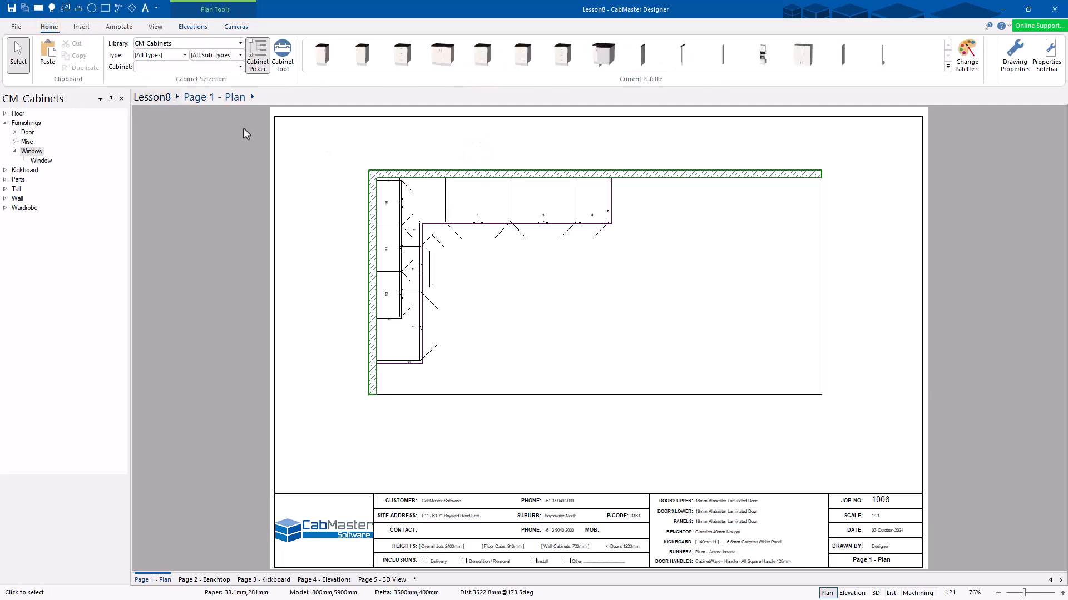
pyautogui.click(80, 26)
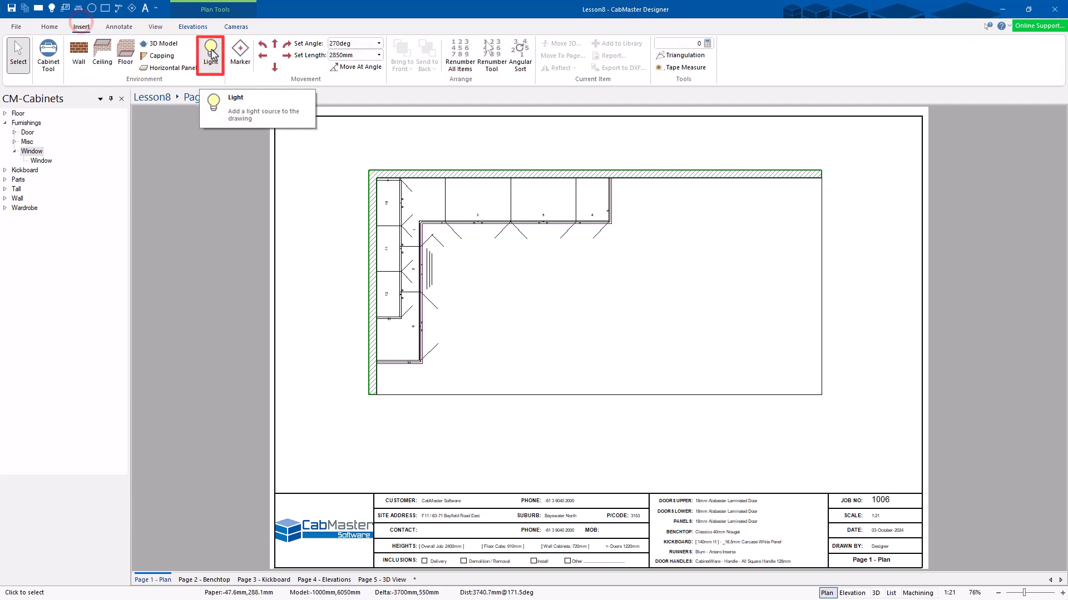
pyautogui.click(210, 53)
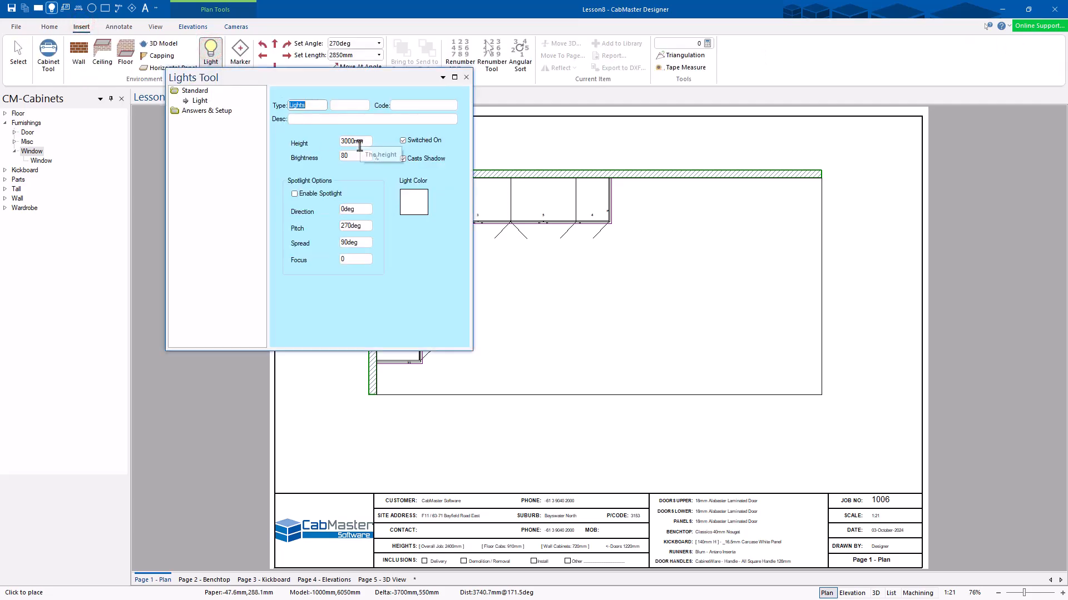
pyautogui.click(353, 157)
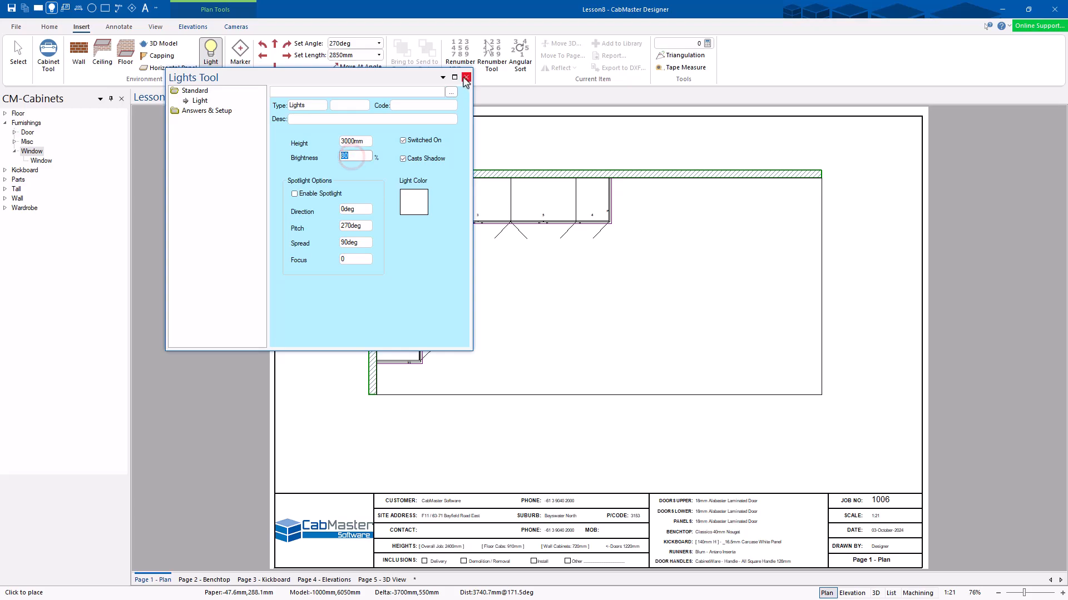
pyautogui.click(466, 78)
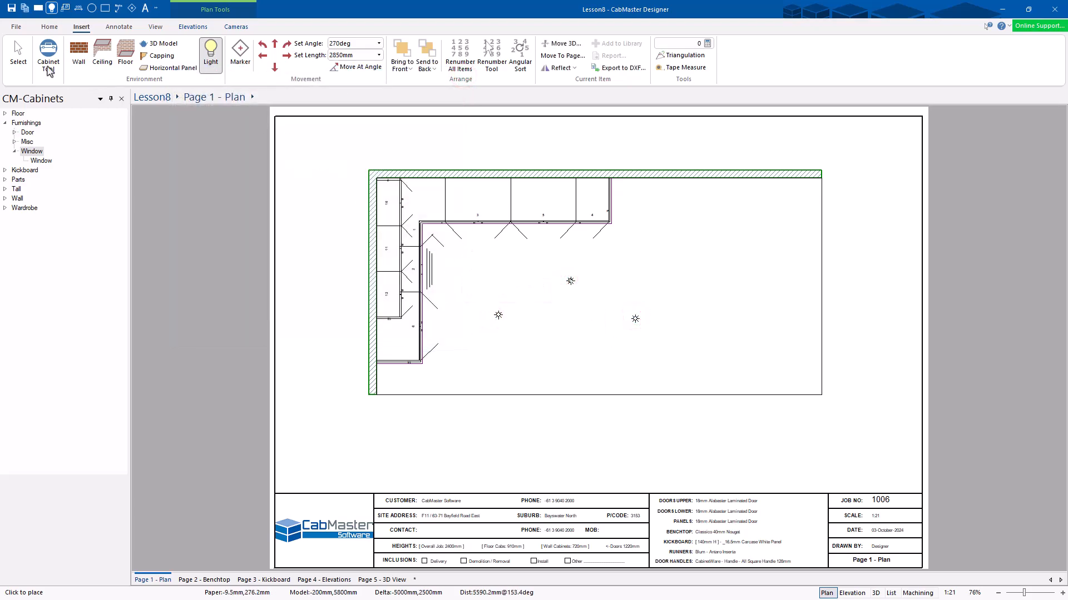
pyautogui.click(17, 55)
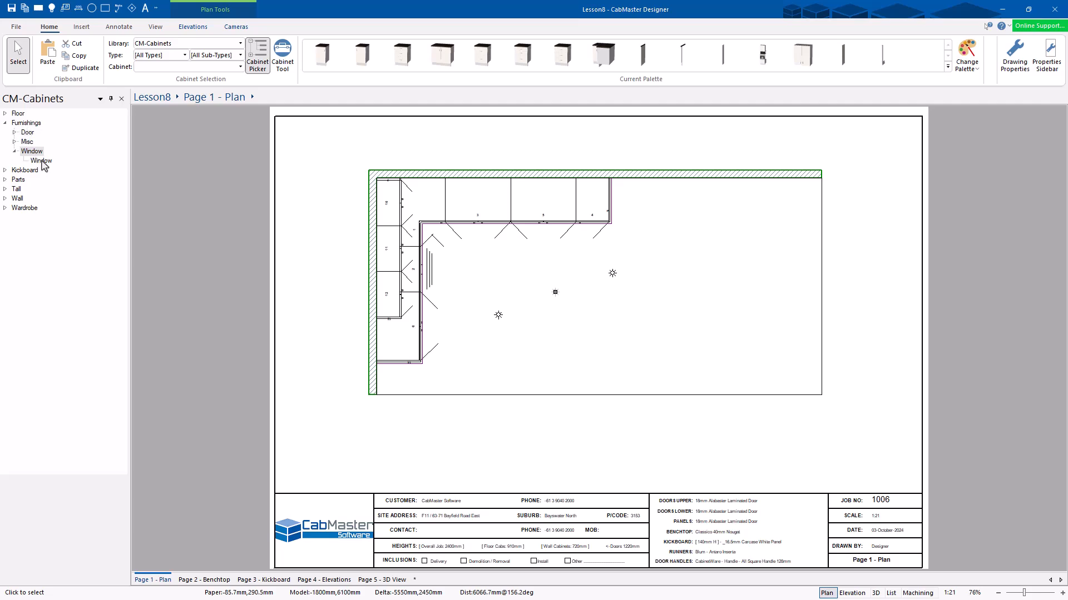
# Step: Set the window's background scenery to a custom backyard photo, then close the tool
pyautogui.click(41, 160)
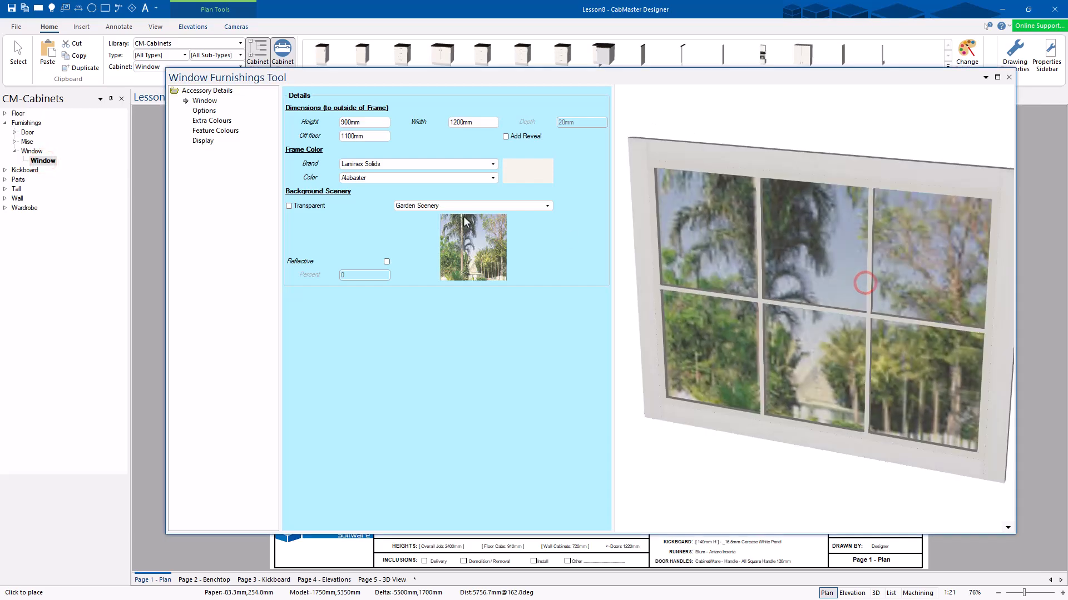
pyautogui.click(545, 206)
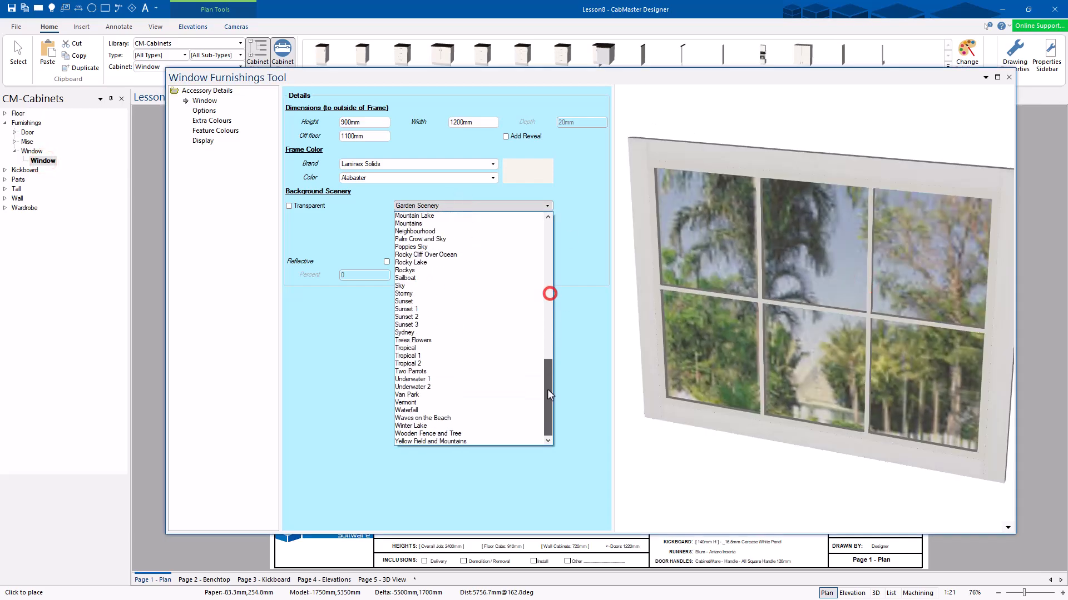
pyautogui.scroll(3)
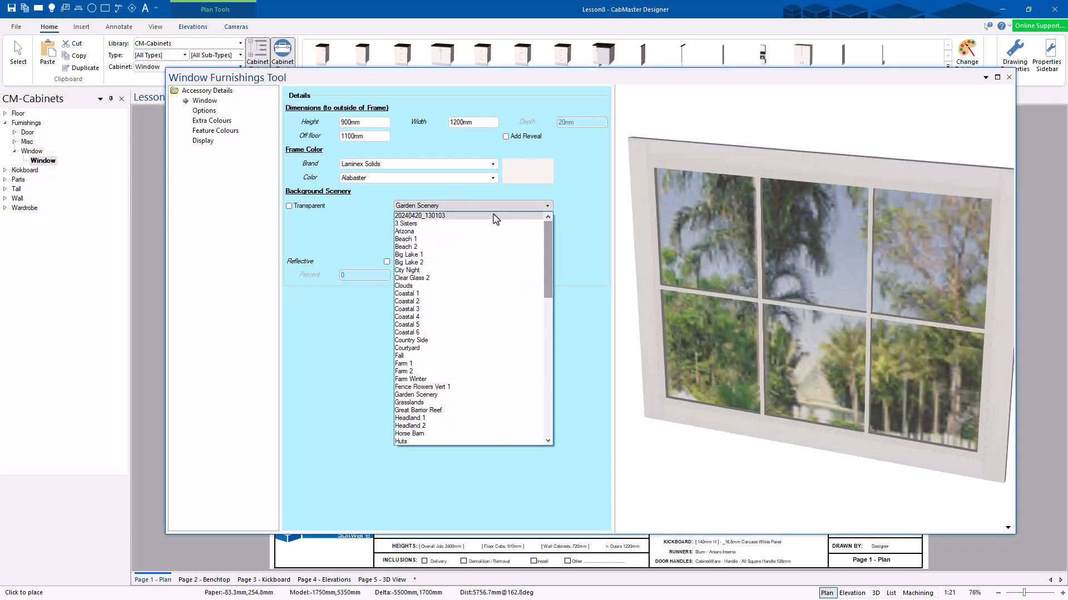
pyautogui.click(419, 215)
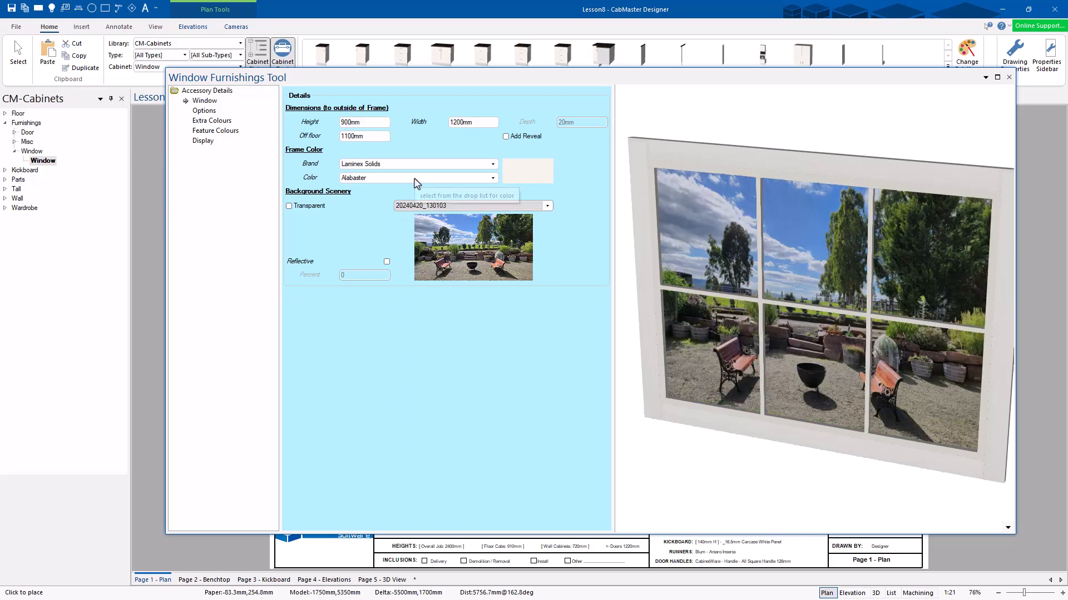
pyautogui.moveTo(491, 133)
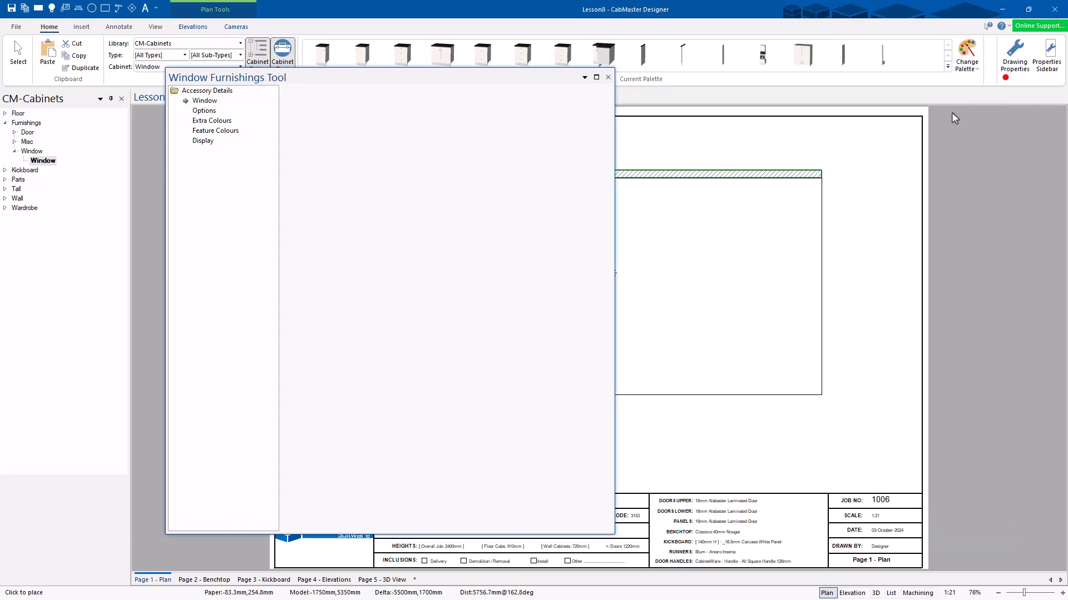
pyautogui.click(606, 77)
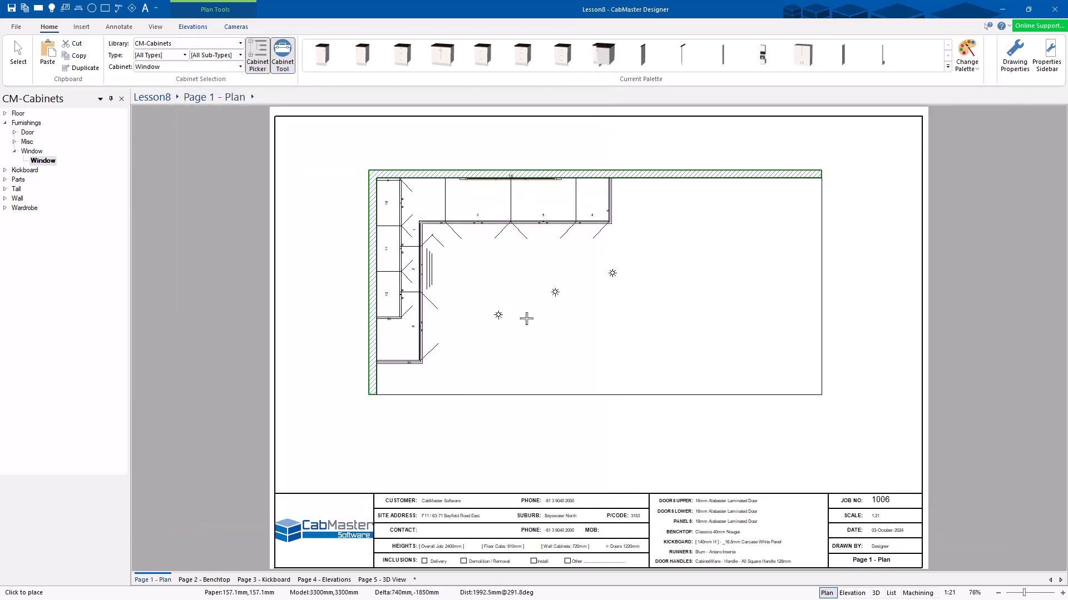
pyautogui.moveTo(526, 318)
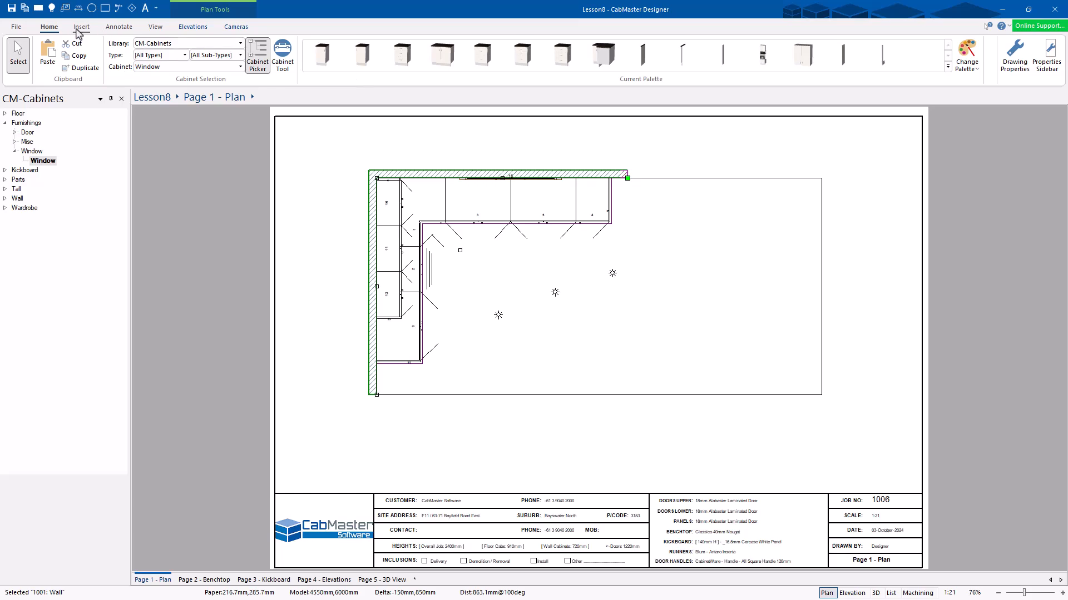
# Step: Draw an 850 mm top wall section and start a new 1650 mm wall
pyautogui.click(80, 27)
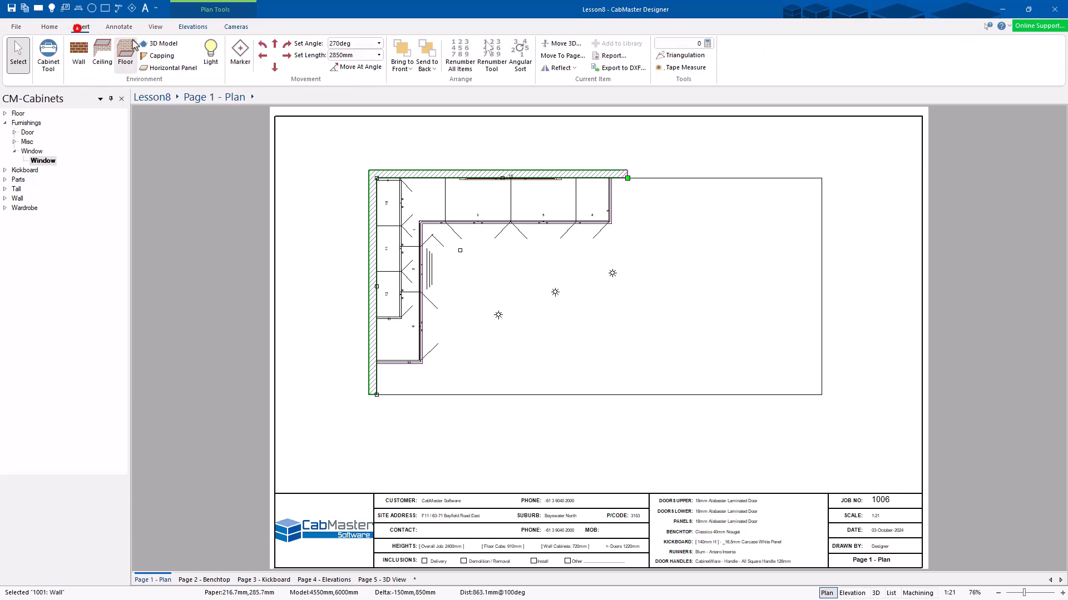
pyautogui.click(78, 55)
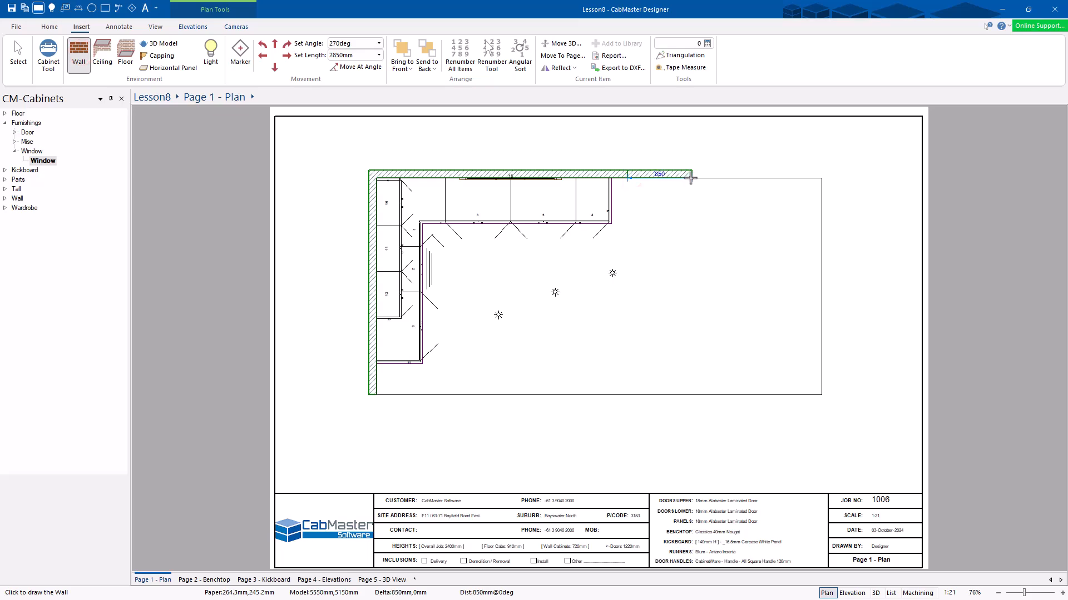
pyautogui.click(692, 176)
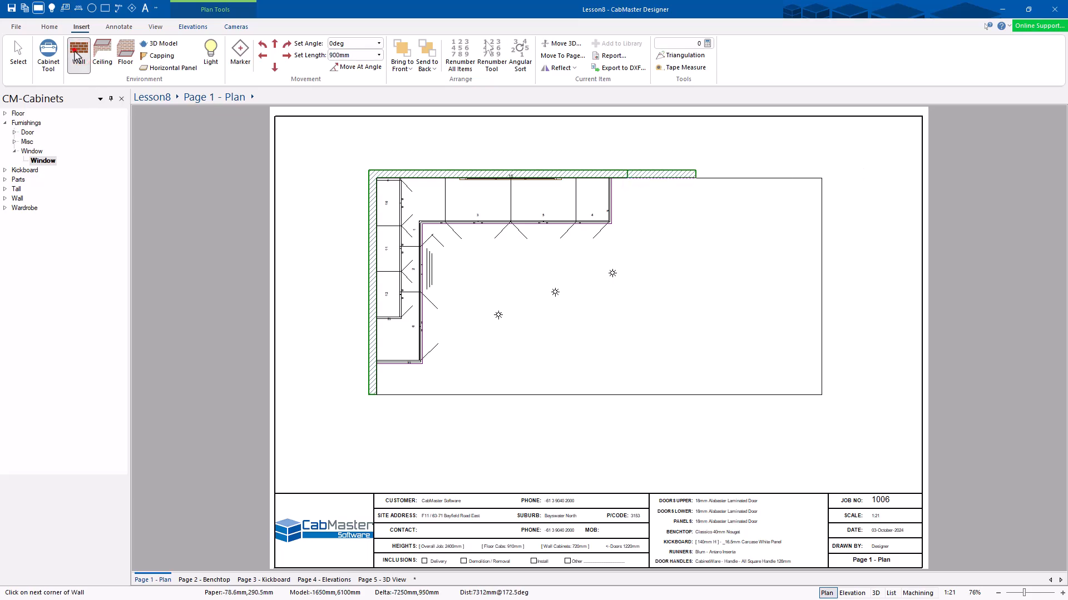
pyautogui.click(78, 55)
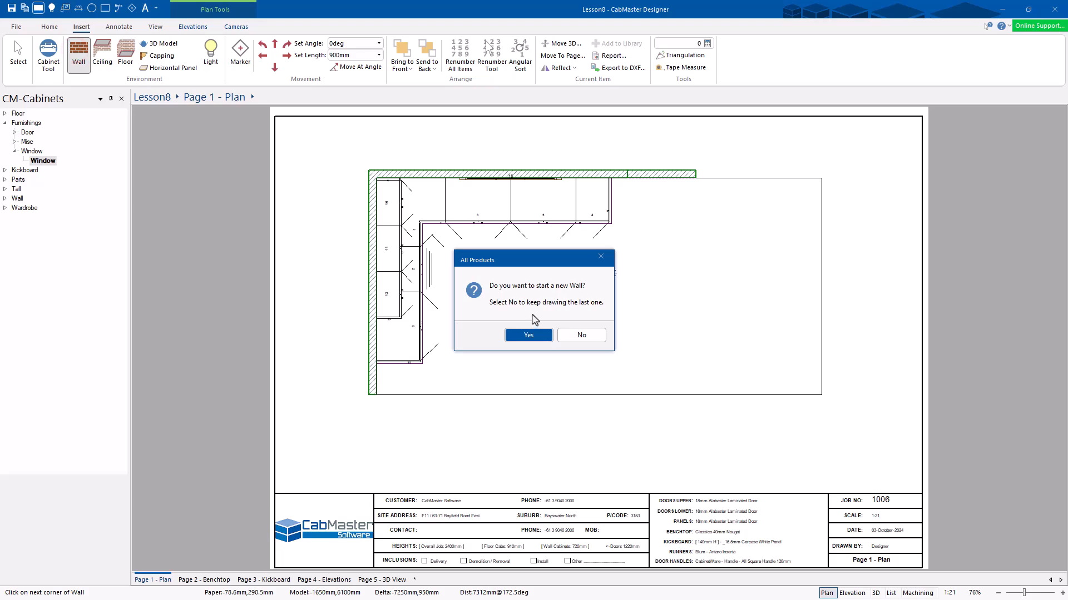
pyautogui.click(527, 334)
pyautogui.write('1650')
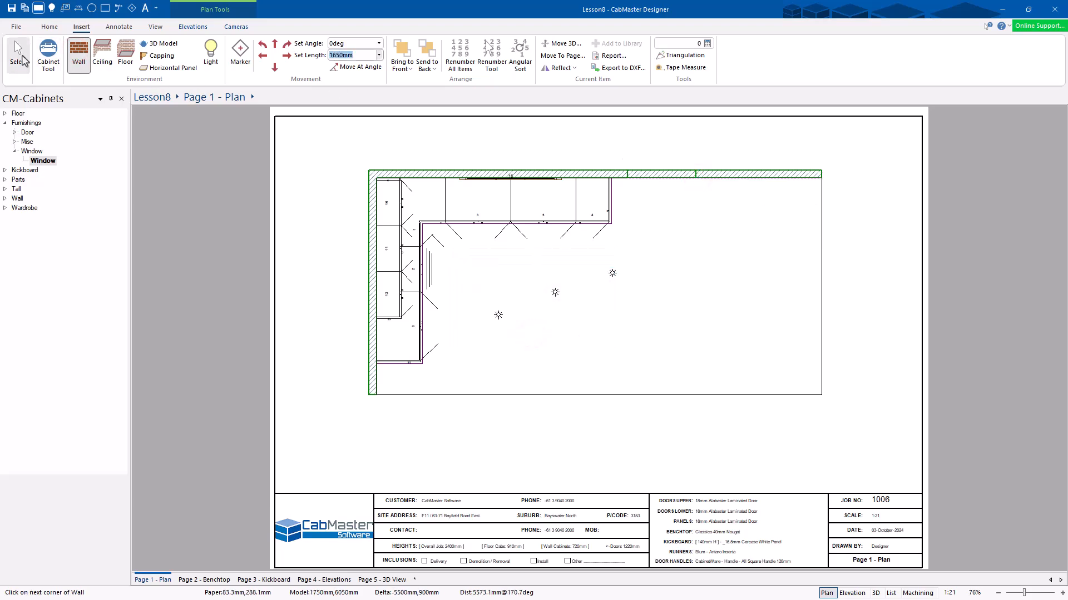
pyautogui.moveTo(630, 178)
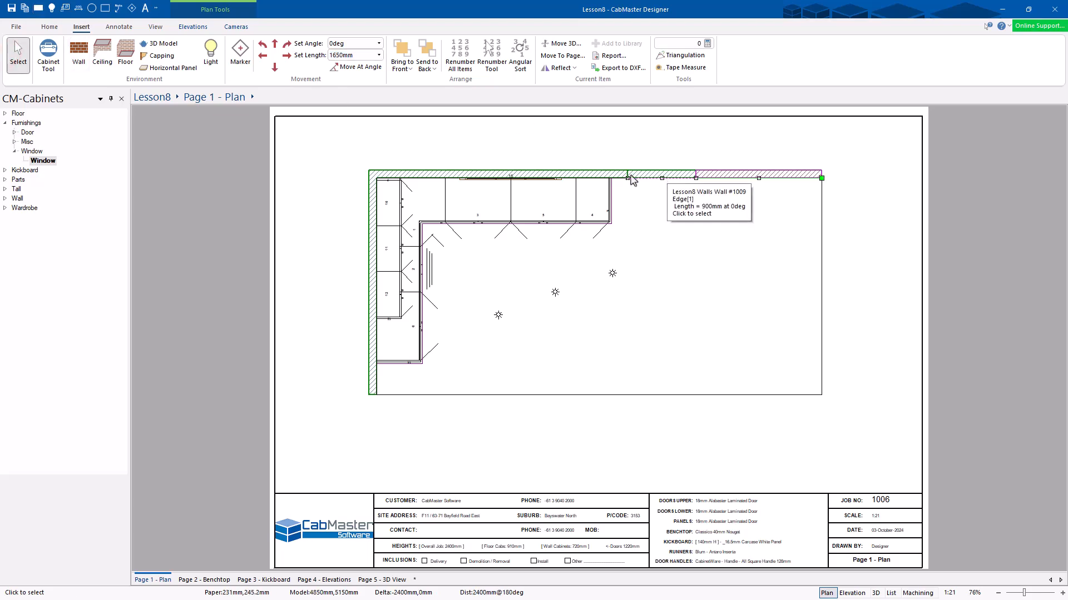
# Step: Switch both new top wall sections from brick texture to a chosen solid colour
pyautogui.doubleClick(630, 177)
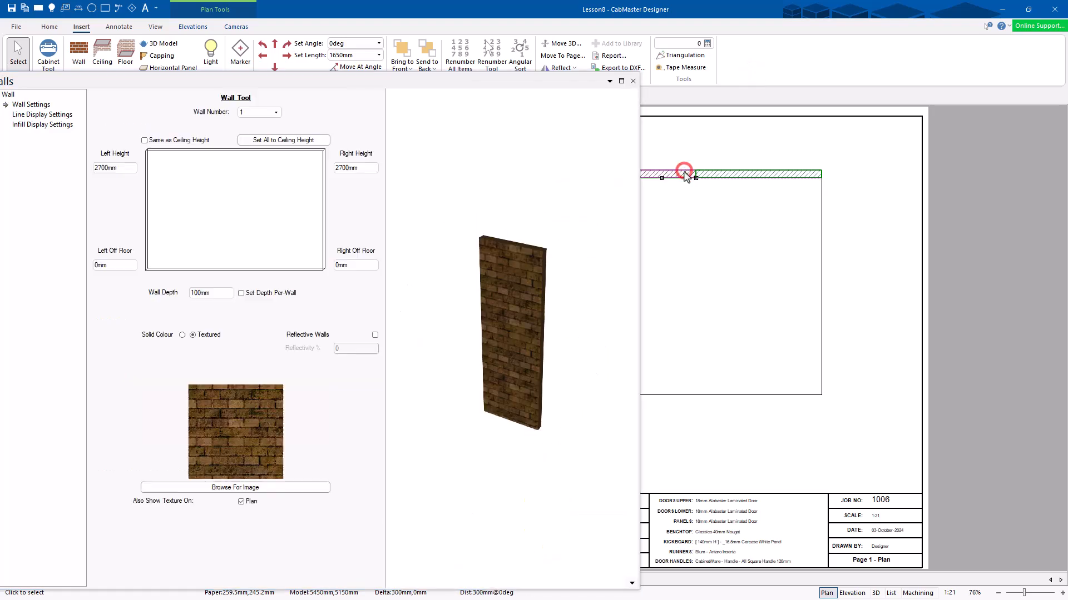
pyautogui.click(183, 334)
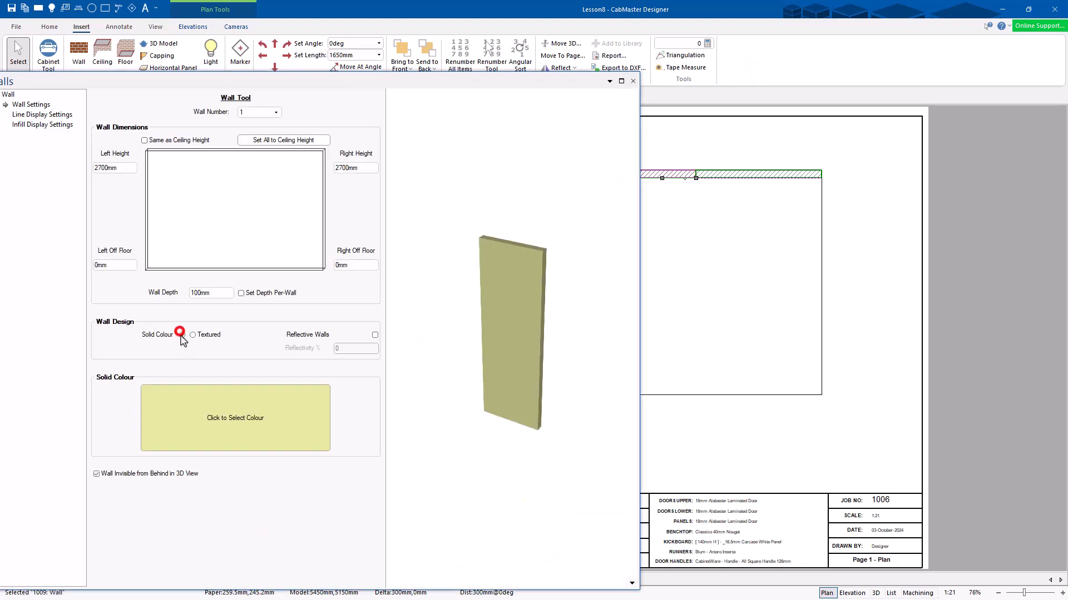
pyautogui.click(235, 417)
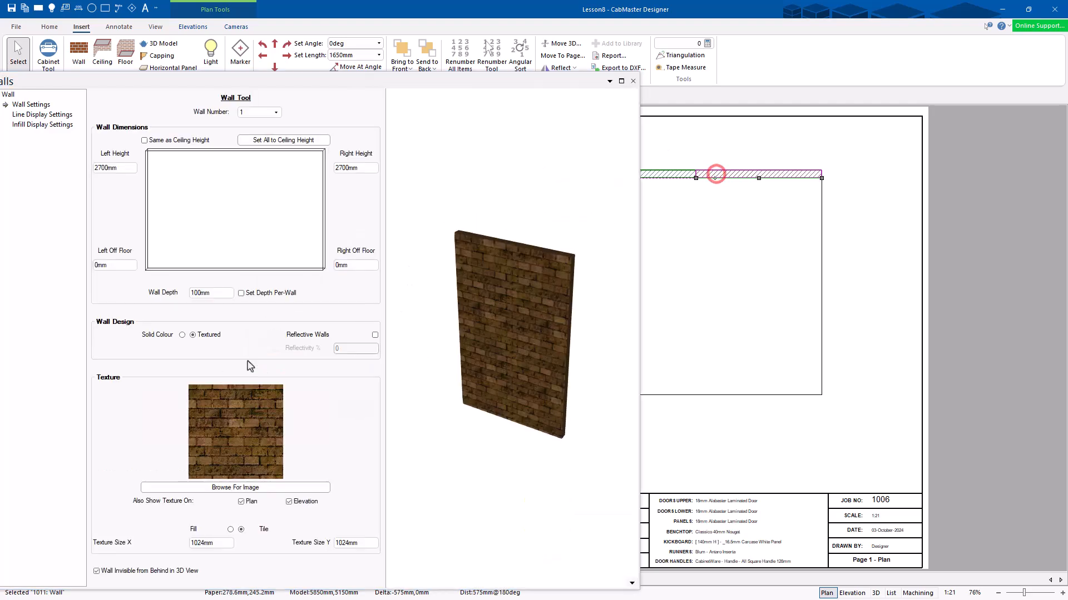
pyautogui.click(183, 334)
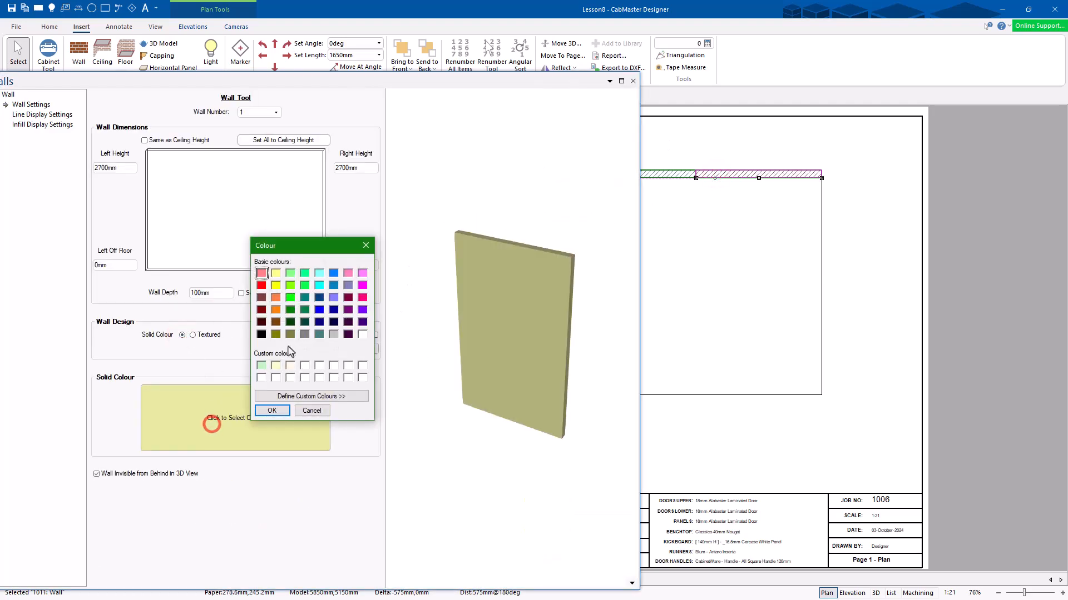
pyautogui.click(311, 411)
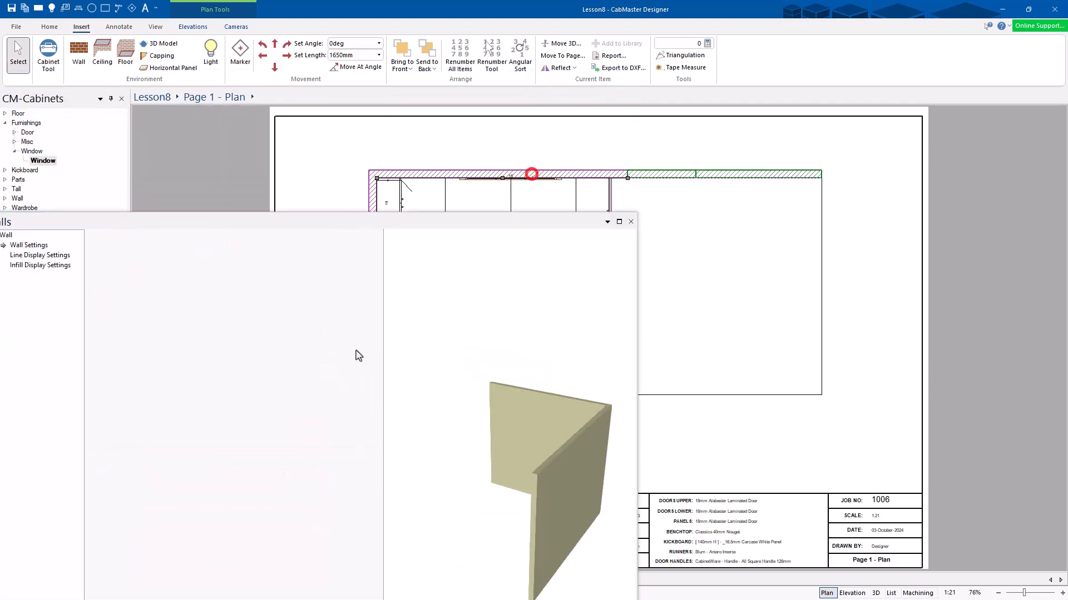
pyautogui.click(628, 221)
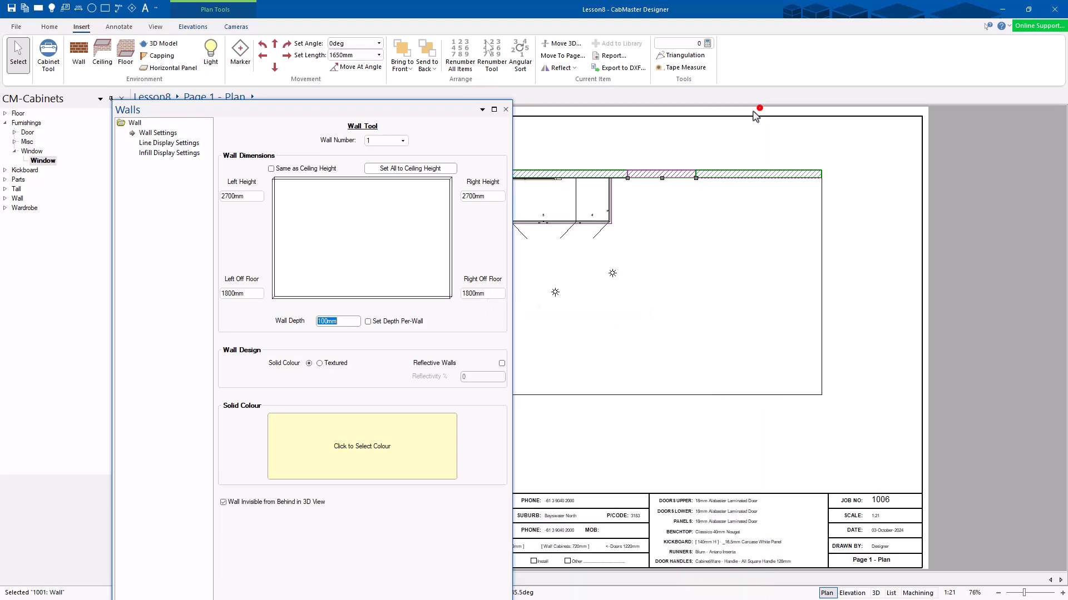
# Step: Check the plain-coloured walls in 3D, then back on the plan expand Furnishings > Door
pyautogui.click(504, 110)
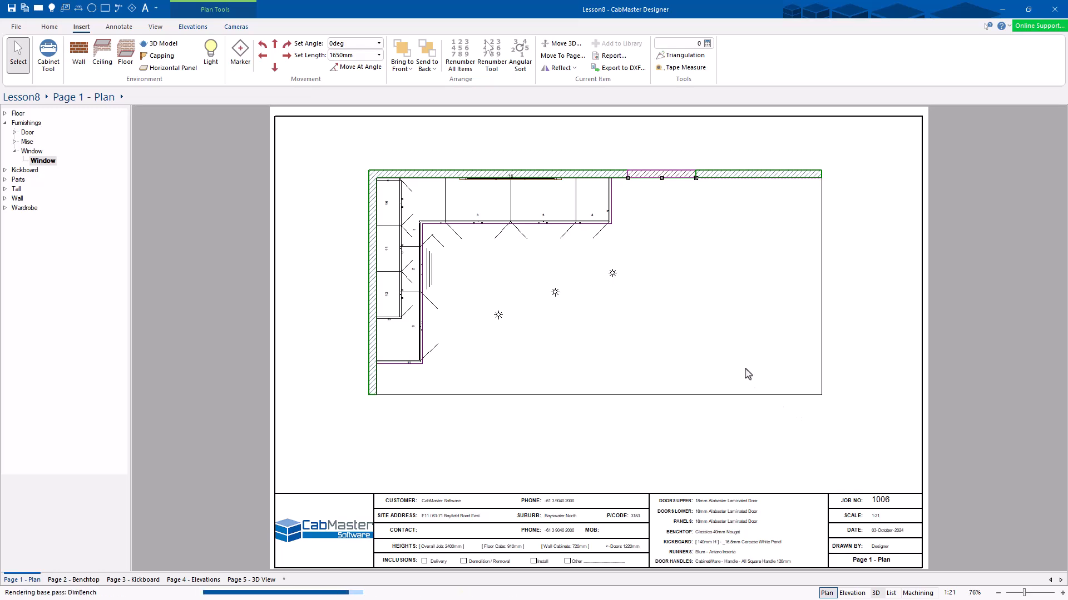
pyautogui.click(876, 593)
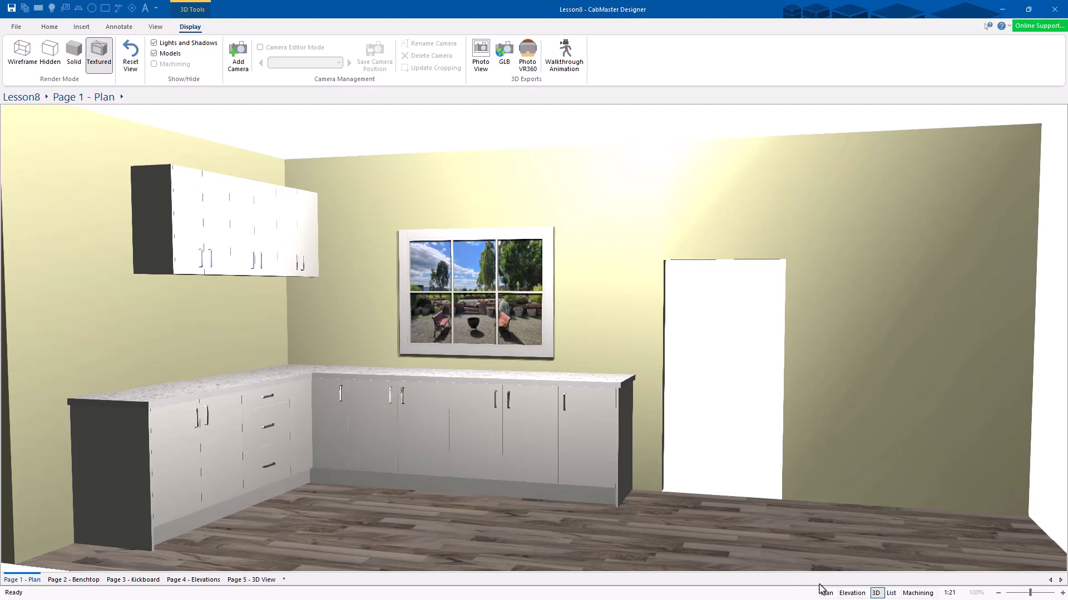
pyautogui.click(825, 593)
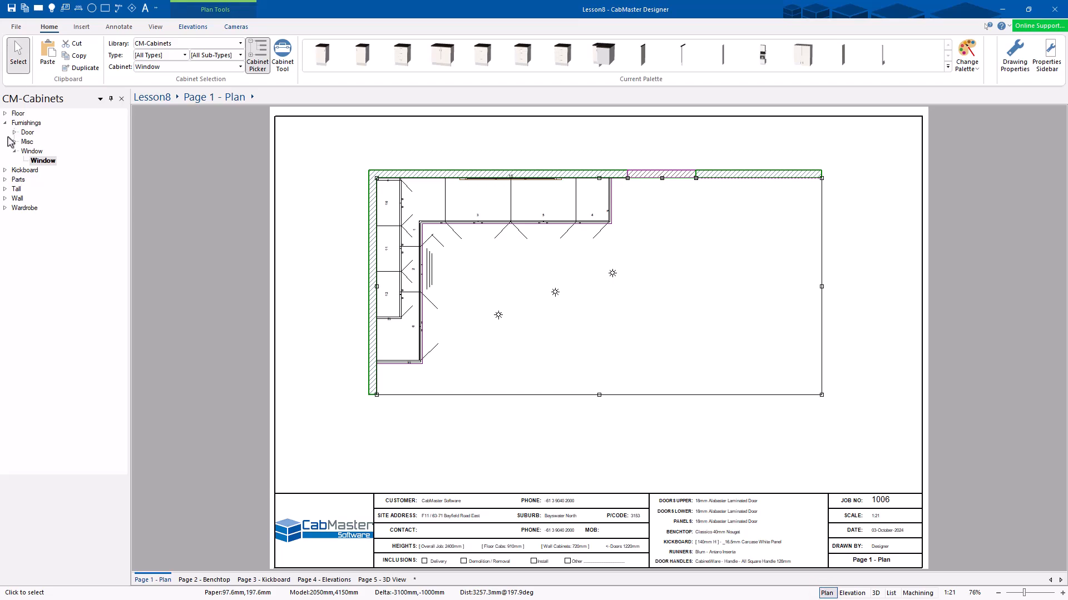
pyautogui.click(28, 132)
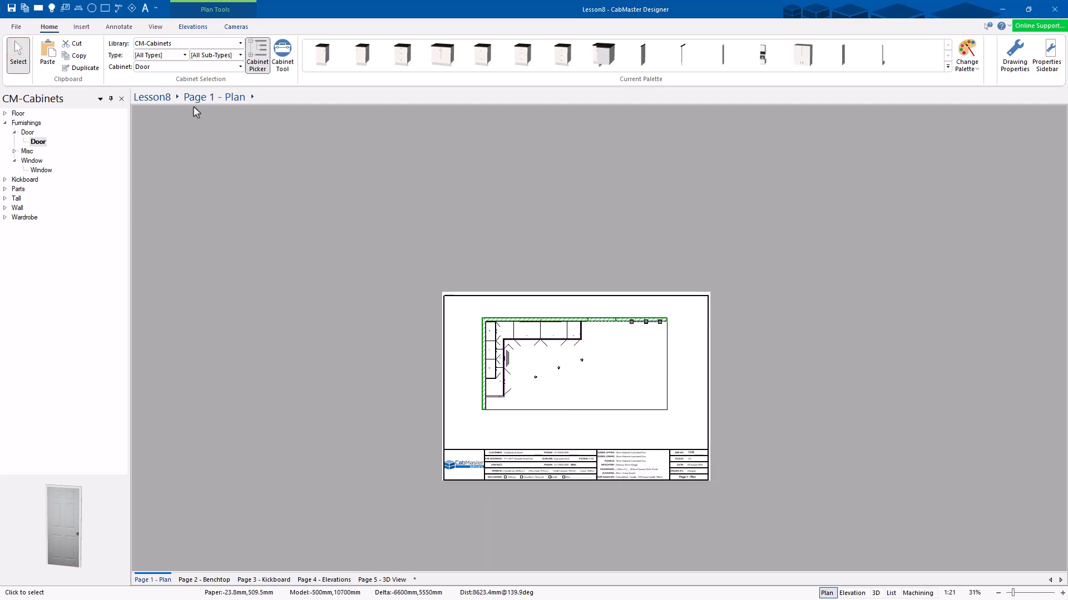
# Step: Place a panelled door in the right top wall section and orbit it in 3D
pyautogui.click(80, 27)
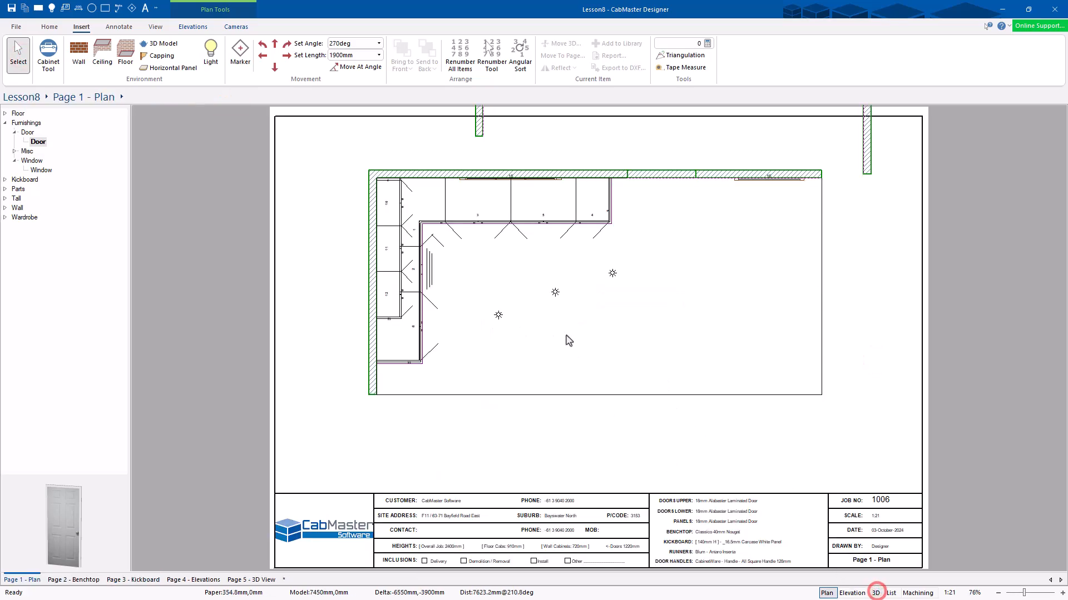
pyautogui.click(877, 593)
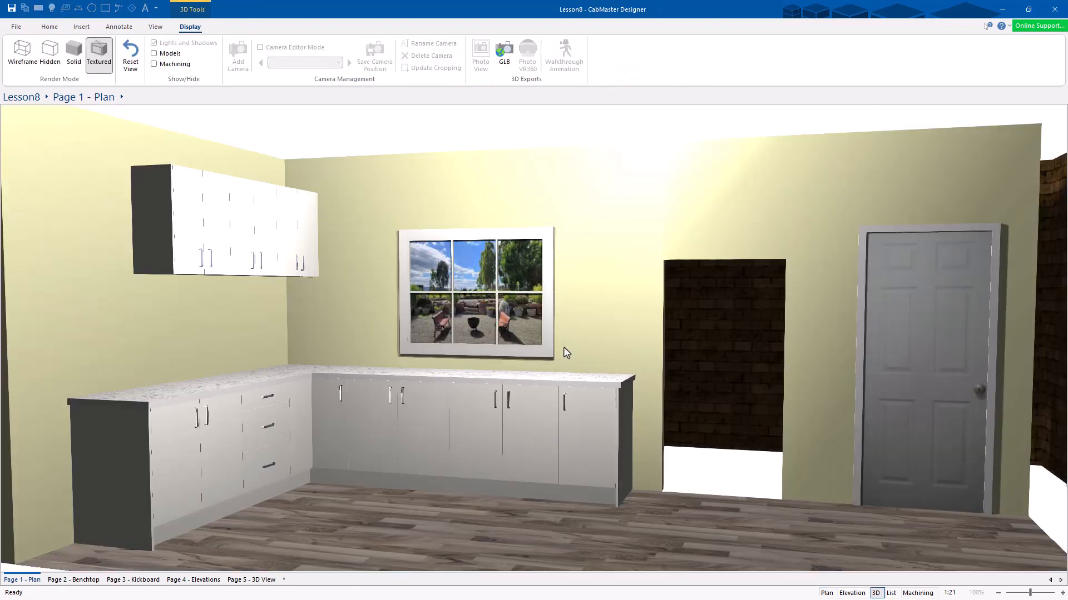
pyautogui.click(155, 42)
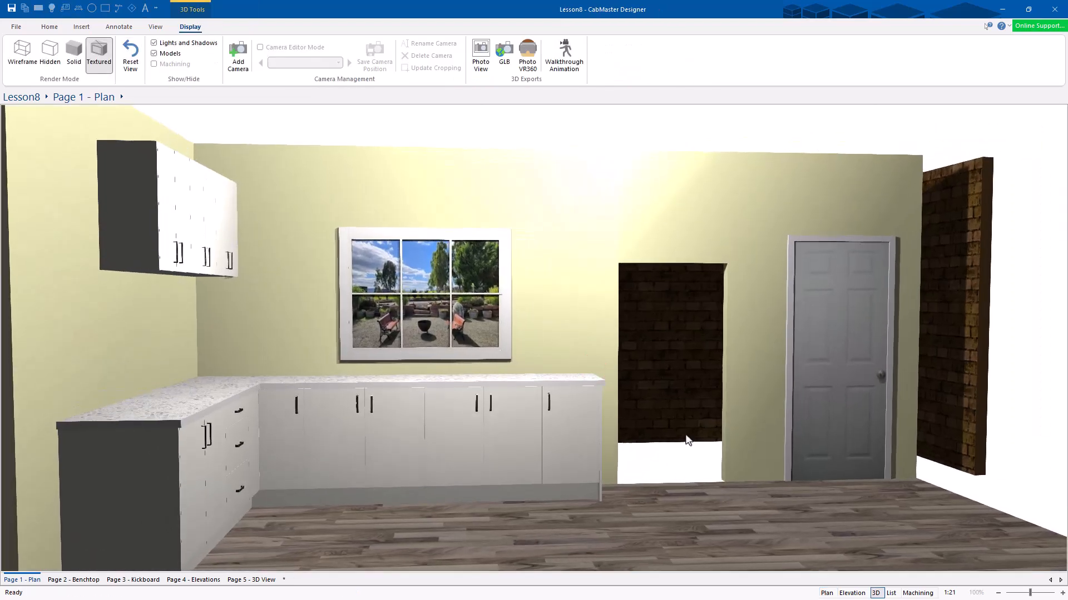
pyautogui.click(826, 593)
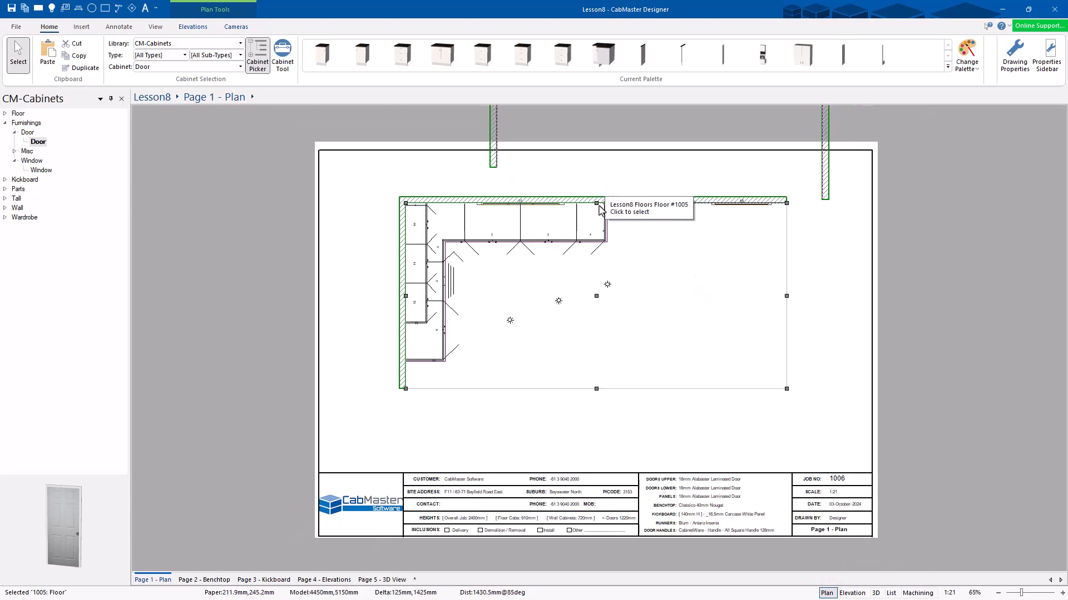
pyautogui.moveTo(595, 202)
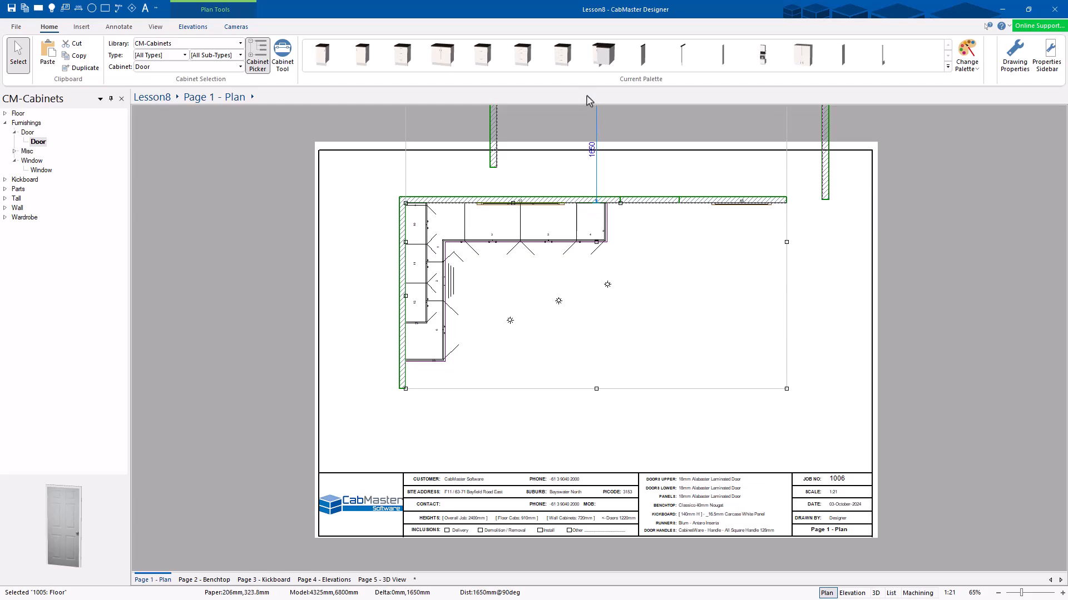
# Step: Review the corridor walls in the Wall Tool settings, then close them
pyautogui.scroll(-3)
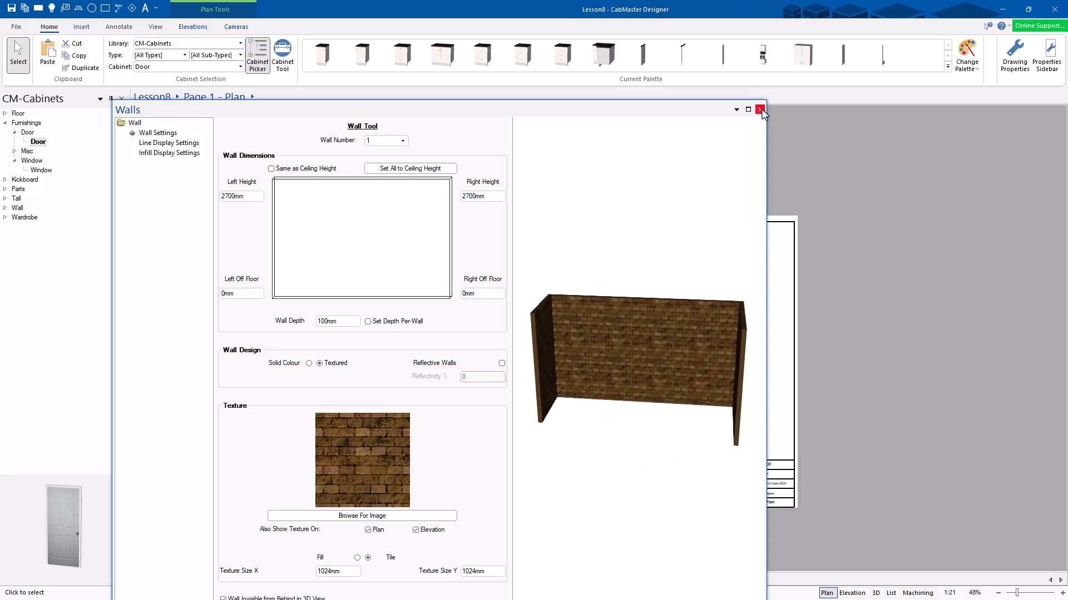
pyautogui.click(761, 109)
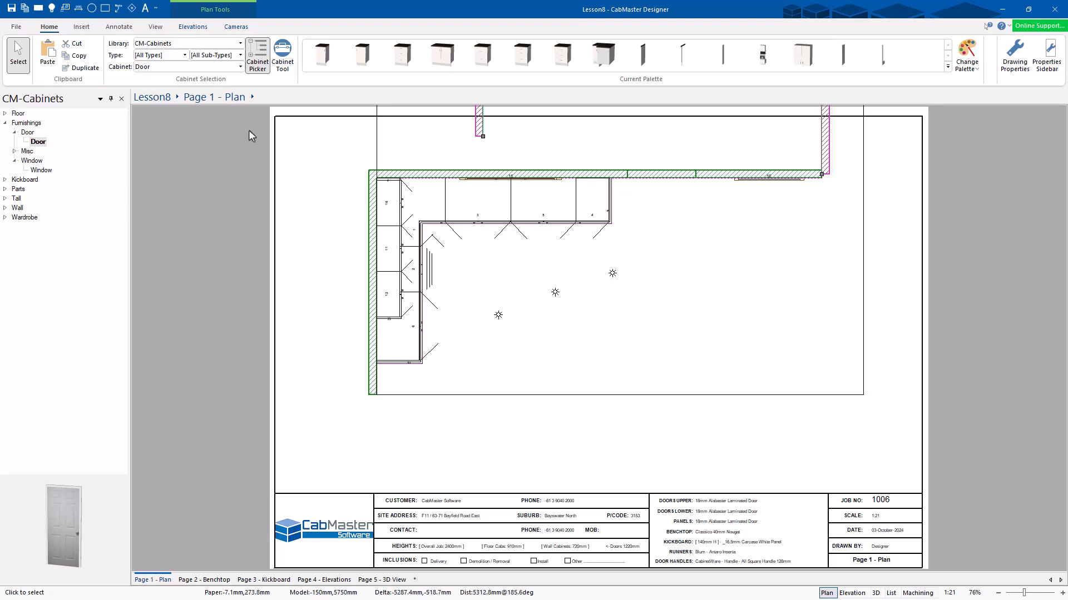
# Step: From the CM-Design-2 library's Kitchen Furniture > Chairs, pick Modern Chair to place
pyautogui.click(240, 43)
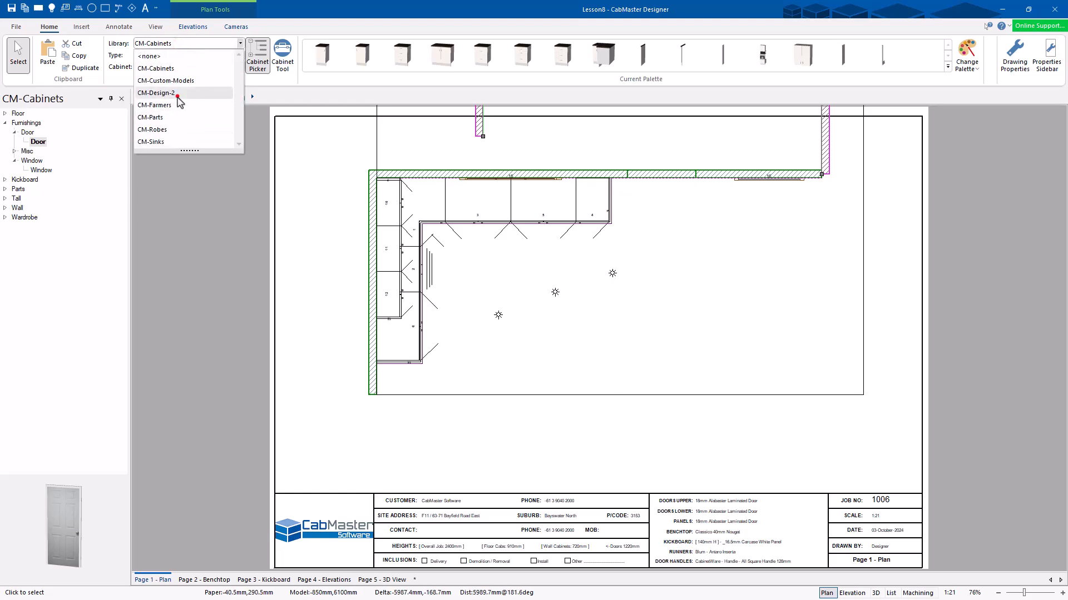
pyautogui.click(156, 92)
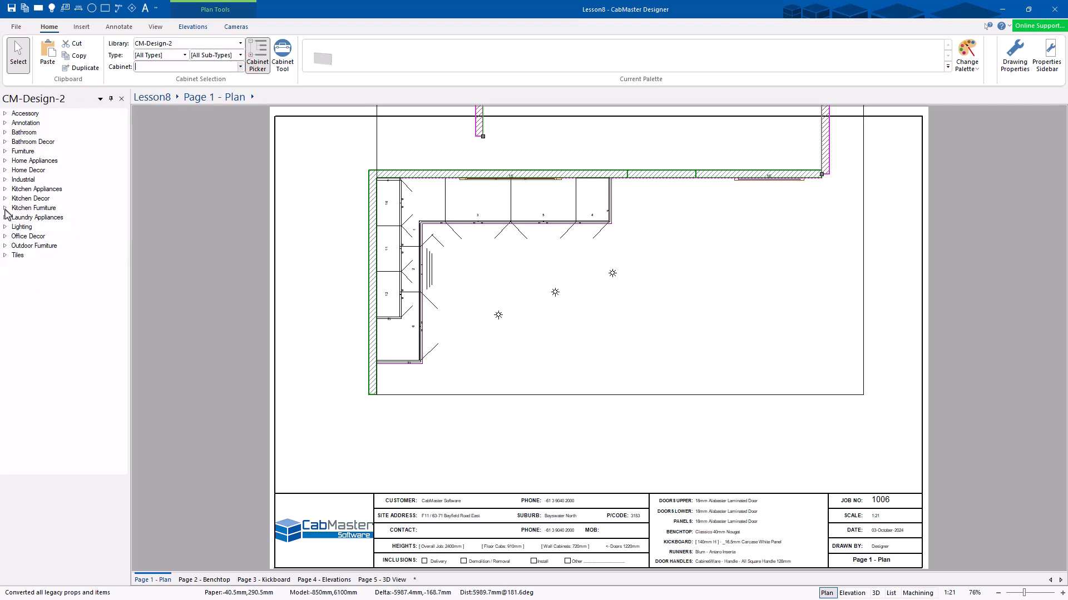
pyautogui.click(5, 208)
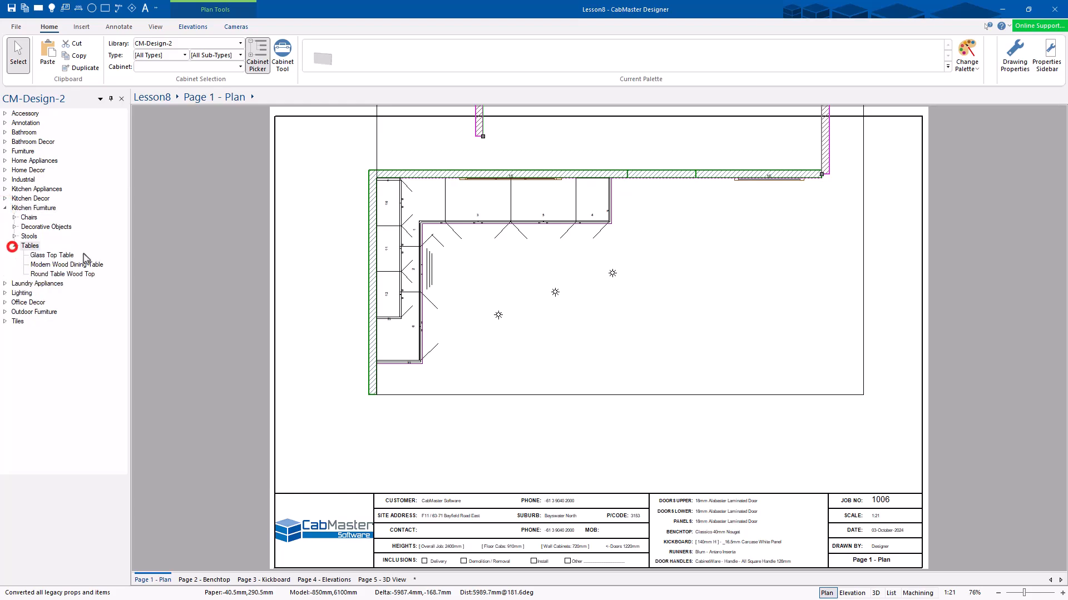
pyautogui.click(65, 265)
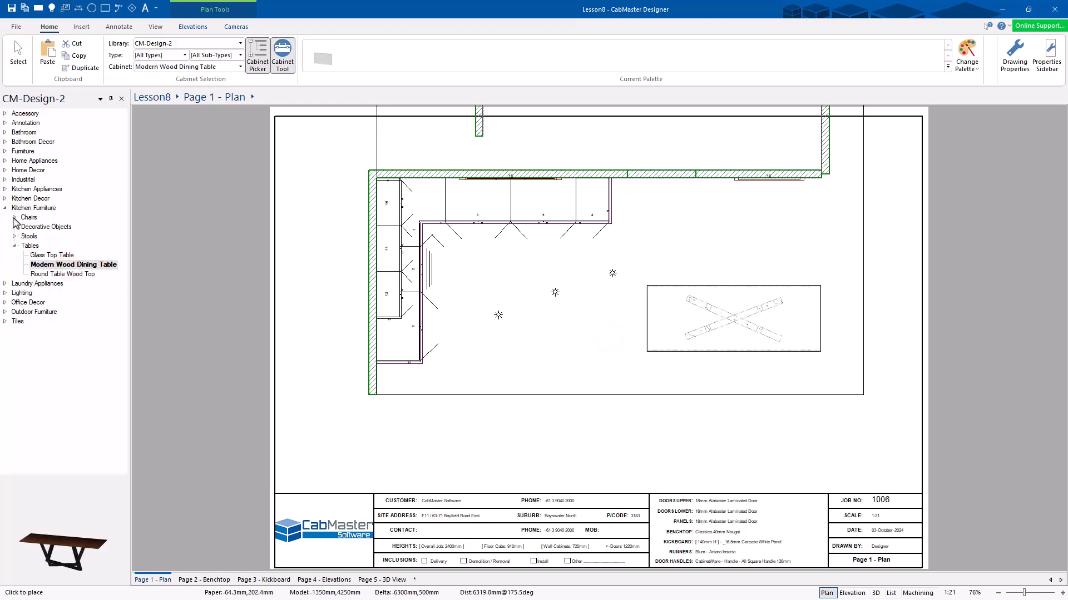
pyautogui.click(13, 217)
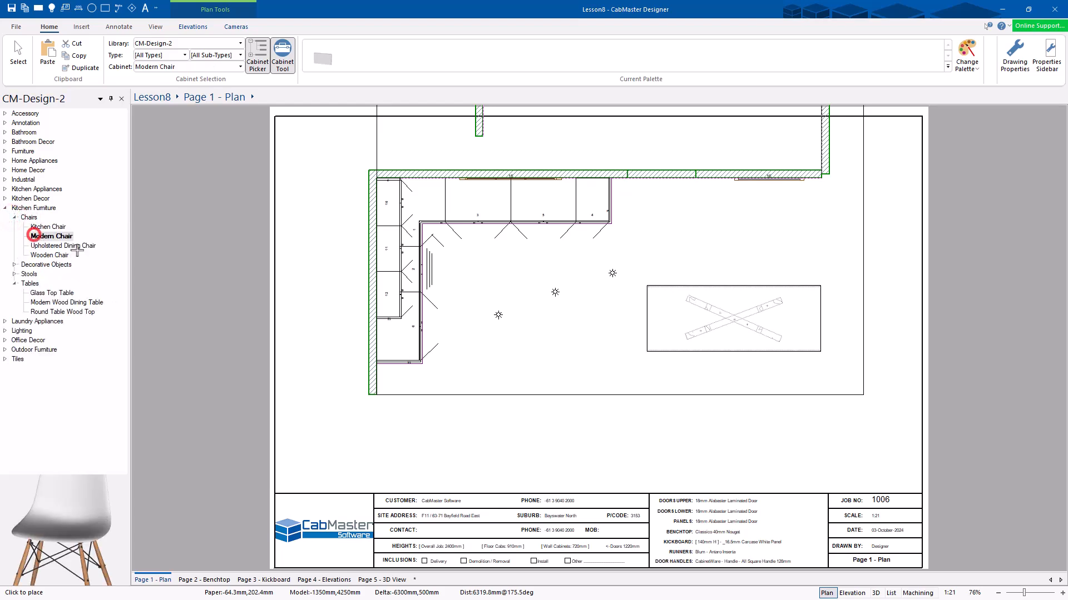
pyautogui.click(740, 267)
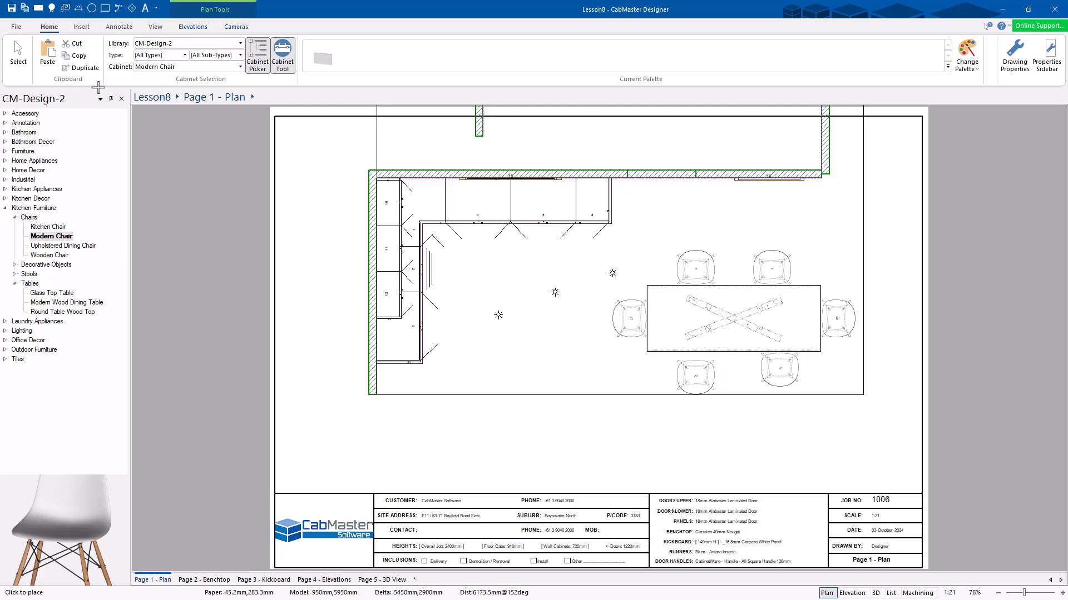
# Step: Inspect a placed chair with Select, then deselect it by clicking the floor
pyautogui.click(695, 377)
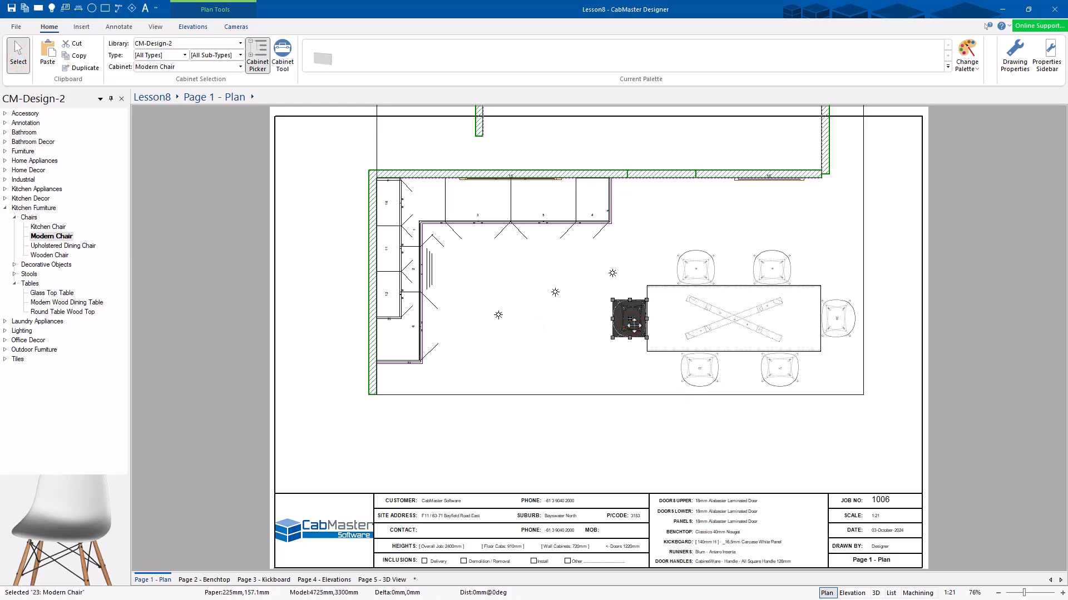
pyautogui.click(563, 312)
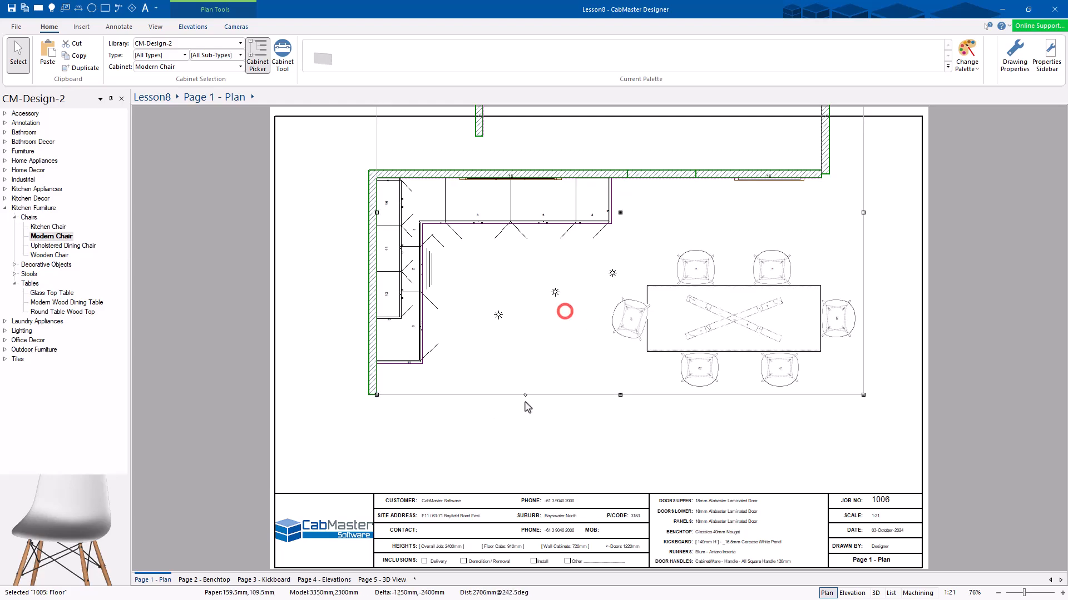
pyautogui.moveTo(594, 395)
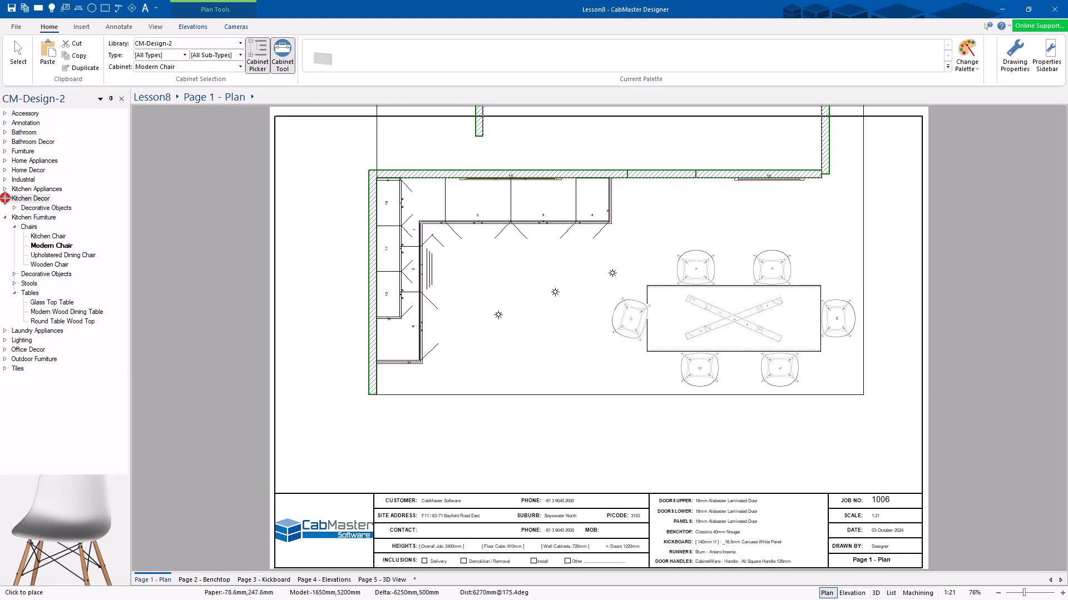
# Step: Place an Apple Bowl from Decorative Objects on the benchtop and return to Select
pyautogui.click(5, 189)
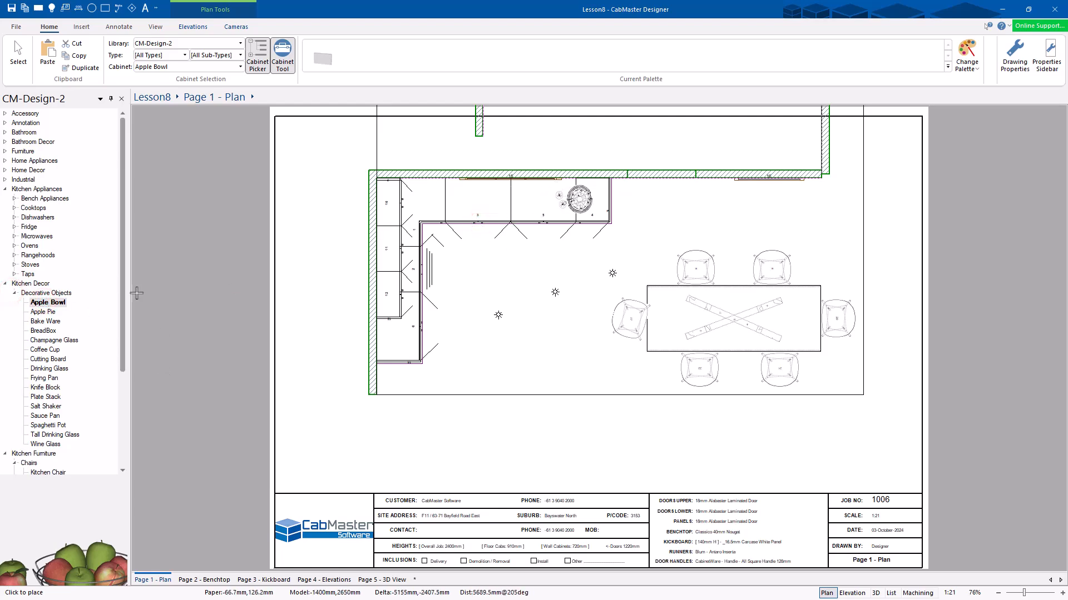
pyautogui.click(6, 188)
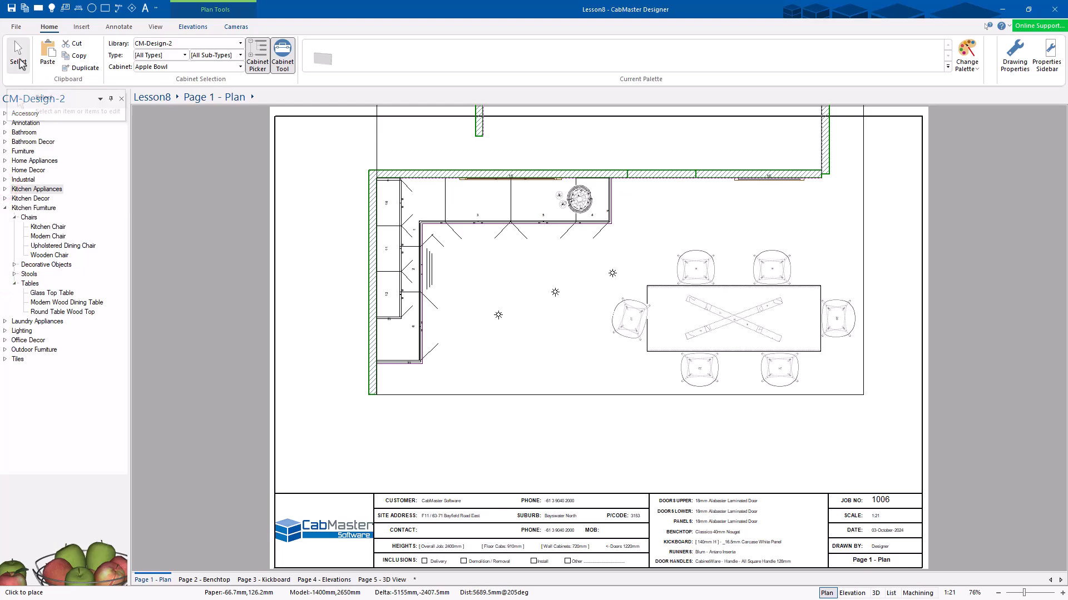
pyautogui.moveTo(18, 55)
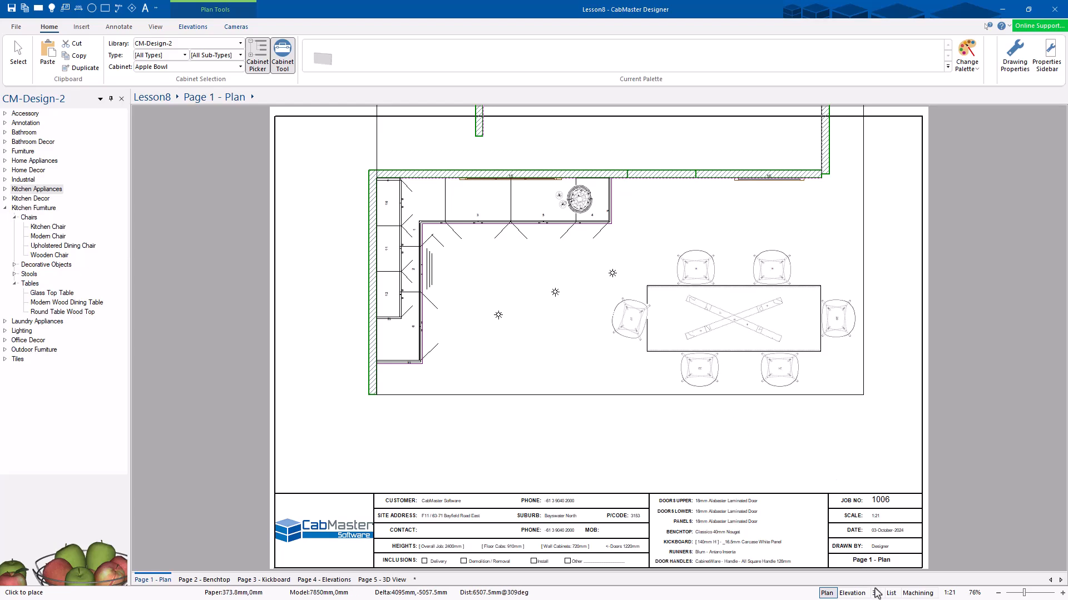
# Step: View the kitchen in 3D near the dining area, select the apple bowl in Plan, then reopen 3D
pyautogui.click(121, 98)
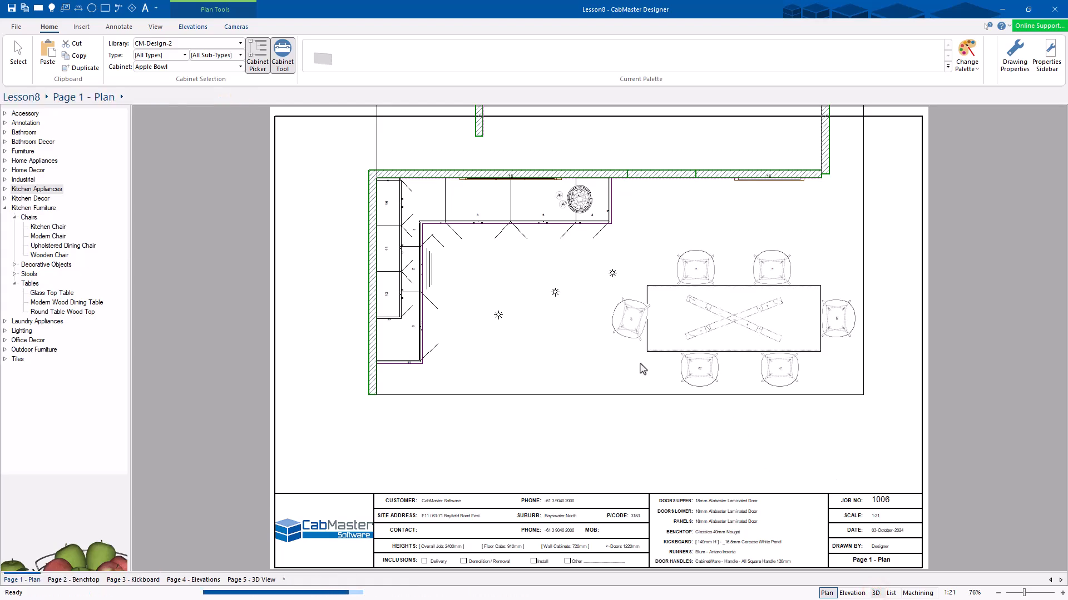
pyautogui.click(875, 593)
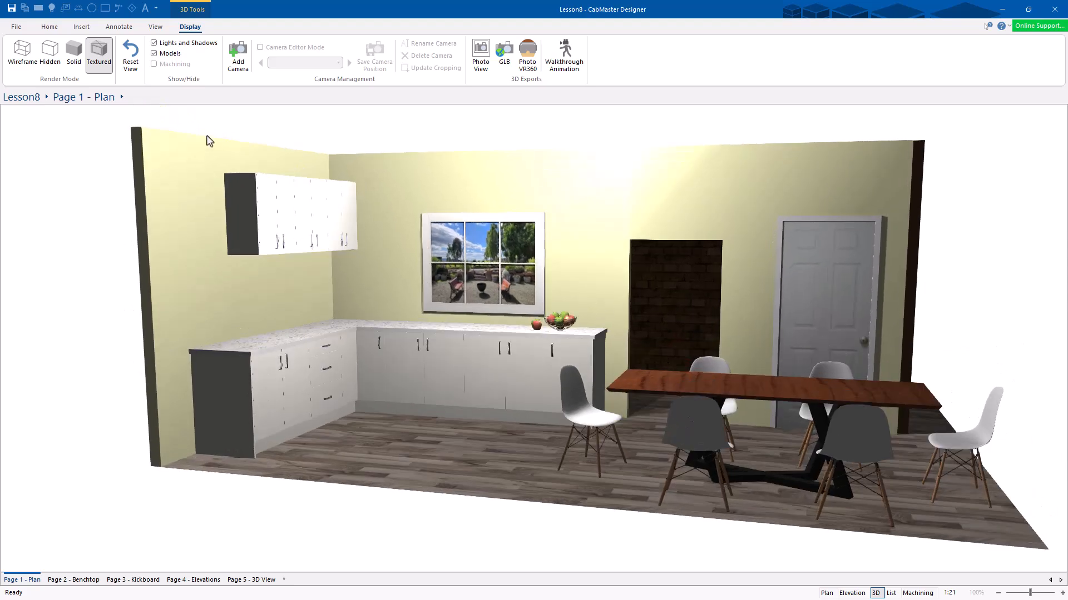
pyautogui.click(154, 42)
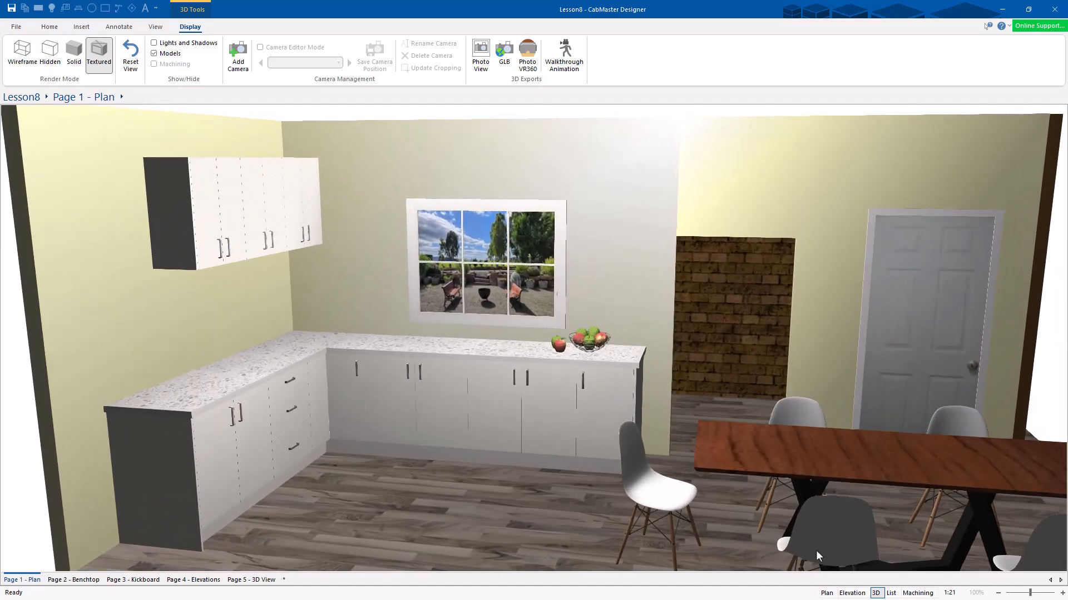
pyautogui.click(826, 593)
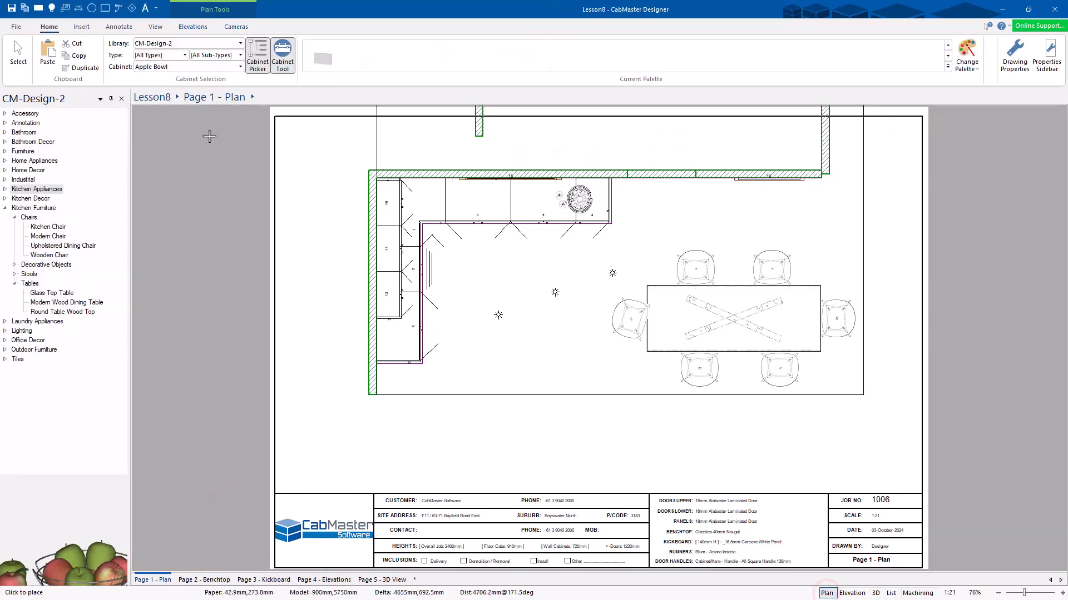
pyautogui.click(573, 199)
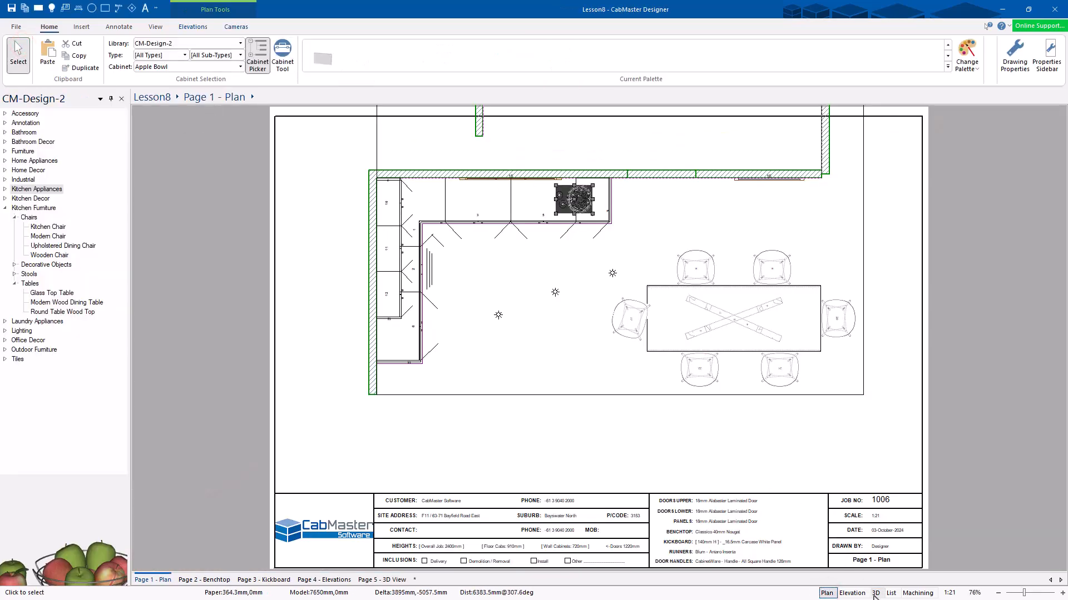
pyautogui.click(875, 593)
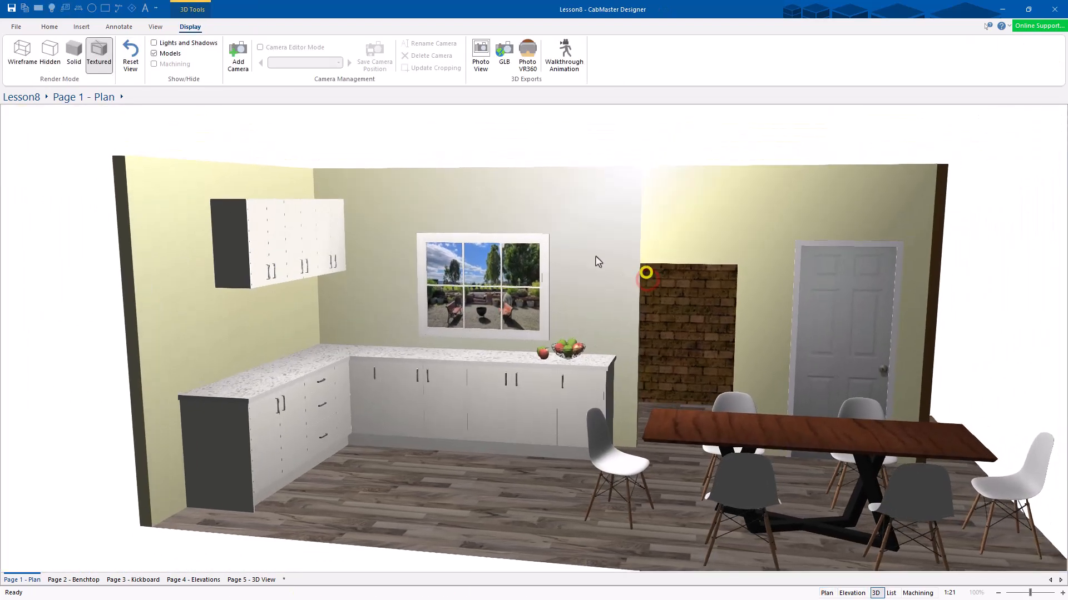
# Step: Render a Photo View image of the furnished kitchen and close the finished render
pyautogui.click(480, 53)
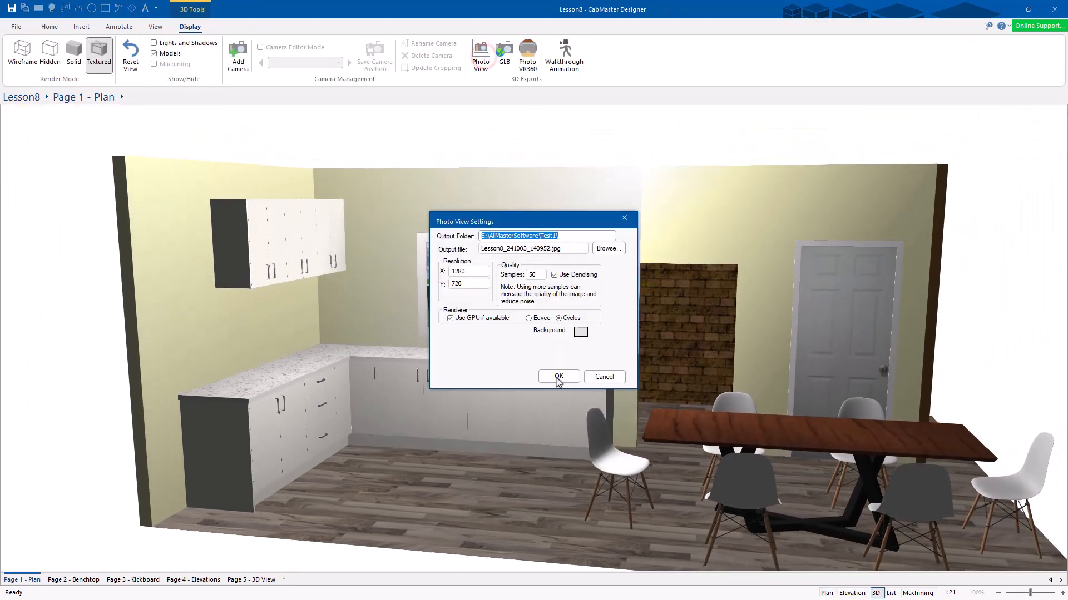
pyautogui.click(557, 377)
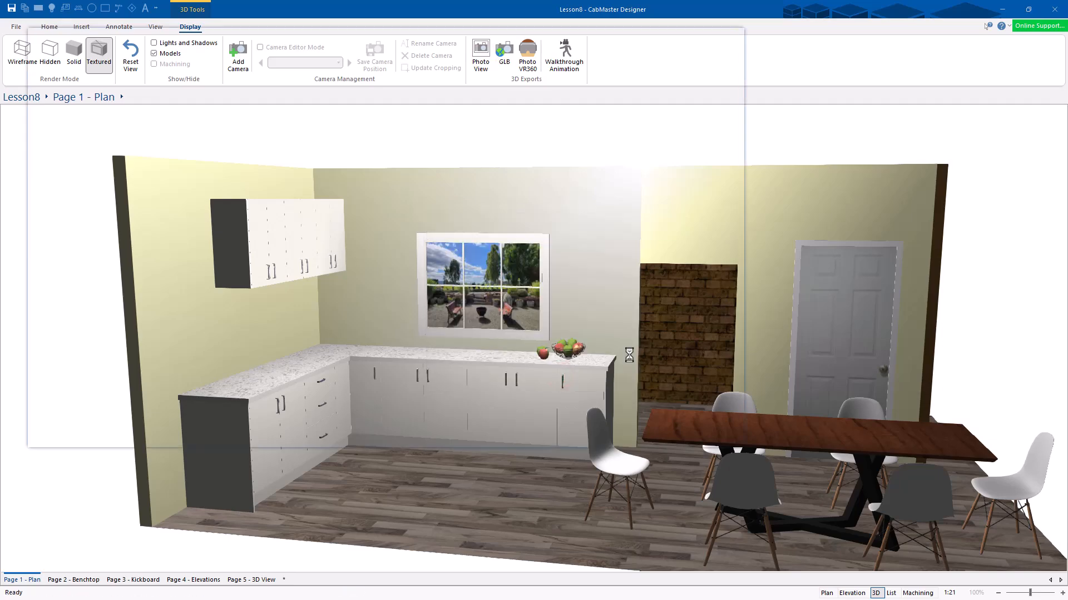
pyautogui.click(480, 55)
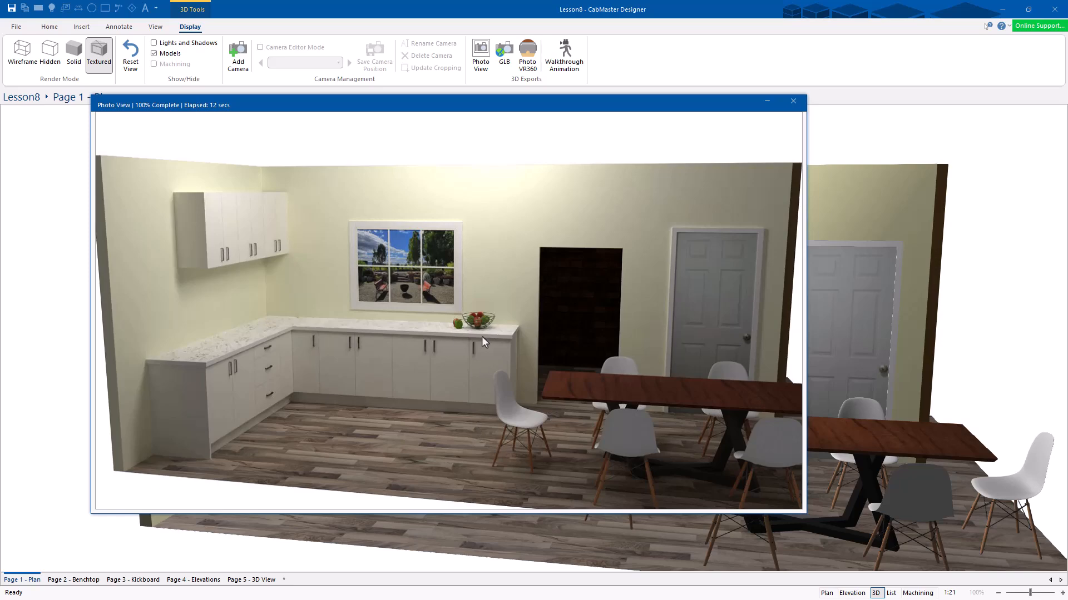
pyautogui.moveTo(569, 304)
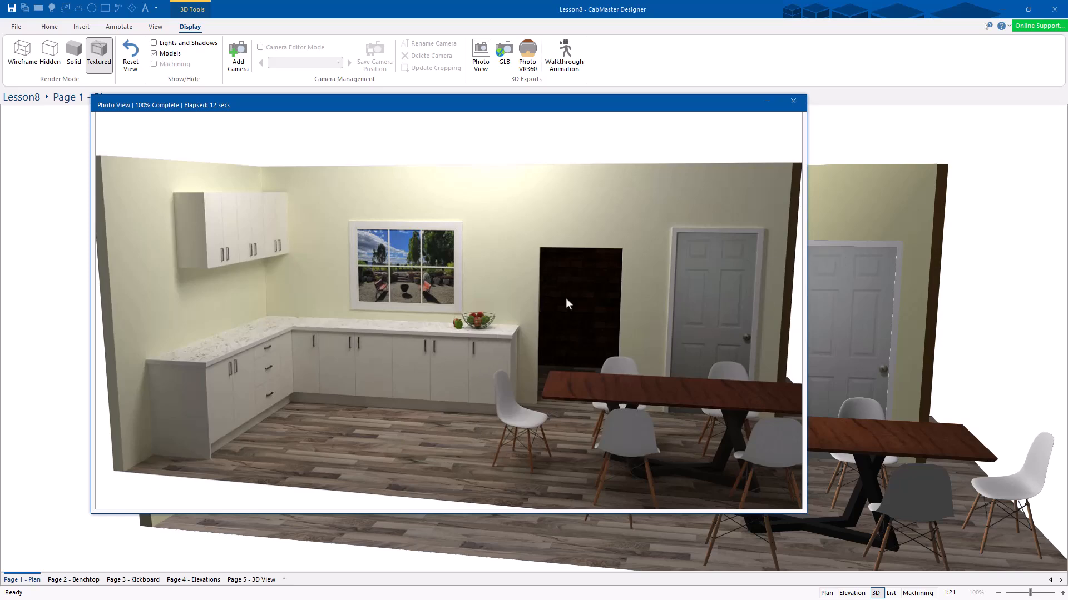
pyautogui.click(792, 101)
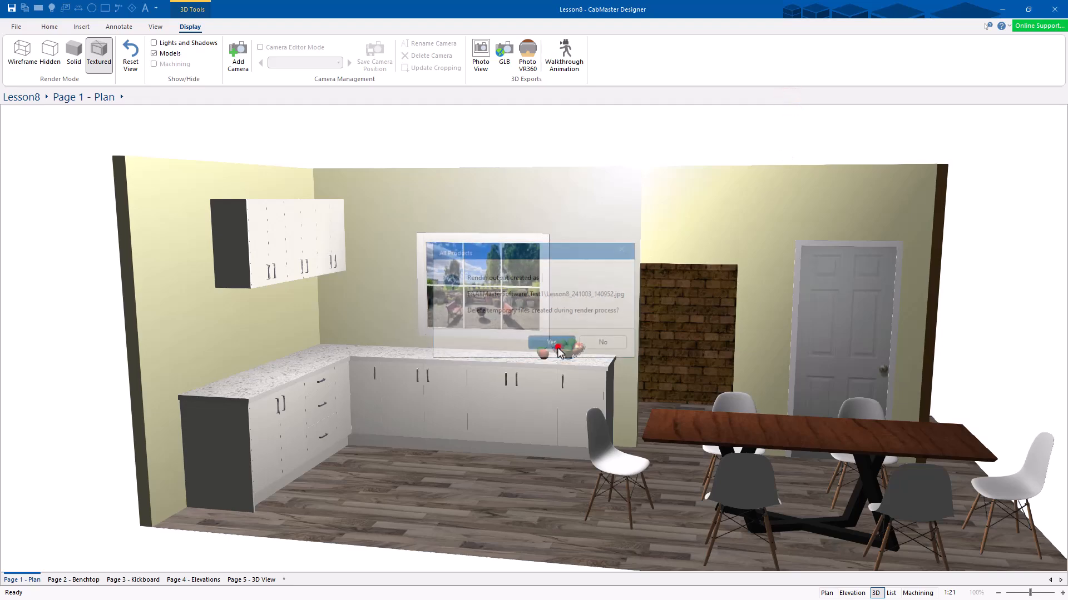
# Step: Delete the temporary render files, render another Photo View from 3D, and close it
pyautogui.click(550, 342)
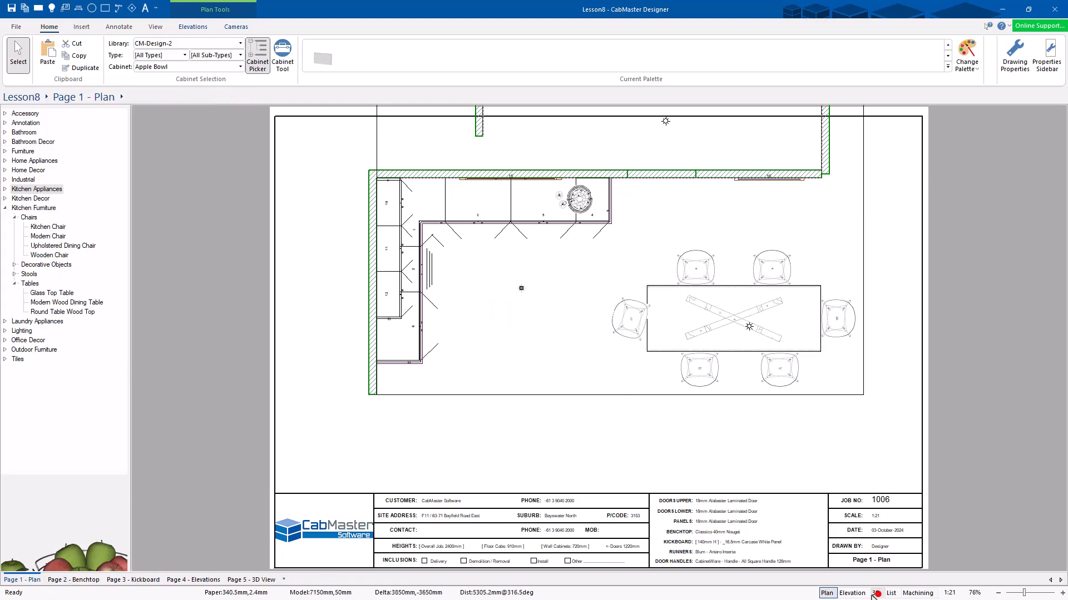
pyautogui.click(876, 593)
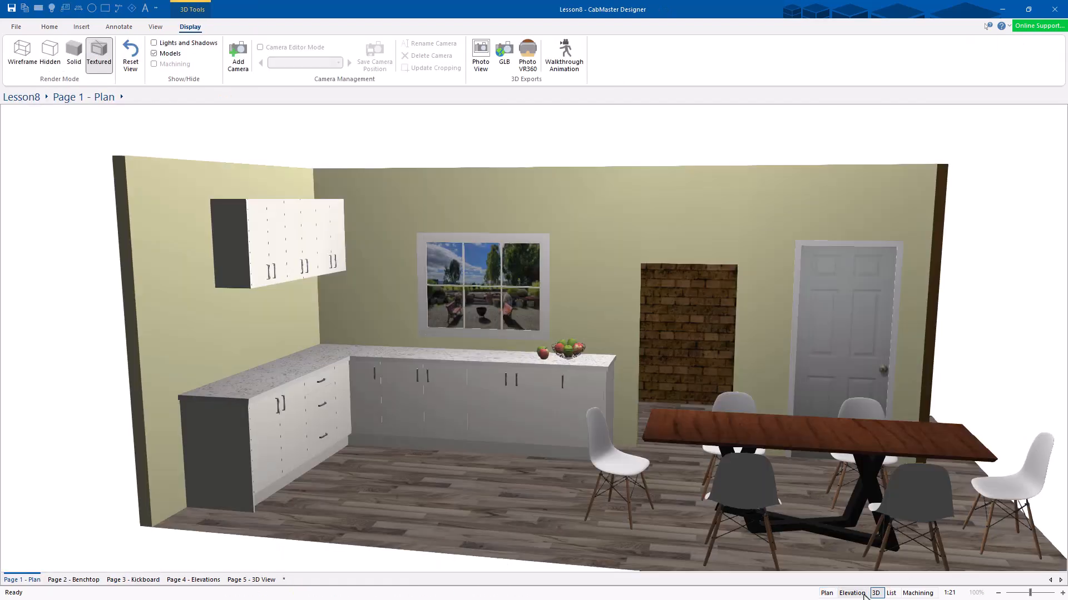
pyautogui.click(480, 51)
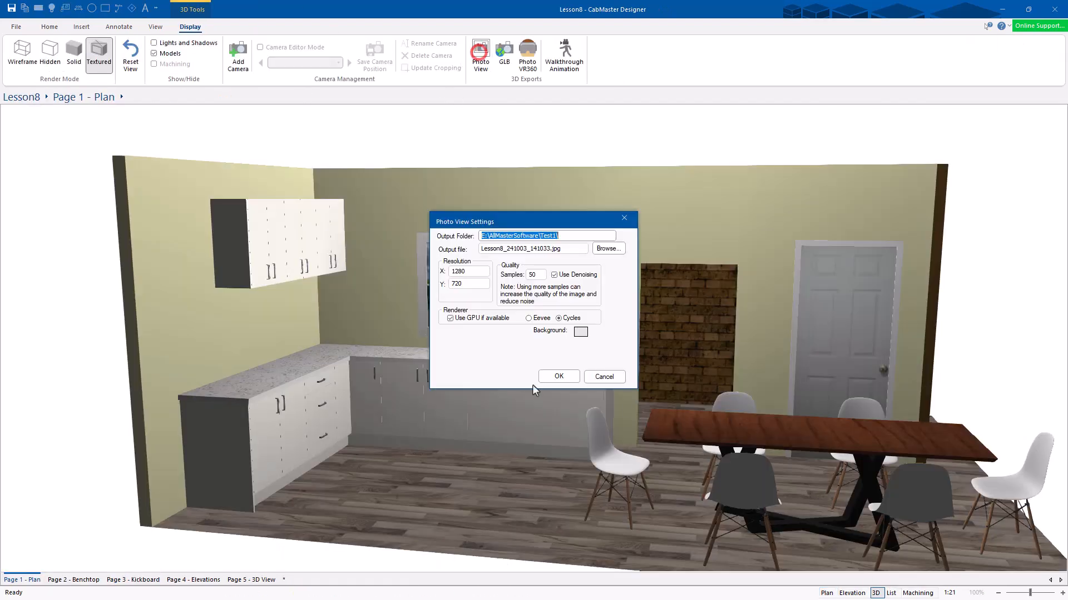
pyautogui.click(558, 377)
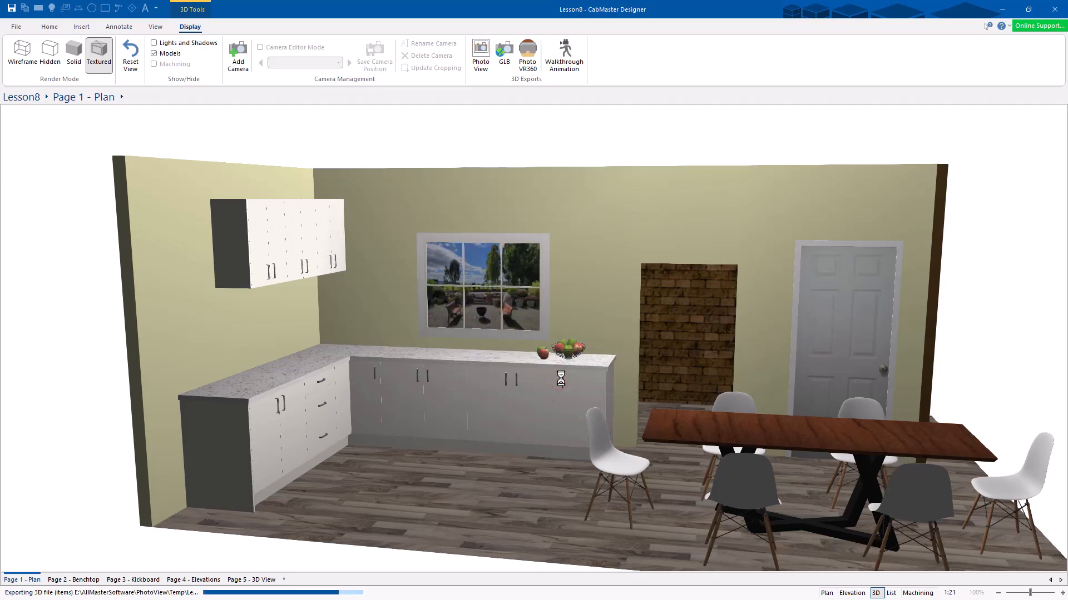
pyautogui.click(480, 55)
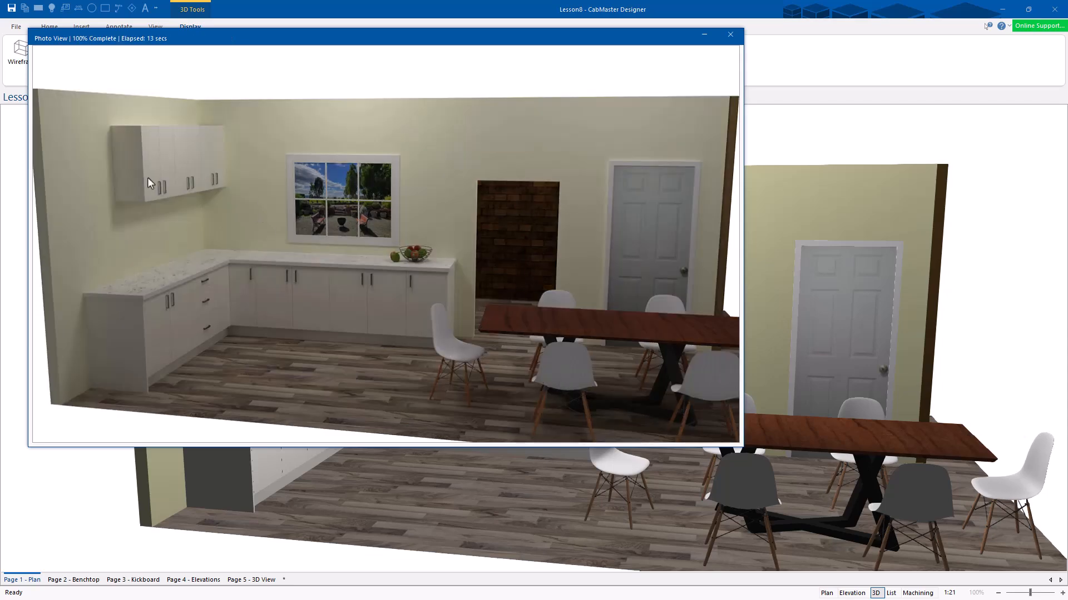
pyautogui.moveTo(116, 268)
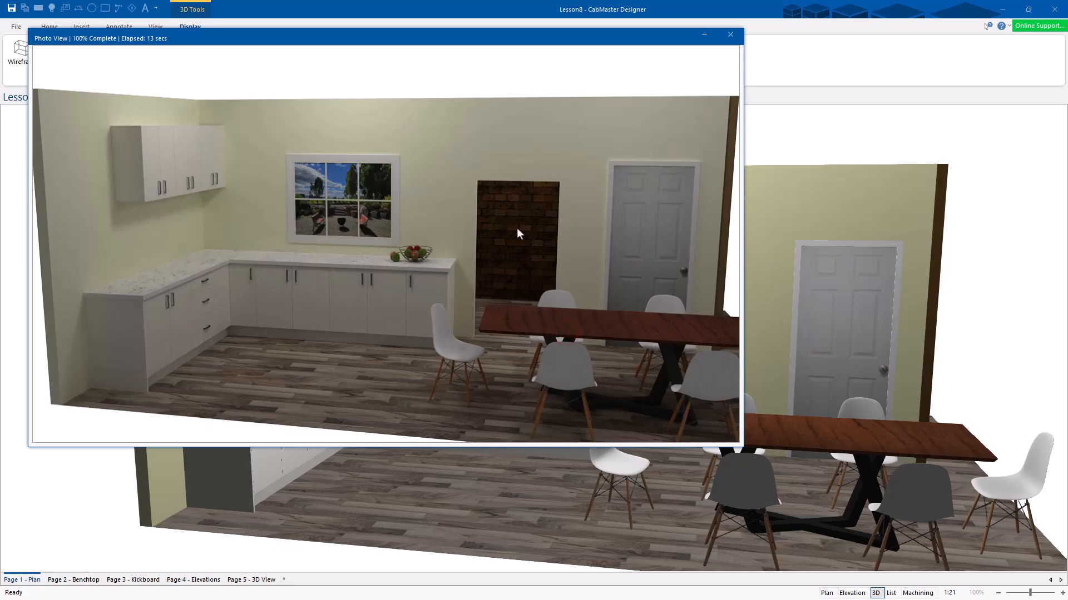
pyautogui.moveTo(678, 234)
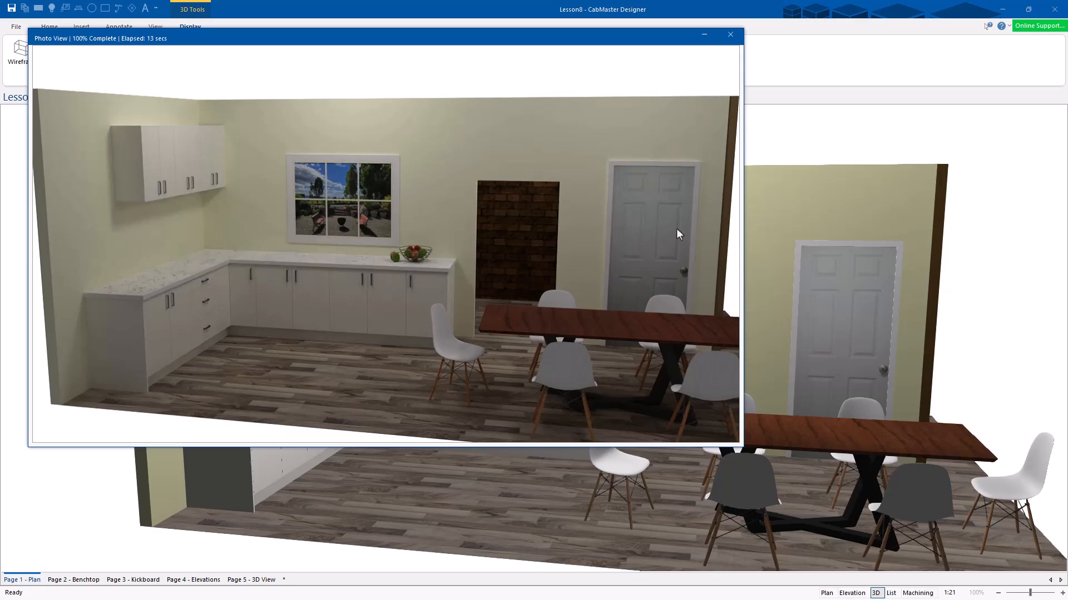
pyautogui.moveTo(478, 277)
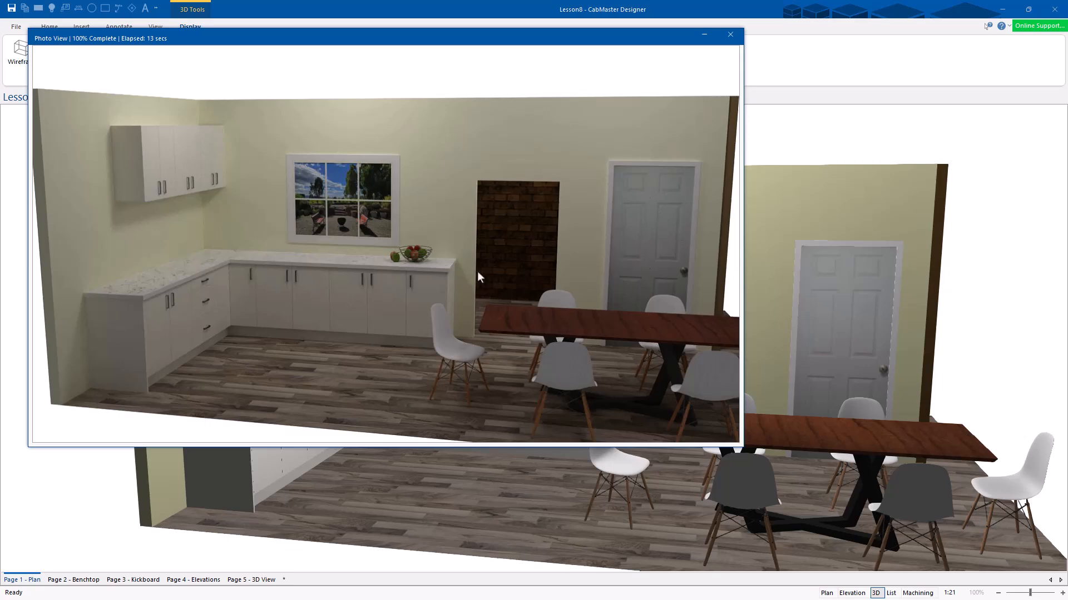
pyautogui.moveTo(378, 176)
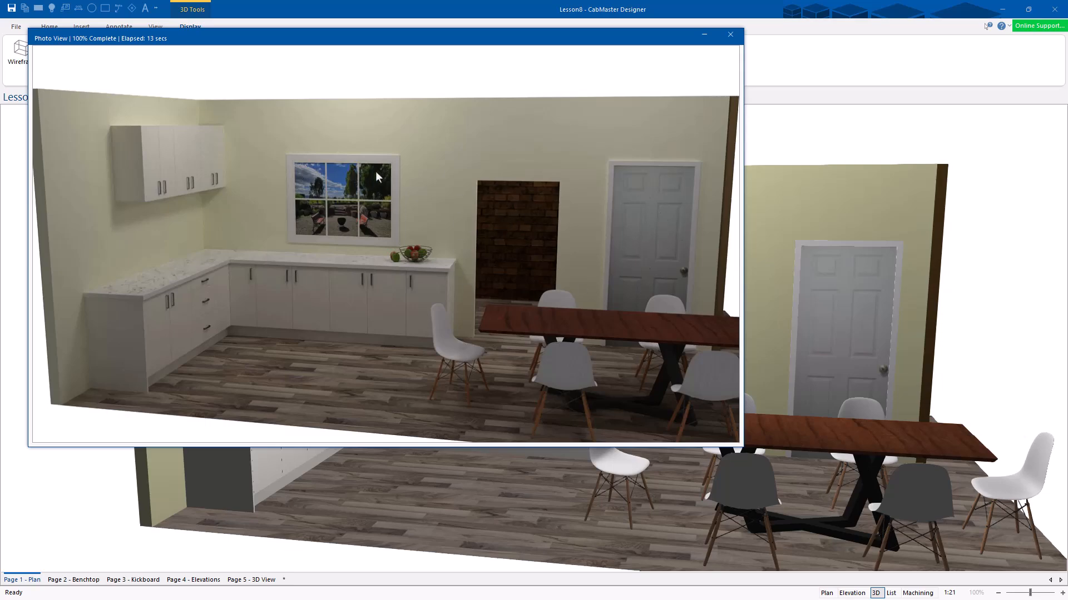
pyautogui.moveTo(316, 212)
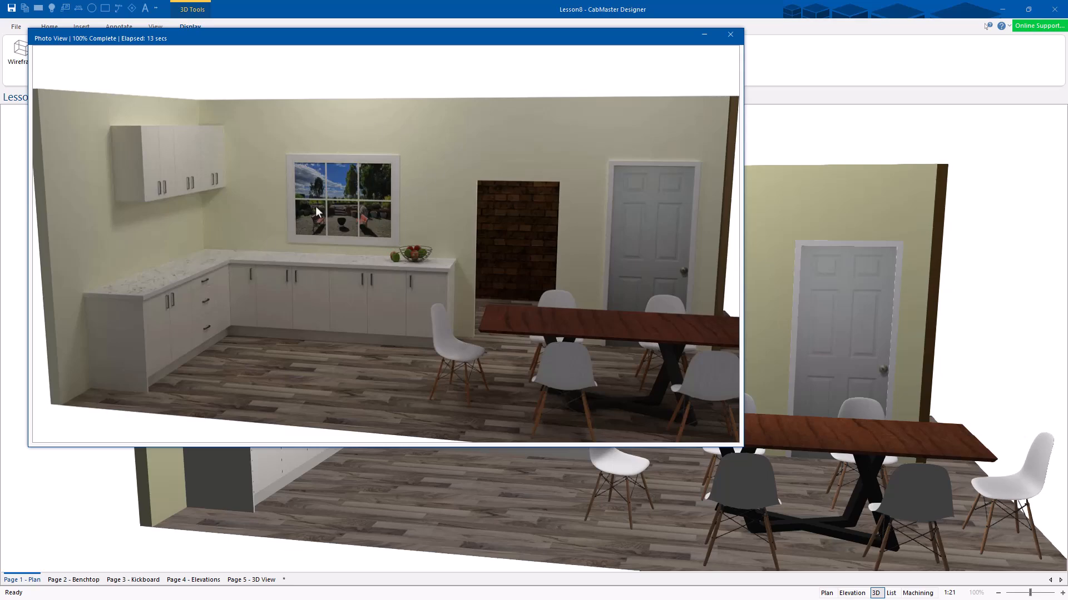
pyautogui.moveTo(740, 51)
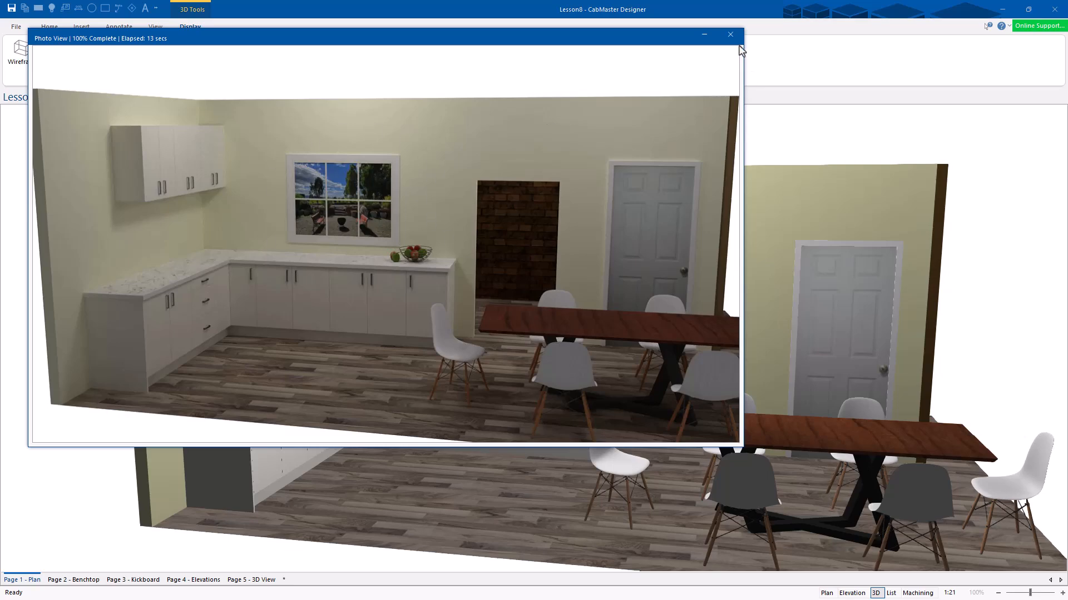
pyautogui.moveTo(738, 47)
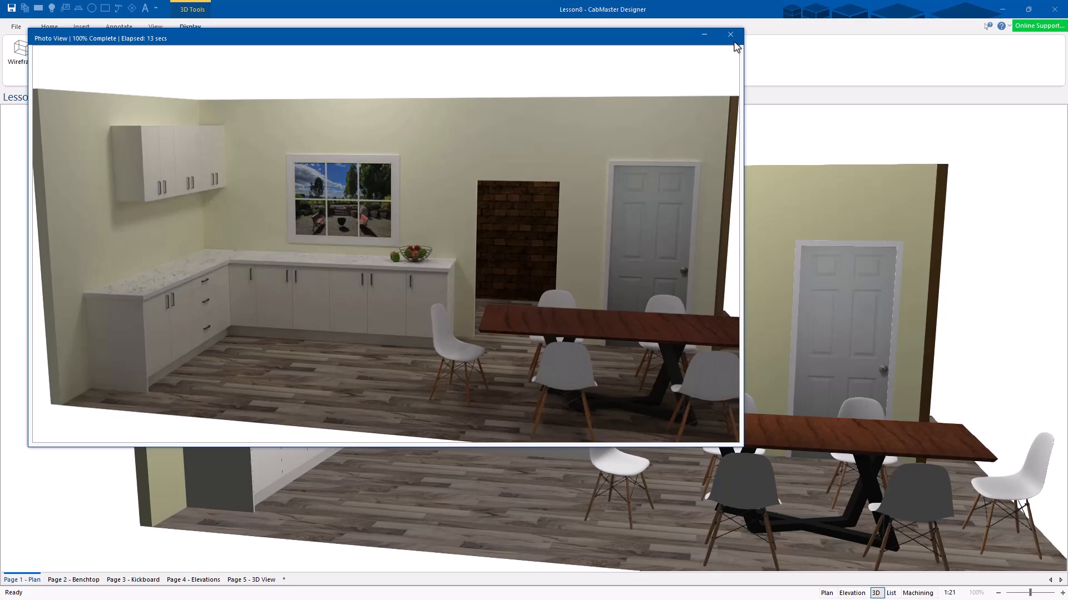
pyautogui.moveTo(431, 253)
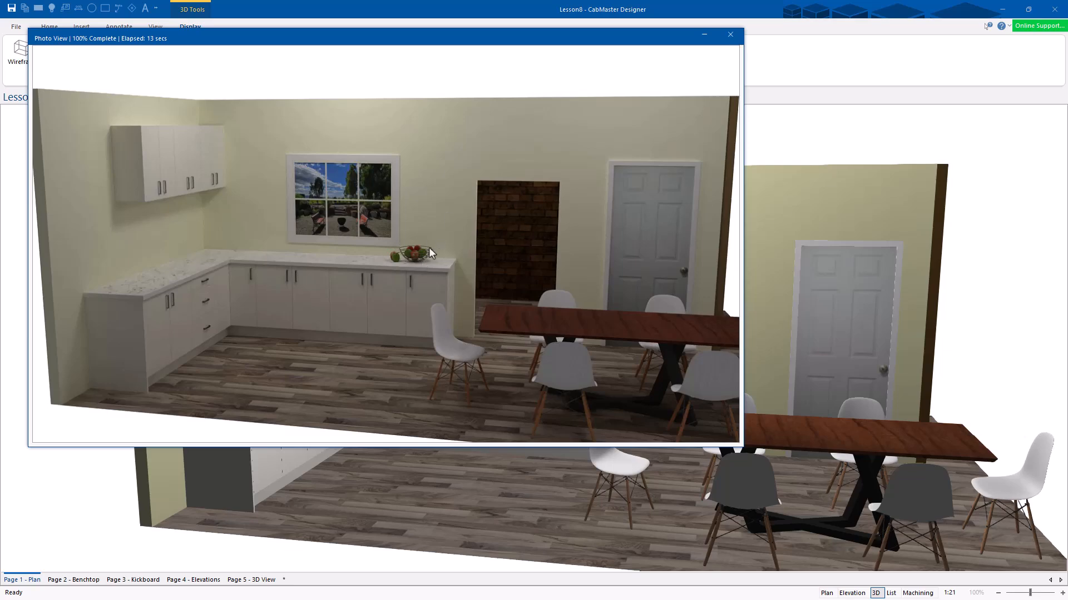
pyautogui.moveTo(600, 339)
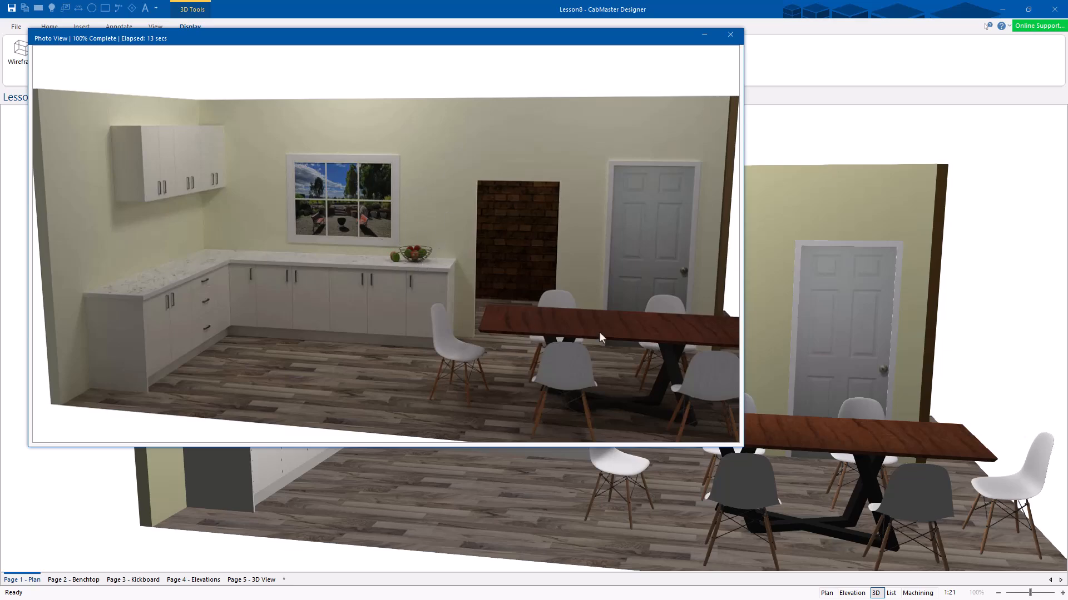
pyautogui.moveTo(333, 225)
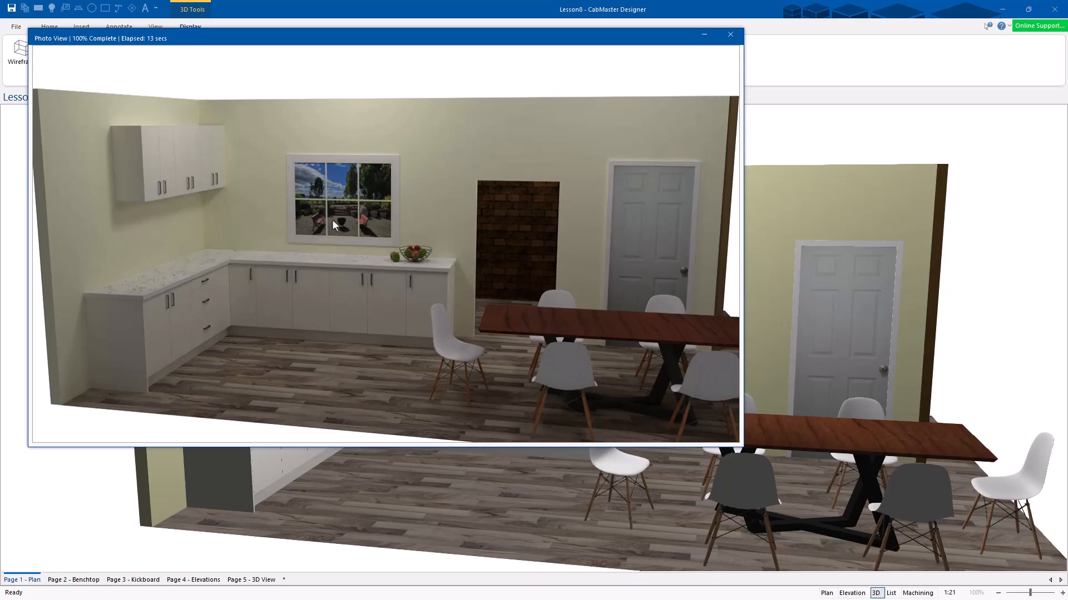
pyautogui.click(730, 34)
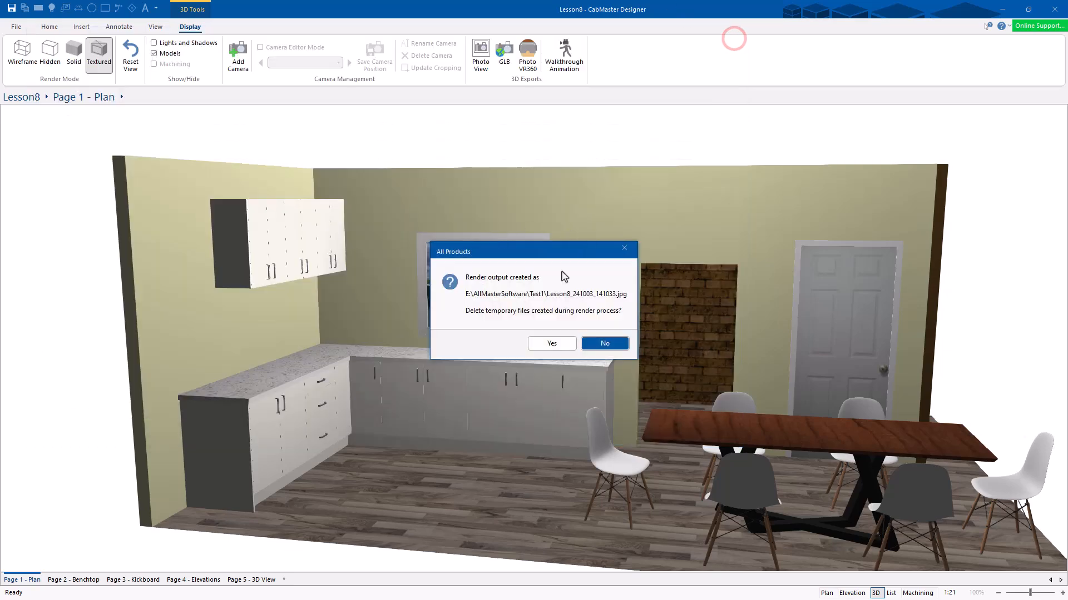
# Step: Dismiss the temporary-files prompts and export the kitchen model as Lesson8.glb
pyautogui.click(603, 343)
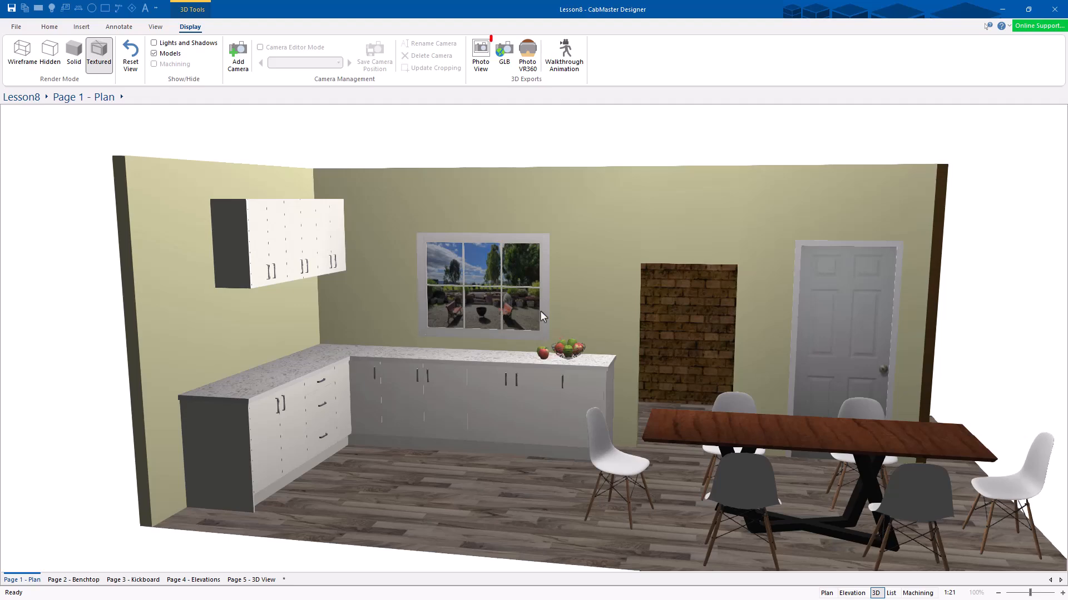
pyautogui.click(504, 54)
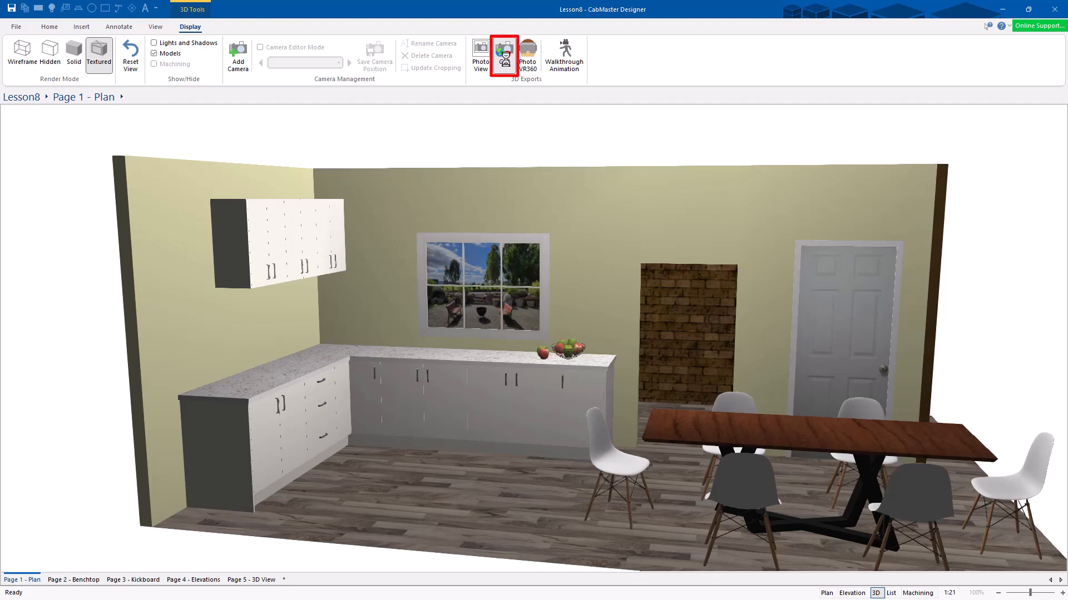
pyautogui.click(504, 54)
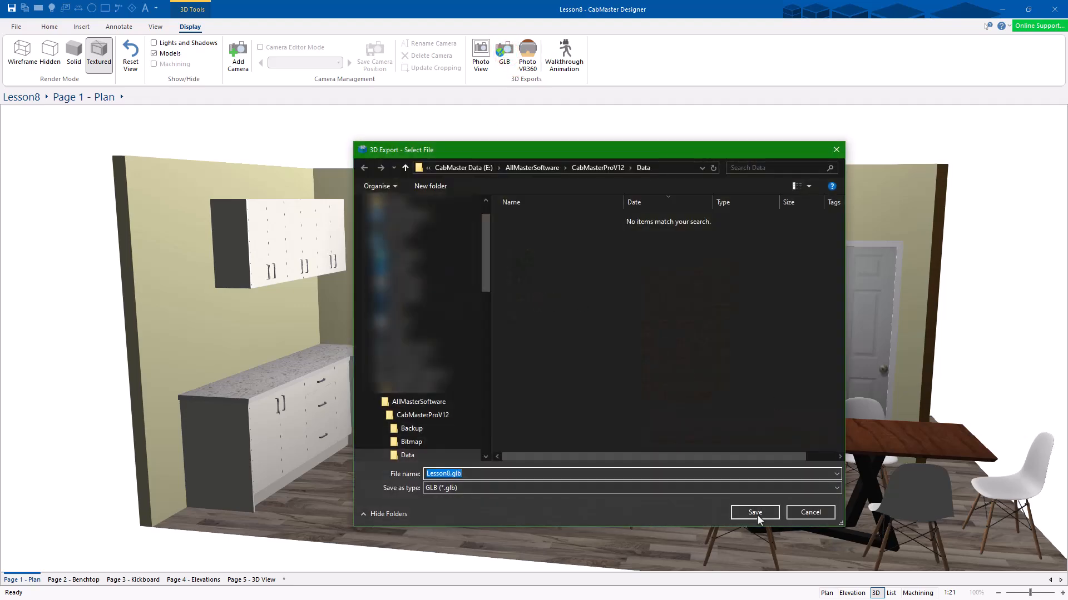
pyautogui.click(754, 513)
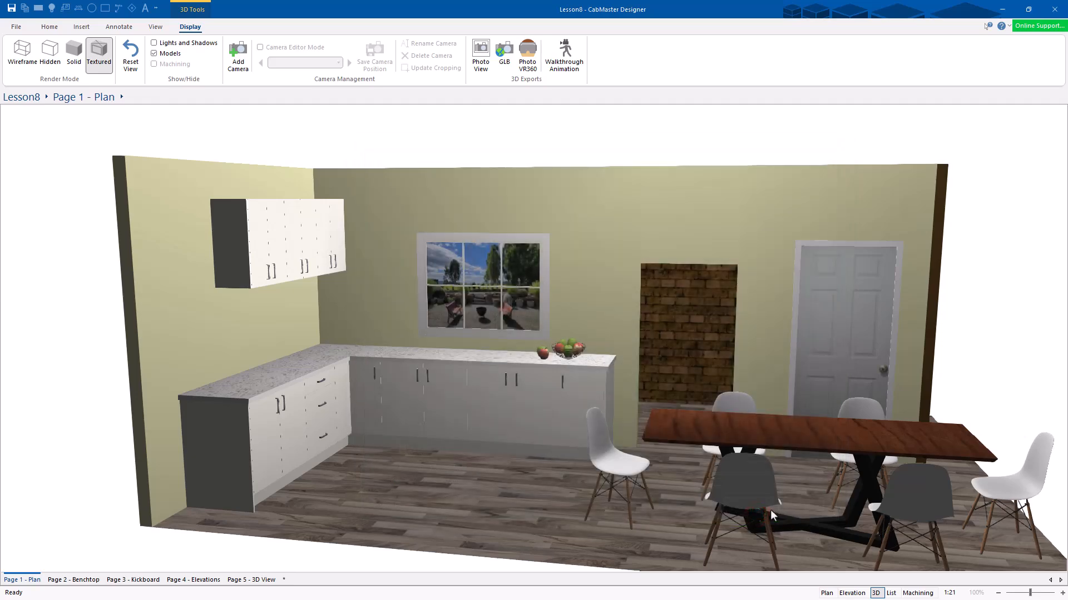
pyautogui.click(480, 57)
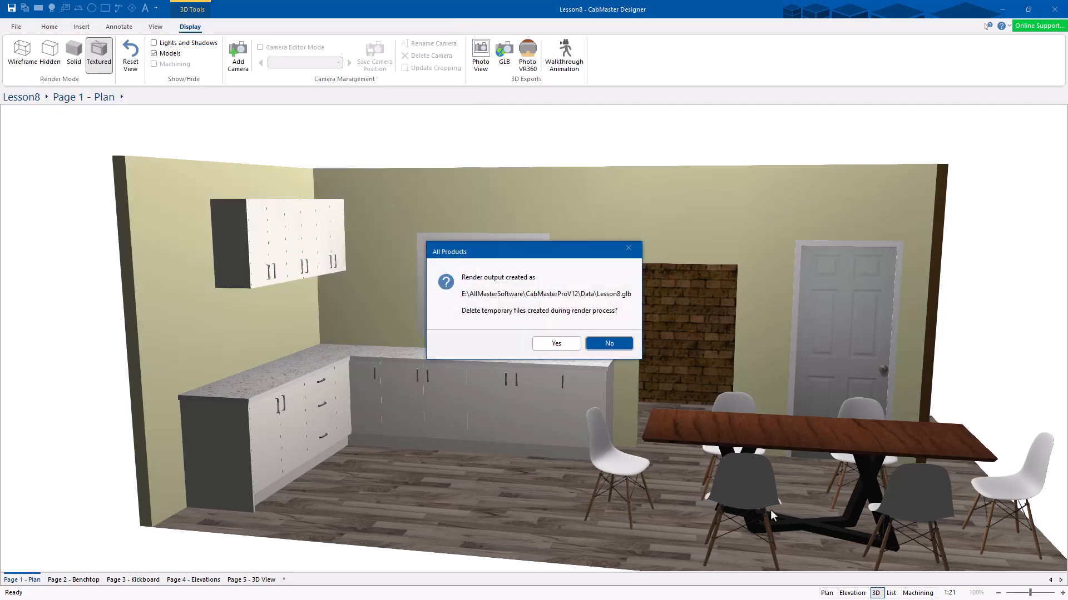
pyautogui.click(608, 343)
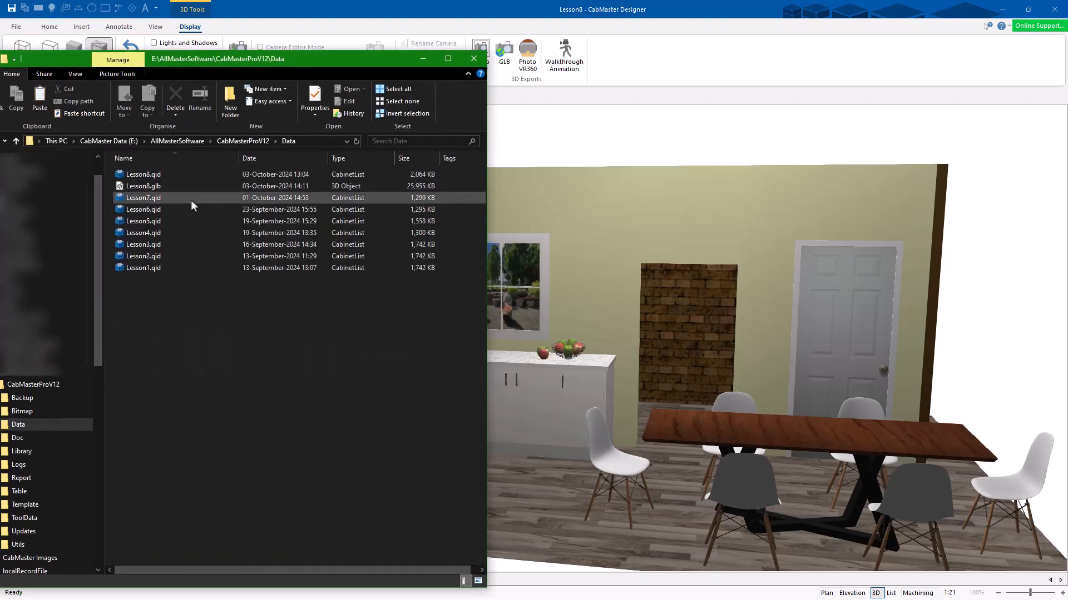
# Step: Open Lesson8.glb in 3D Viewer, show mesh stats with wireframe, and choose the Isometric Right view
pyautogui.doubleClick(144, 185)
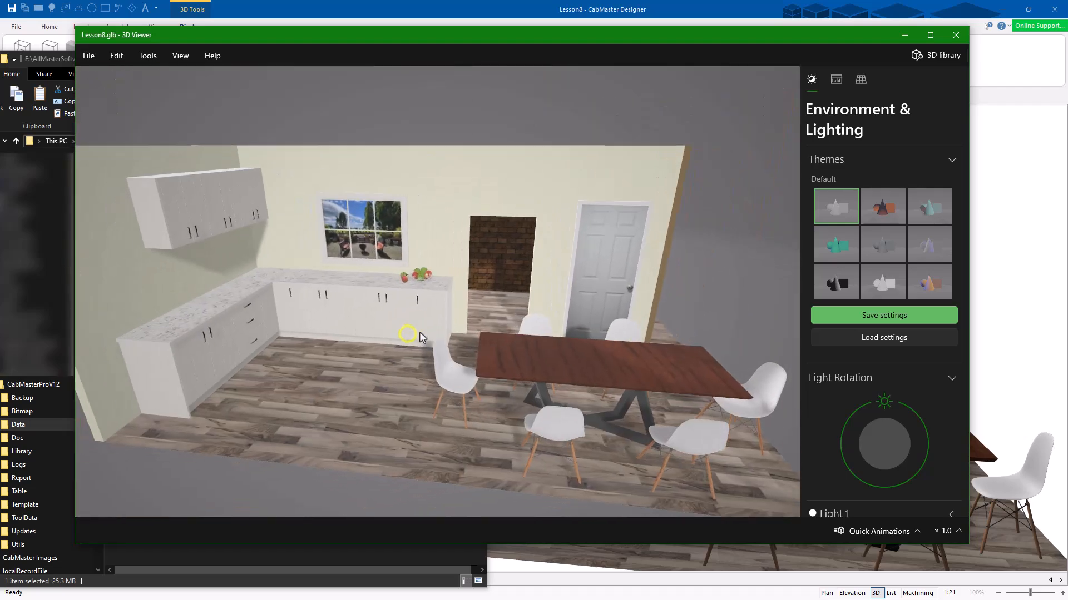
pyautogui.click(949, 161)
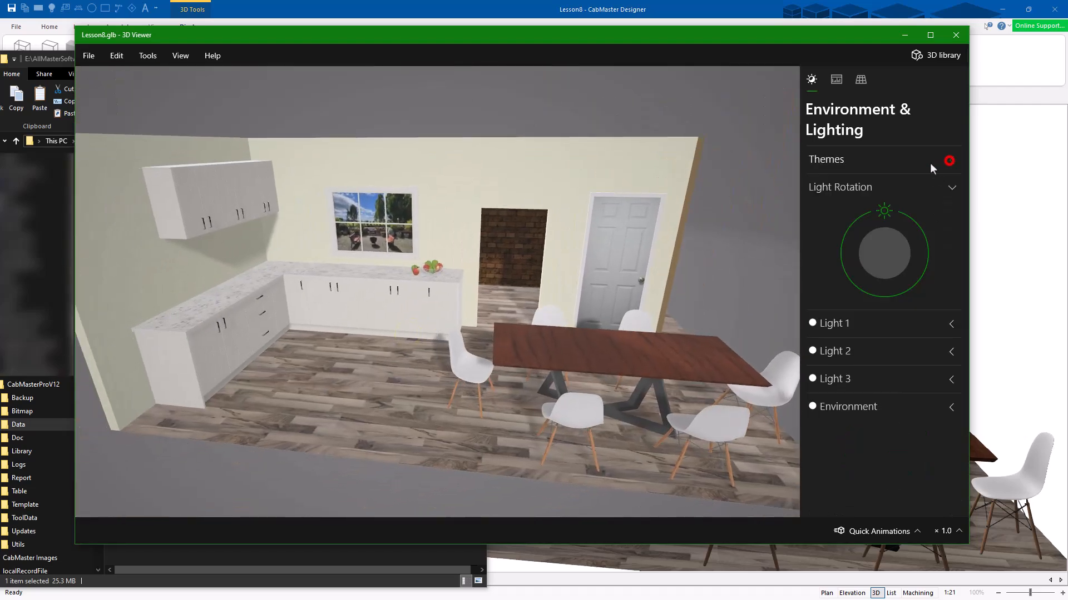
pyautogui.click(835, 80)
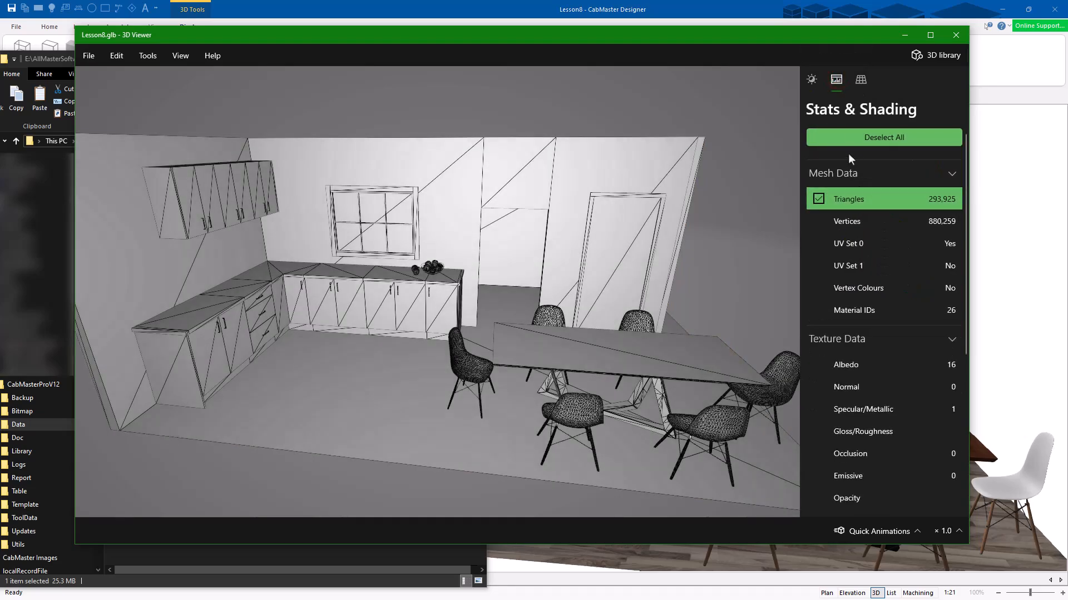
pyautogui.click(860, 80)
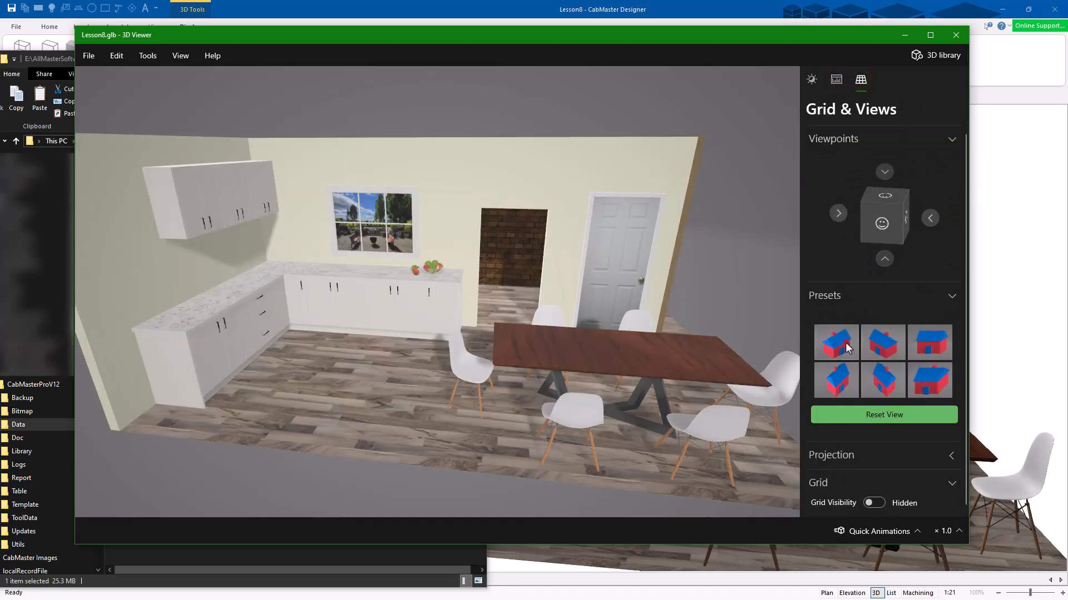
pyautogui.click(835, 343)
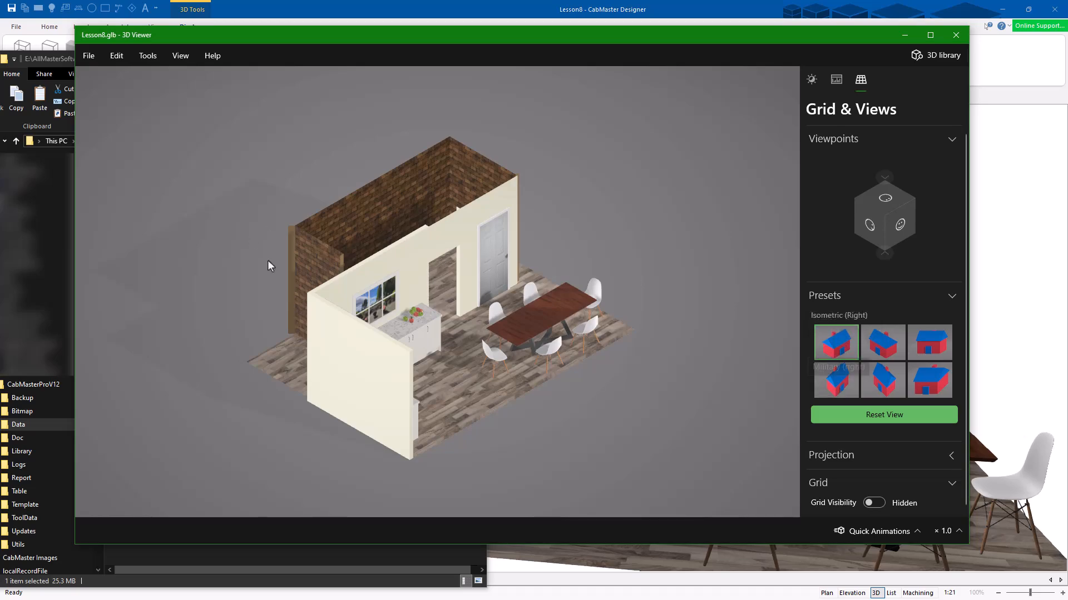
pyautogui.moveTo(848, 129)
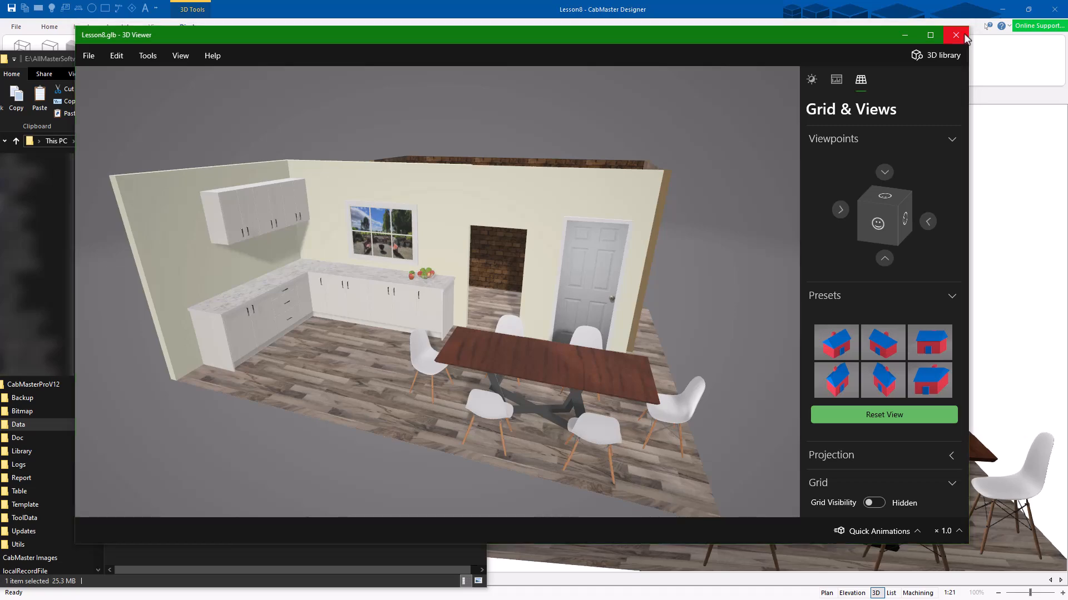
# Step: Close 3D Viewer and add Camera 1 through Camera 4 at four different 3D viewpoints
pyautogui.click(955, 34)
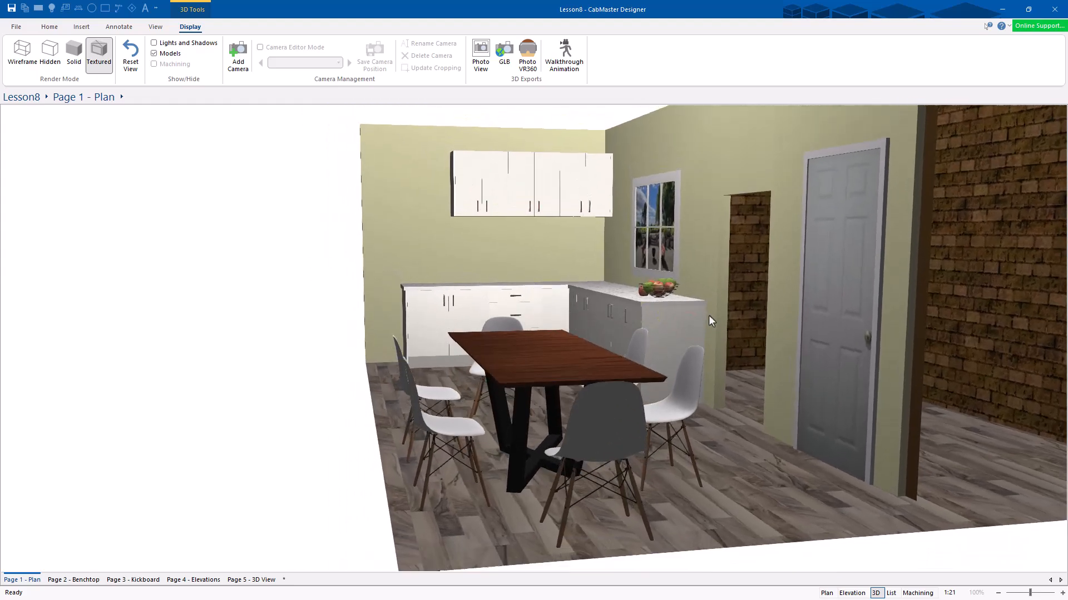
pyautogui.click(237, 55)
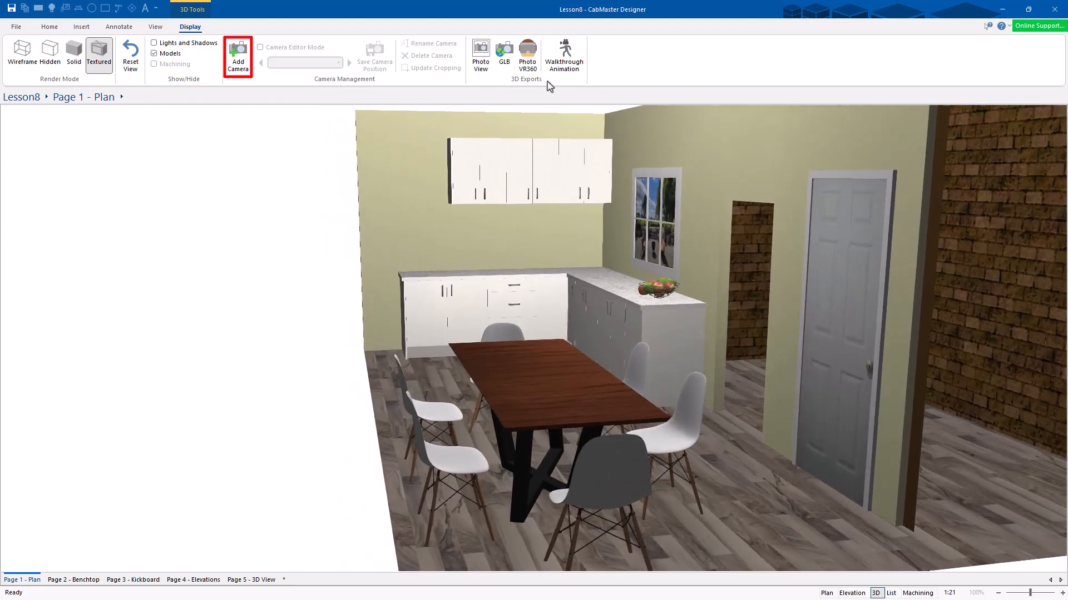
pyautogui.click(238, 54)
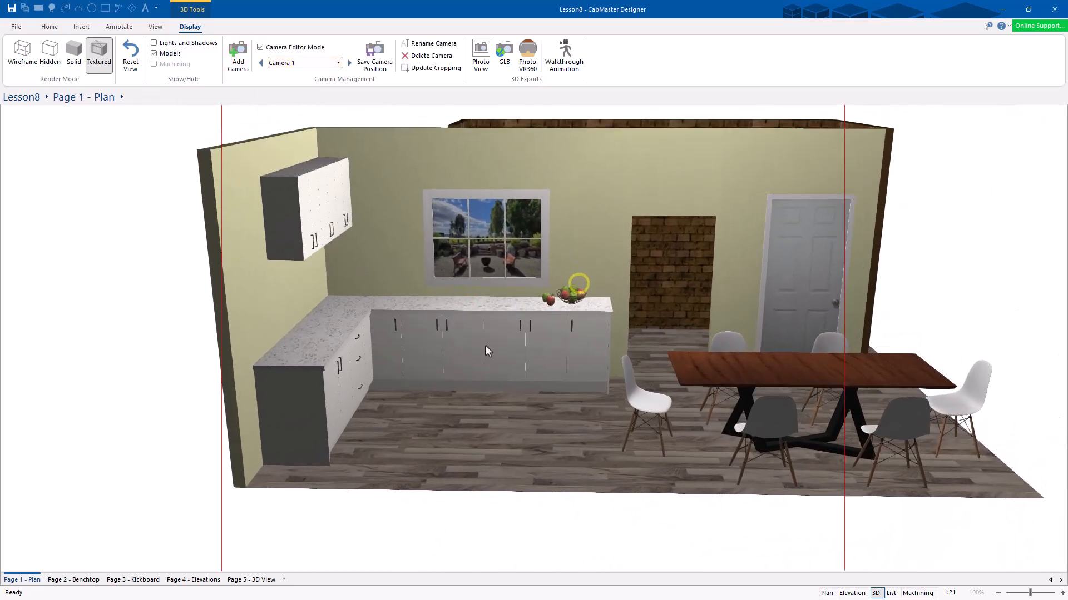
pyautogui.click(238, 56)
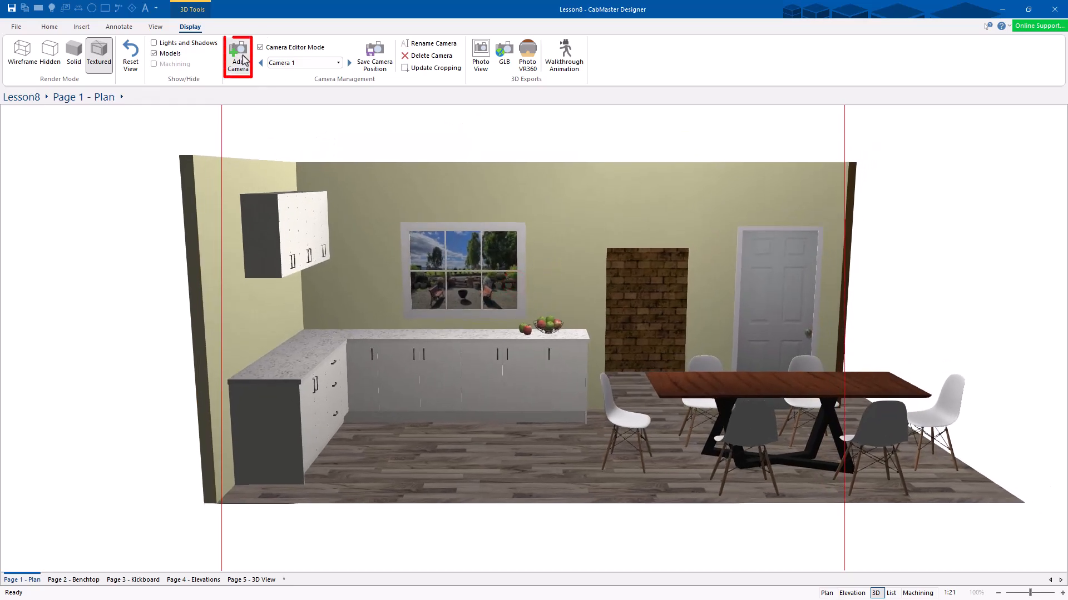
pyautogui.click(237, 57)
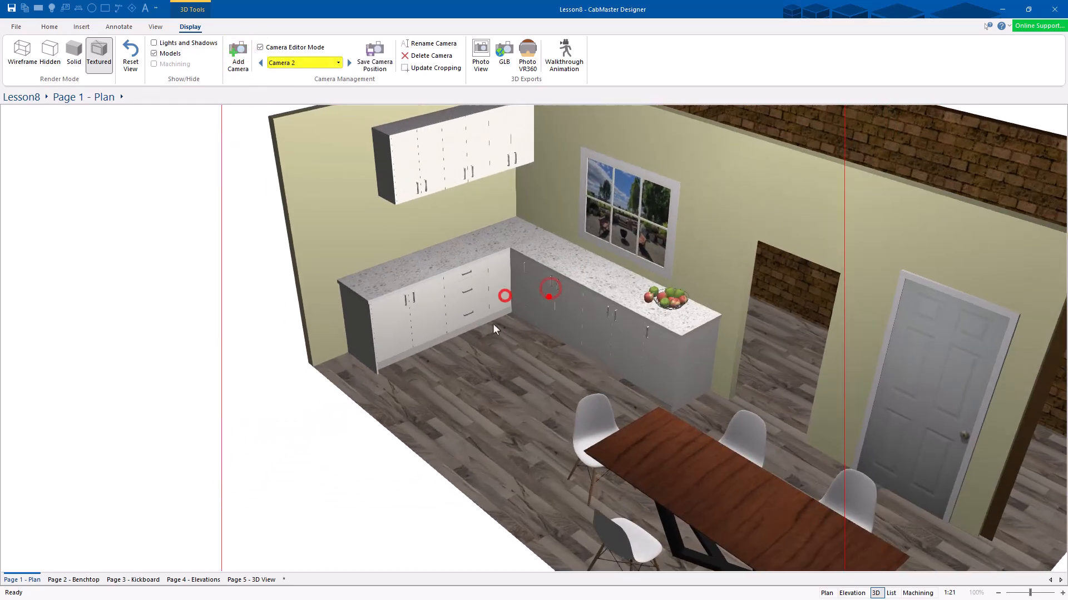
pyautogui.click(237, 56)
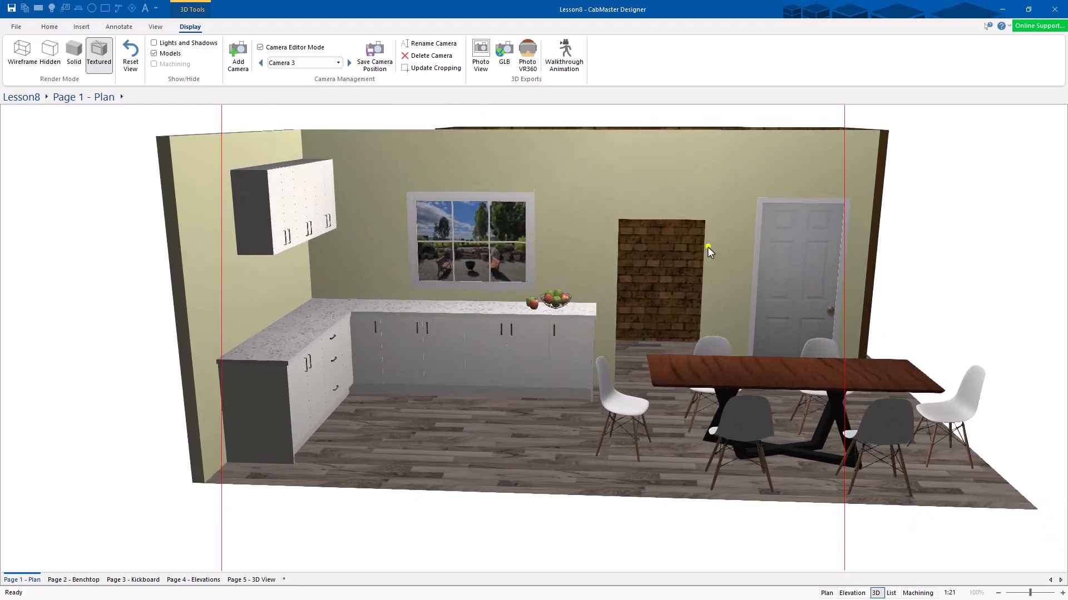
pyautogui.click(237, 55)
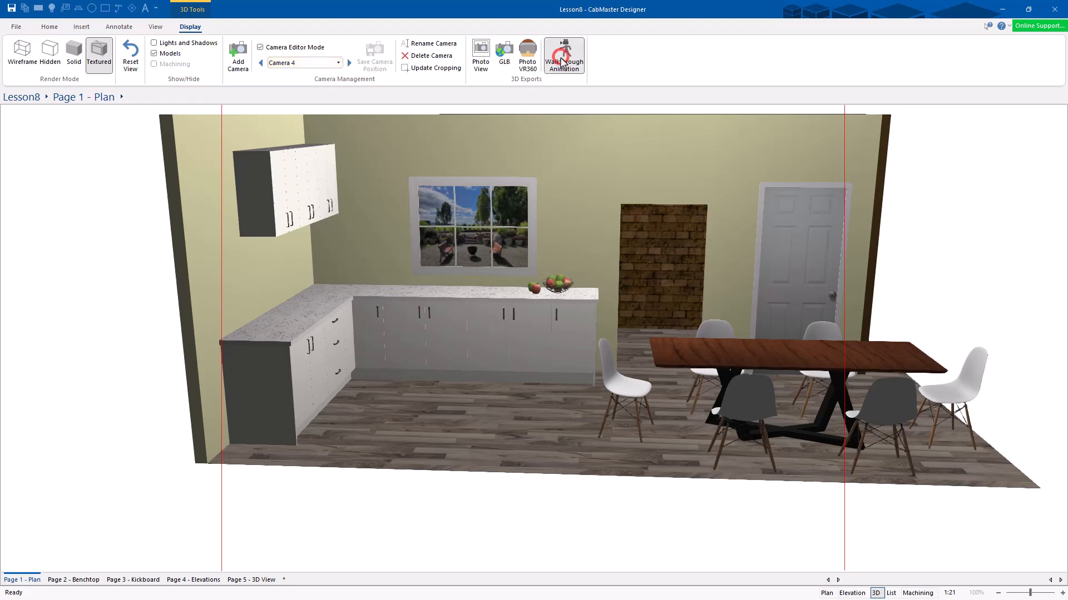
# Step: Build the walkthrough animation path, assigning Camera 1 and Camera 2 to its steps
pyautogui.click(563, 55)
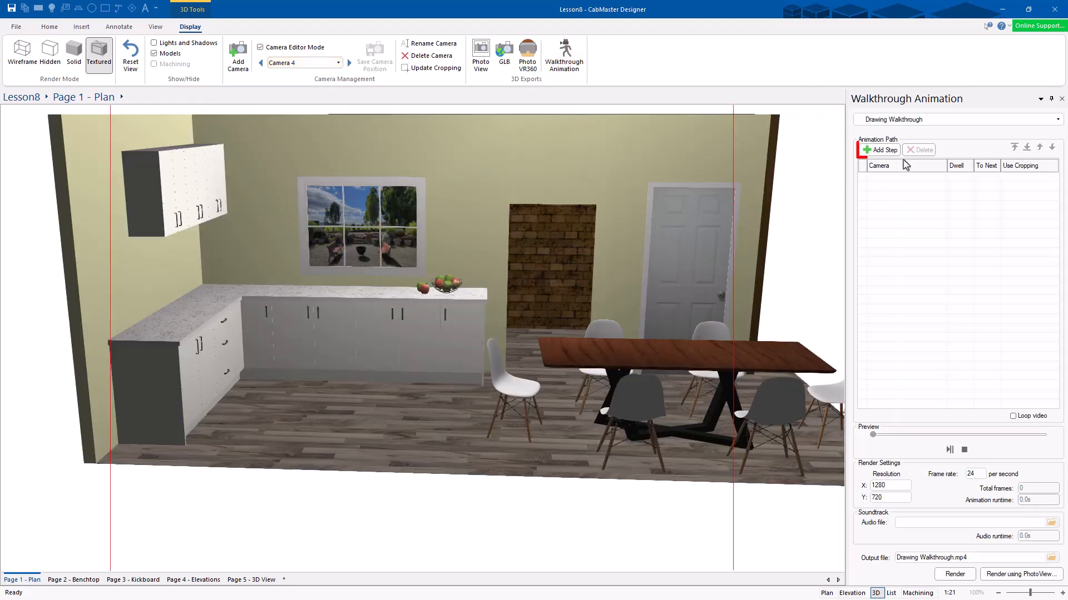
pyautogui.click(882, 149)
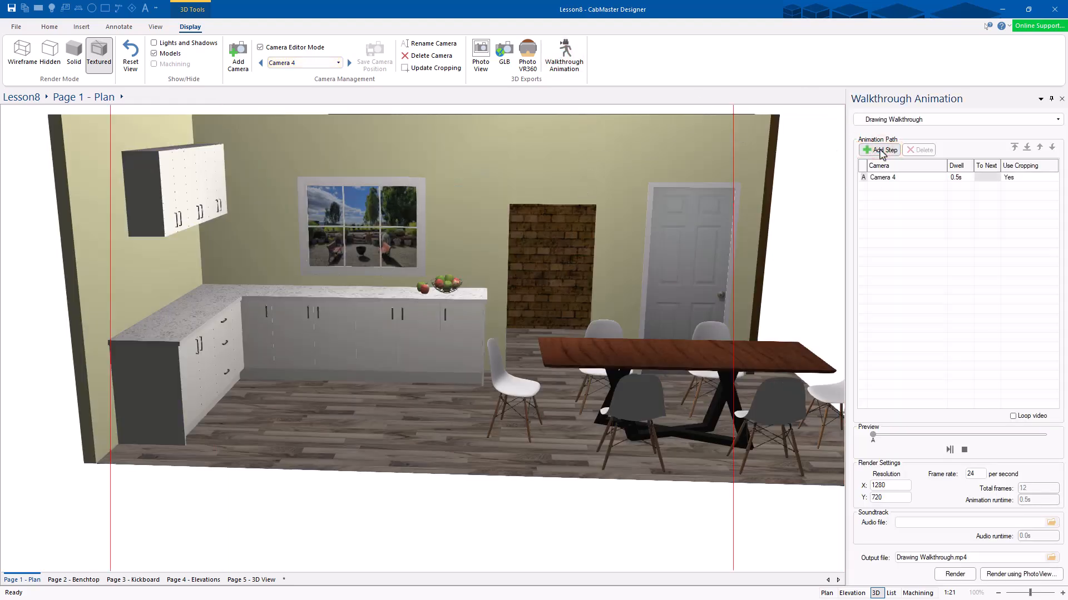
pyautogui.click(881, 149)
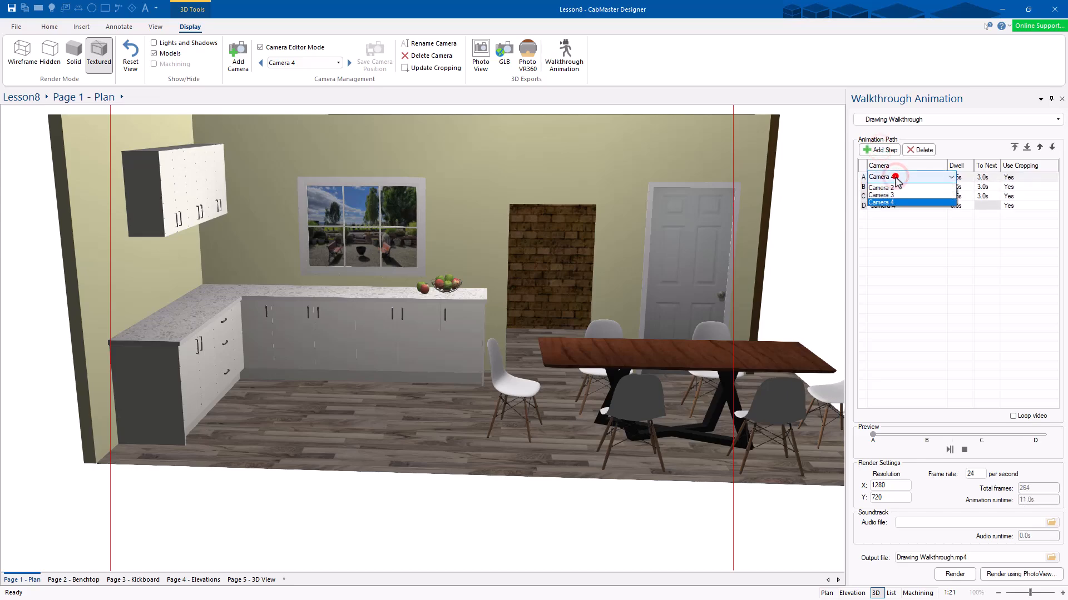
pyautogui.click(882, 187)
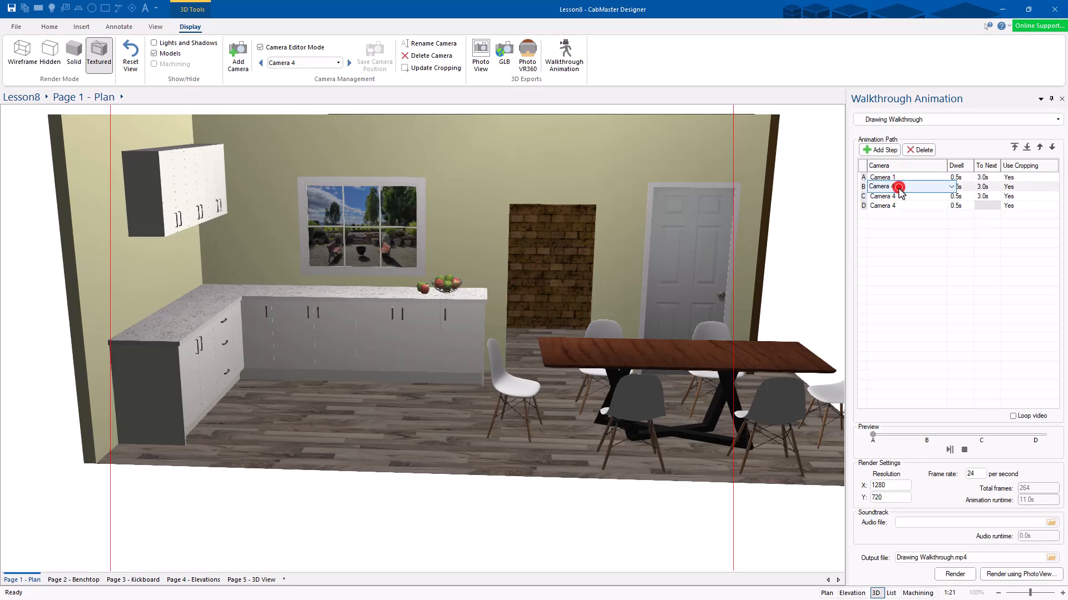
pyautogui.click(898, 196)
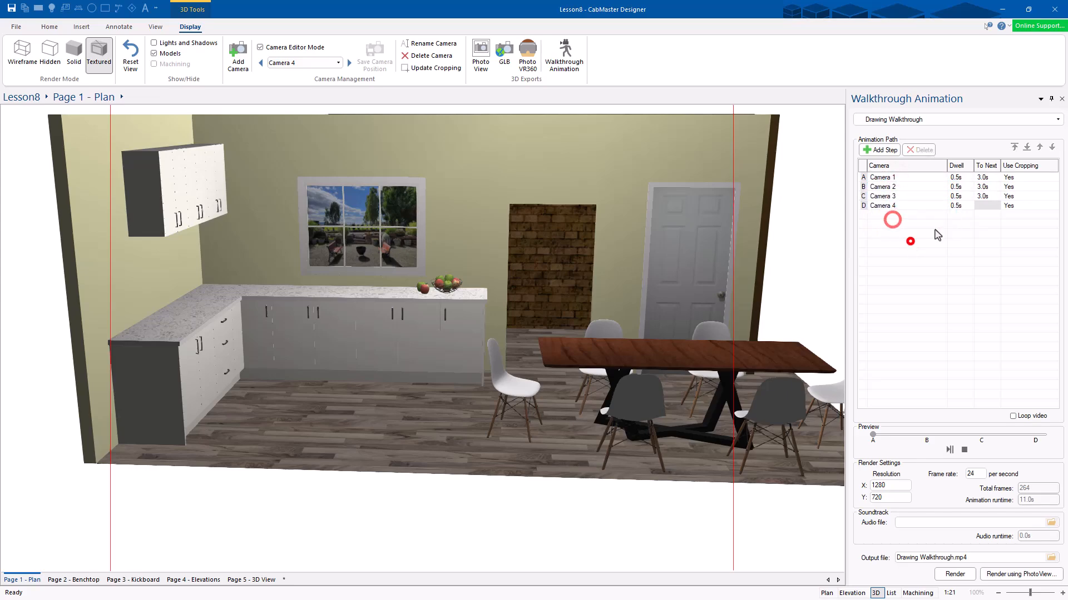
# Step: Set 3.0s To Next transitions for Cameras 3 and 4 and enable Loop video
pyautogui.click(984, 177)
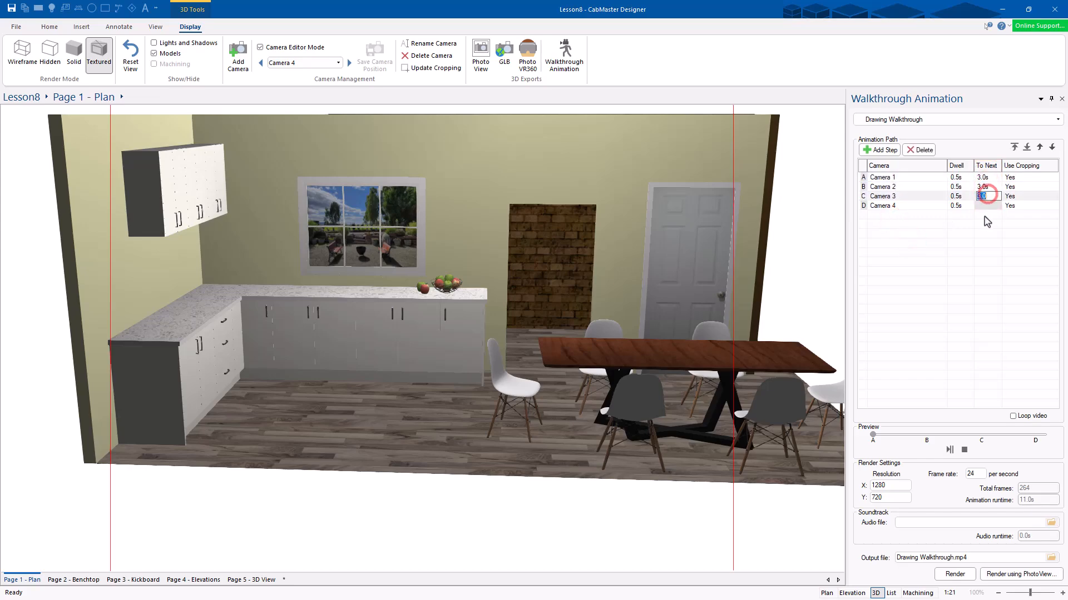
pyautogui.click(958, 177)
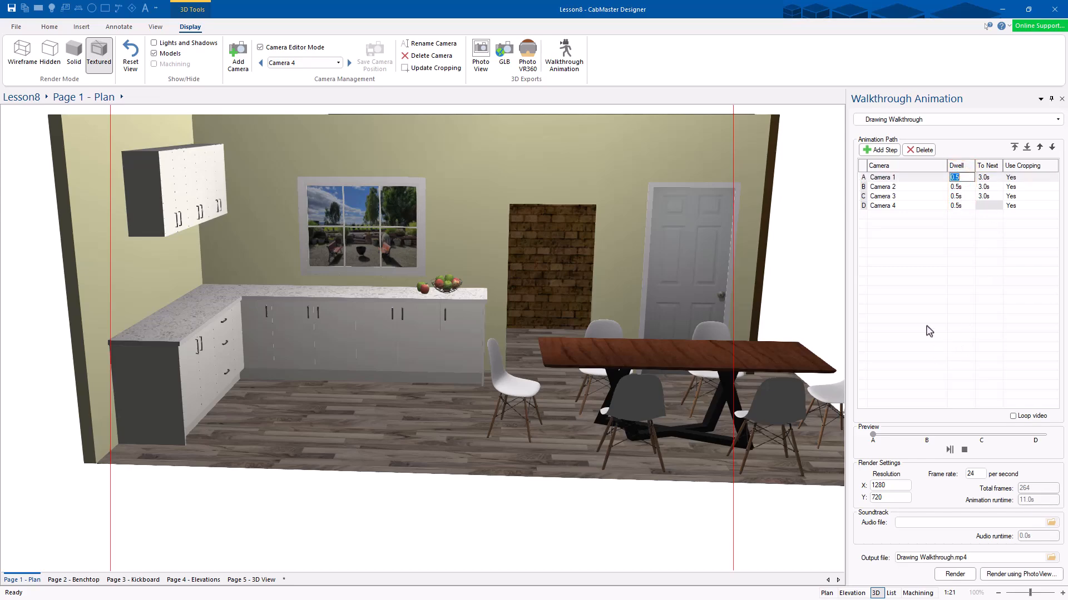
pyautogui.click(1013, 416)
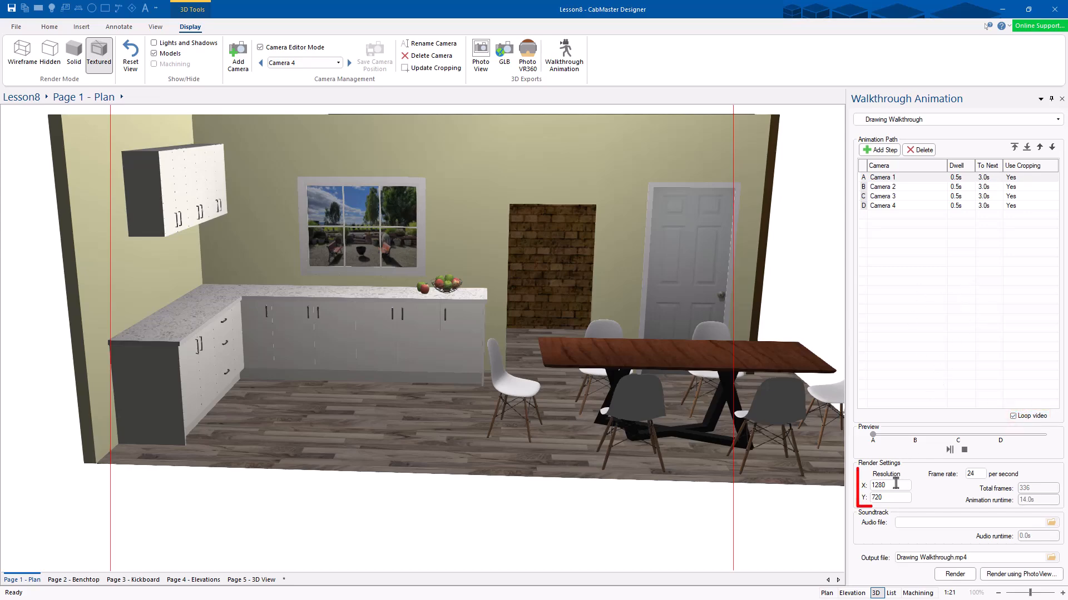
pyautogui.doubleClick(888, 497)
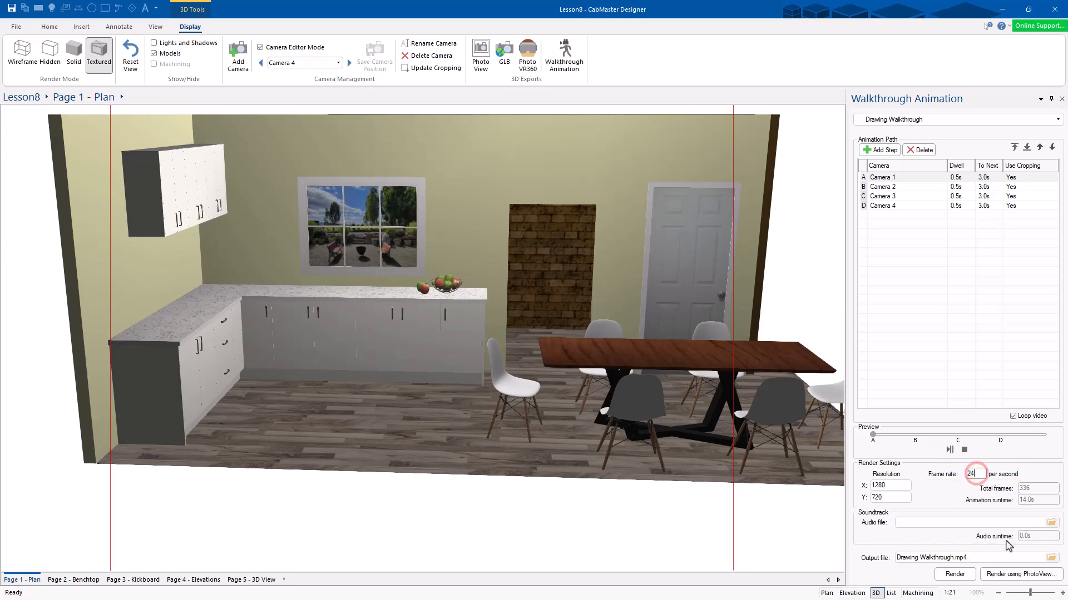
pyautogui.click(953, 523)
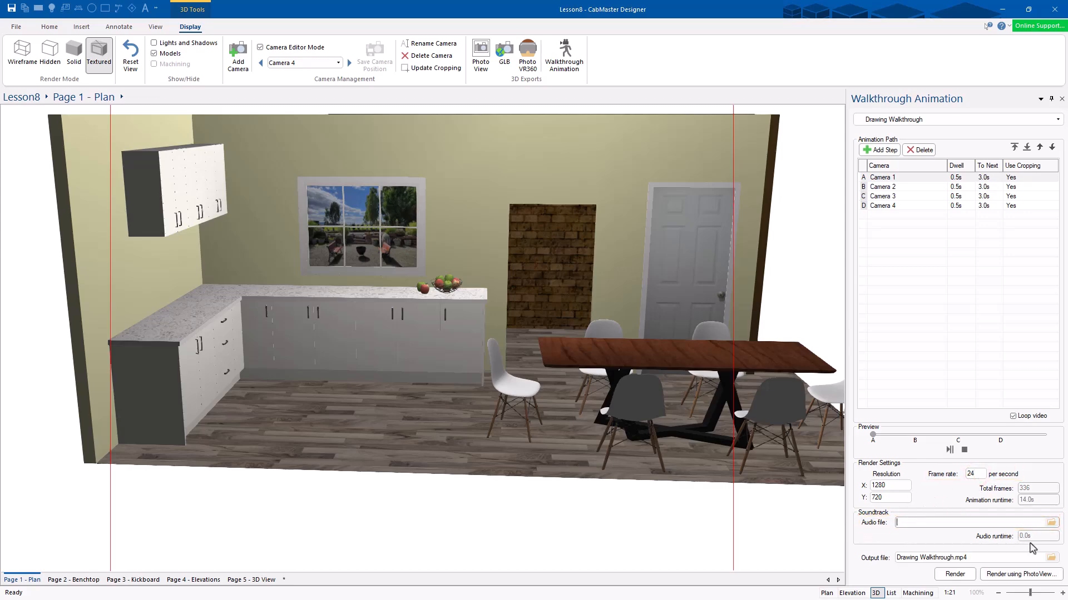
pyautogui.tripleClick(933, 558)
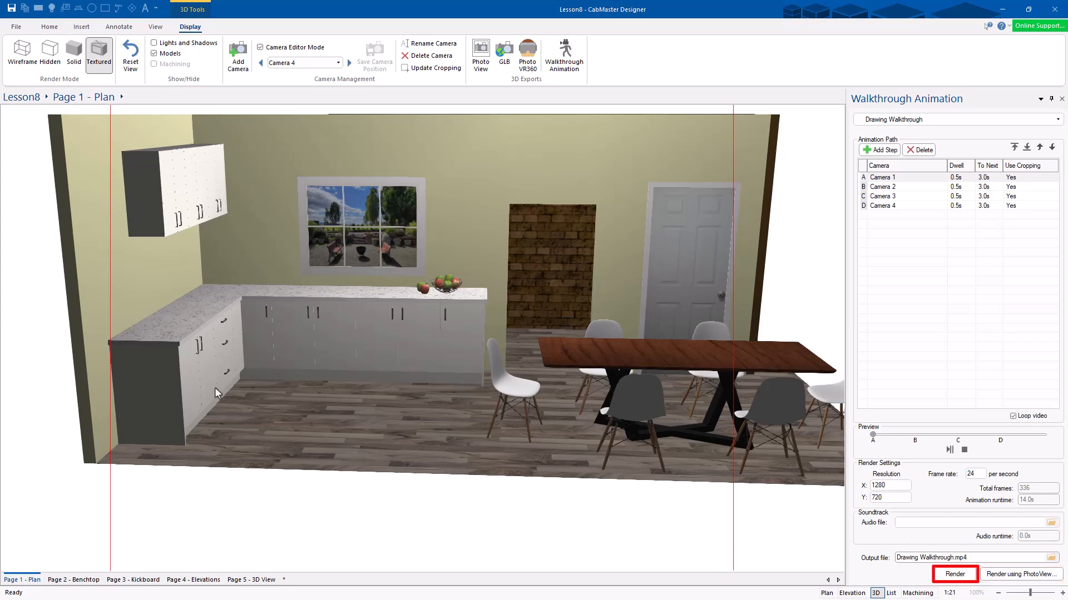
pyautogui.moveTo(1019, 574)
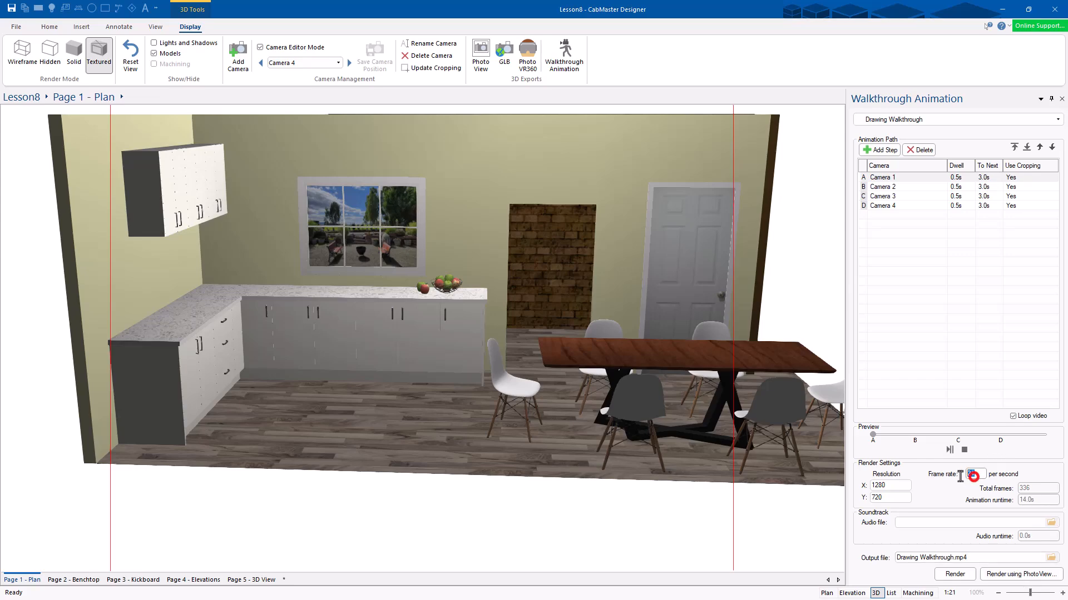
pyautogui.tripleClick(974, 473)
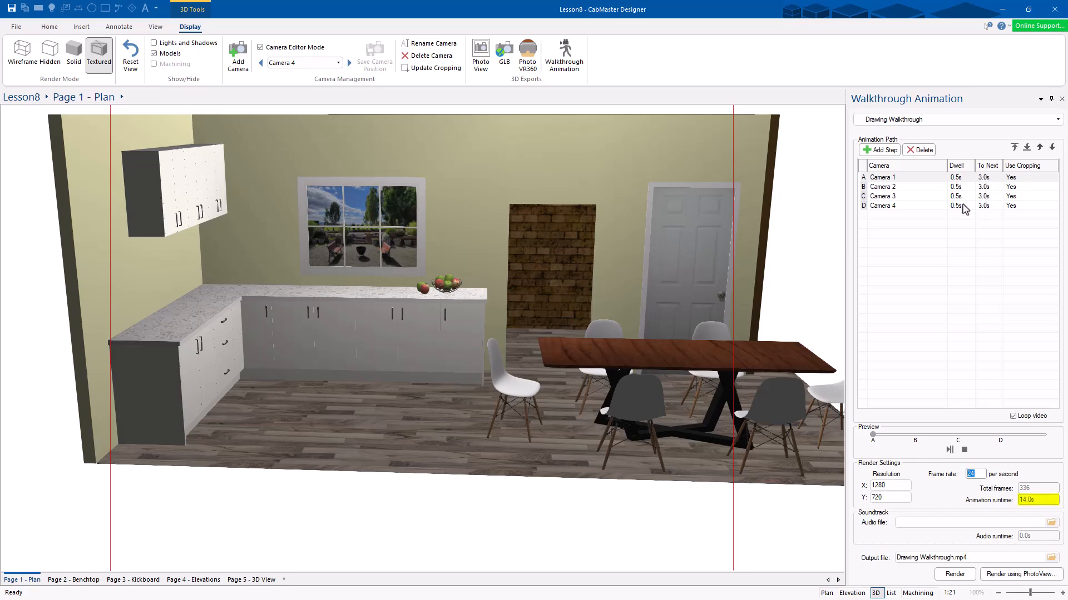
pyautogui.moveTo(990, 199)
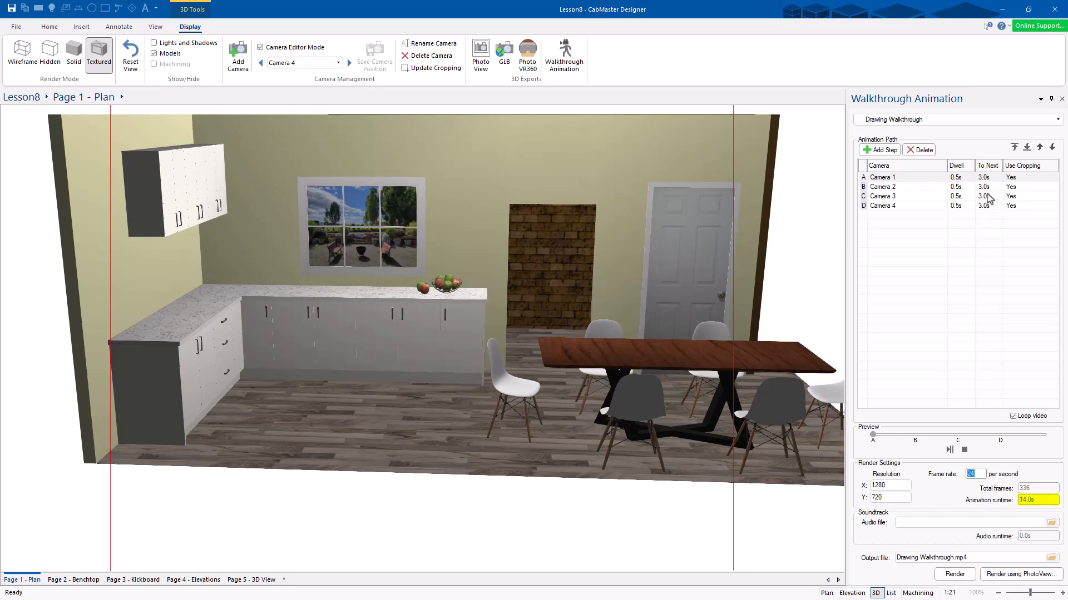
pyautogui.click(974, 474)
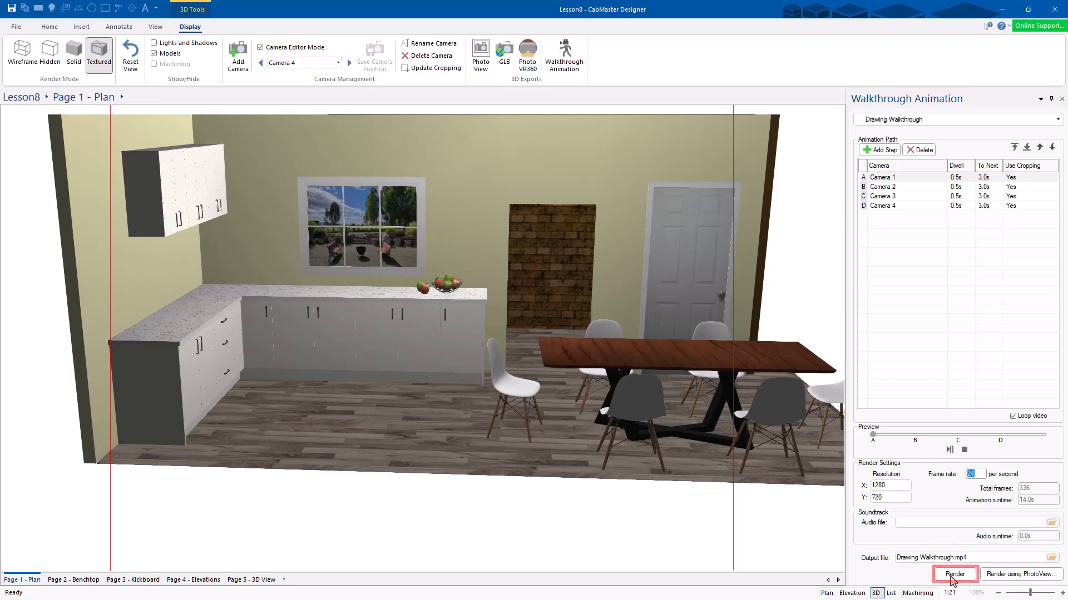
pyautogui.click(953, 574)
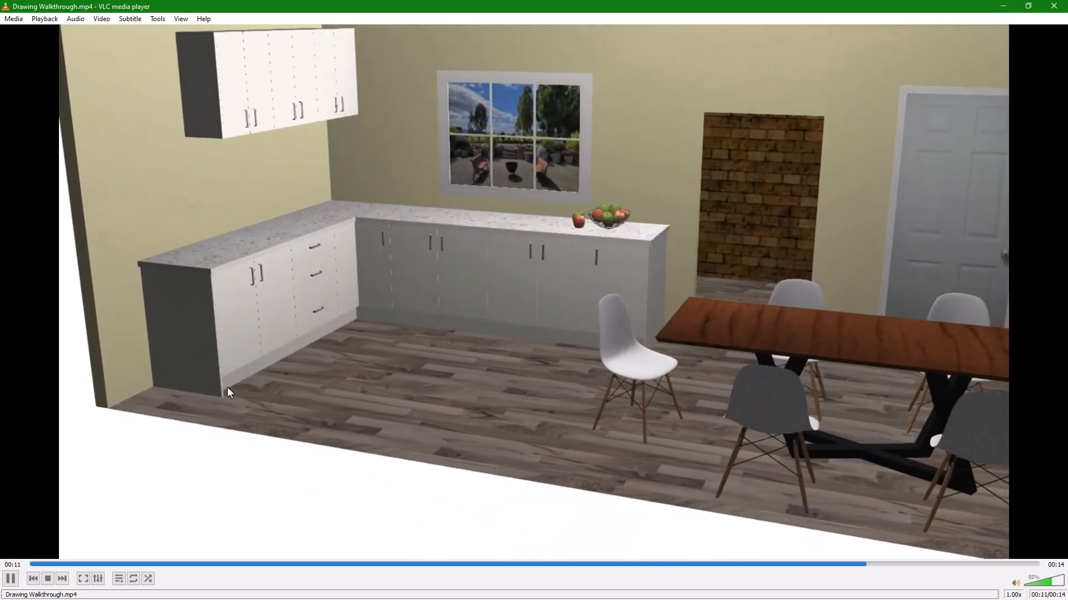
# Step: Close VLC after watching Drawing Walkthrough.mp4
pyautogui.click(46, 579)
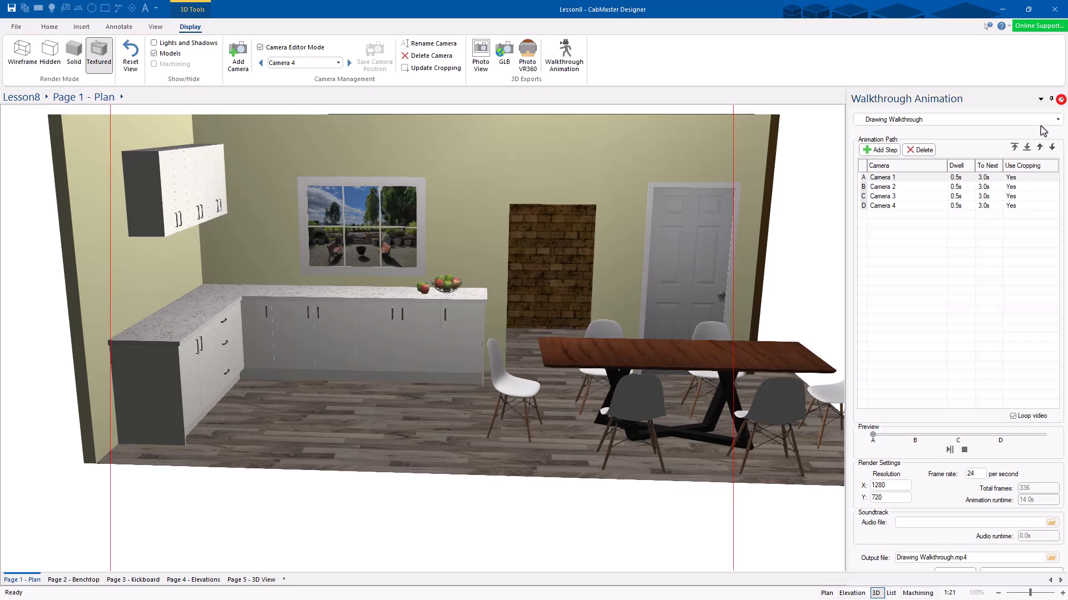
# Step: Close the Walkthrough Animation panel, switch to the 2D Plan, and select Camera 1
pyautogui.click(1060, 99)
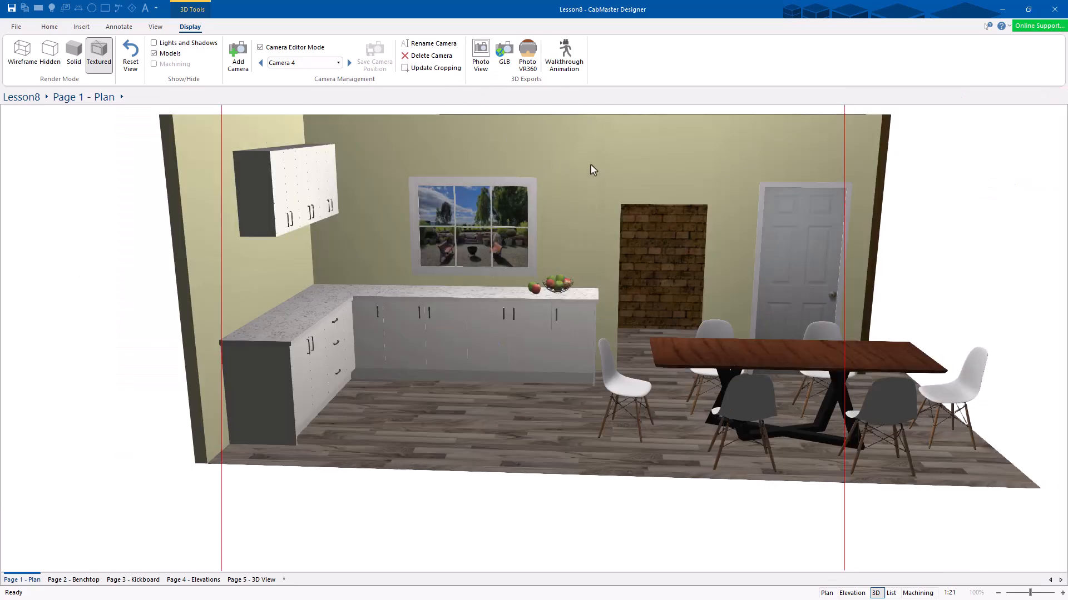
pyautogui.moveTo(383, 203)
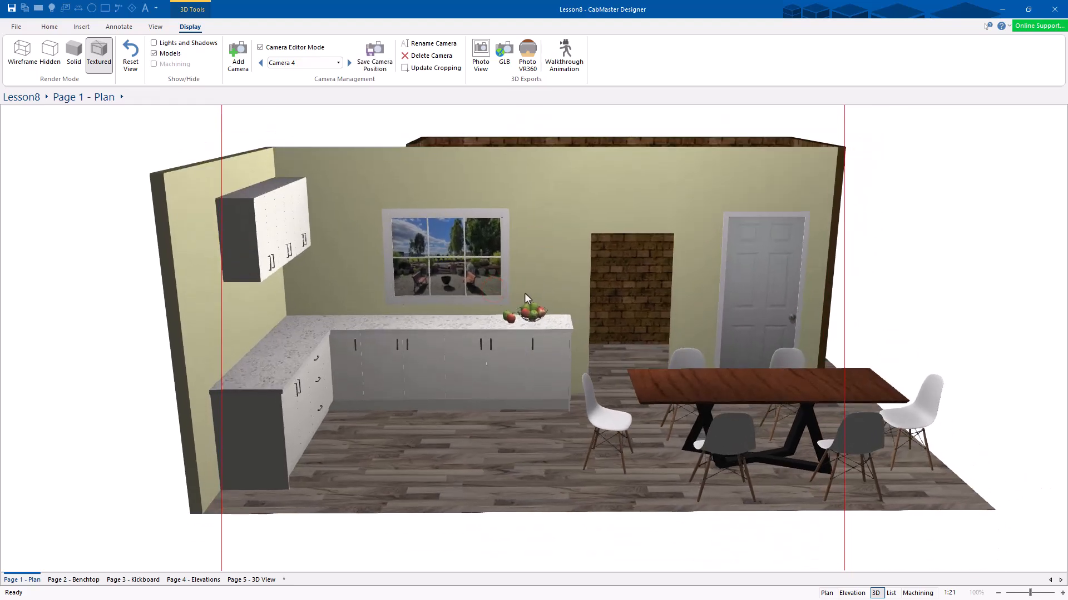
pyautogui.click(827, 593)
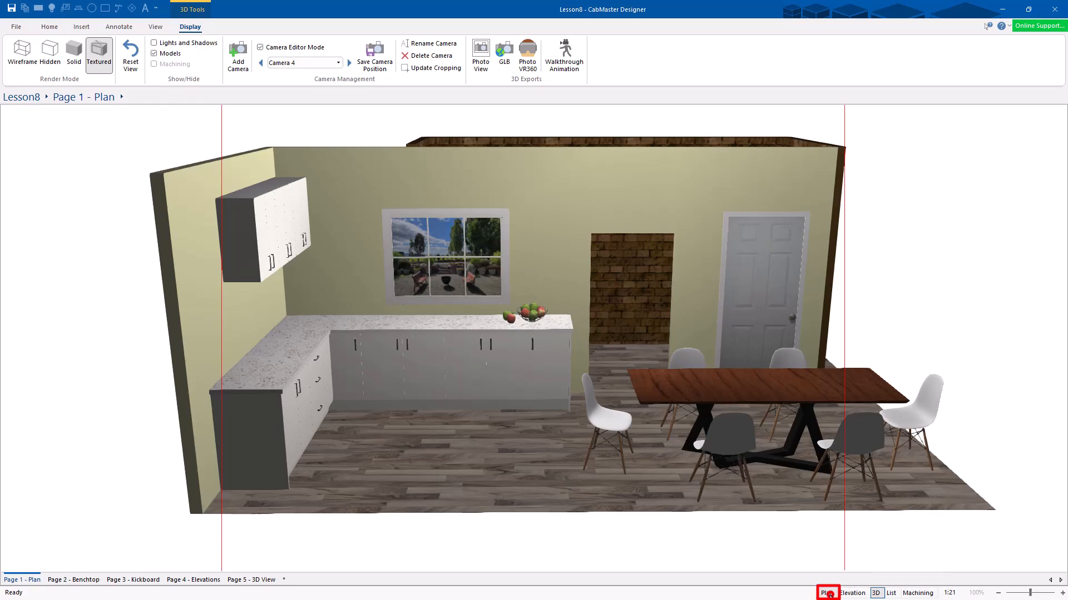
pyautogui.click(828, 593)
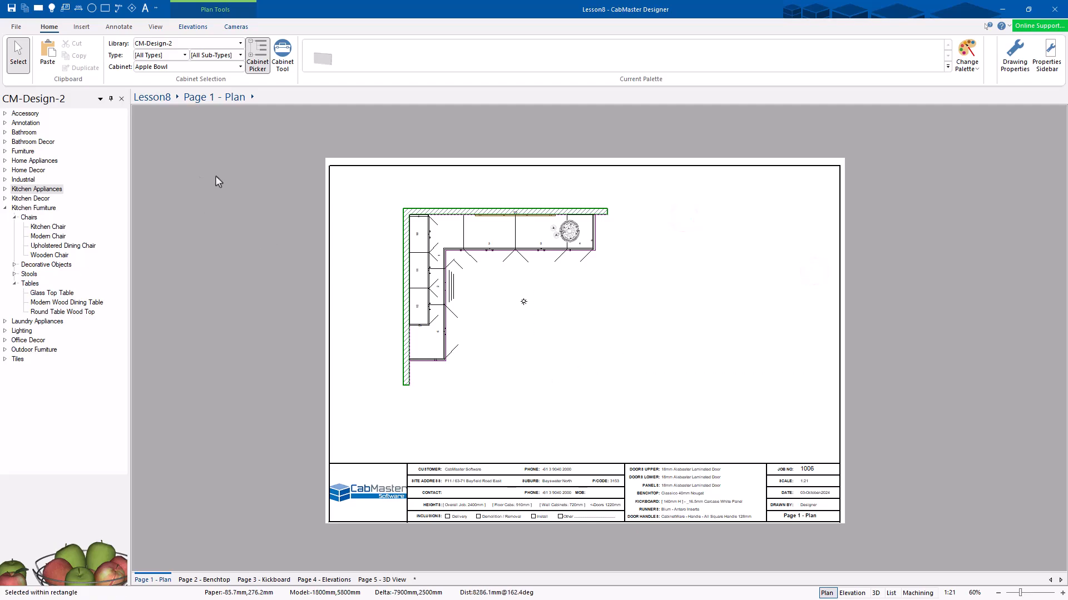
pyautogui.click(234, 27)
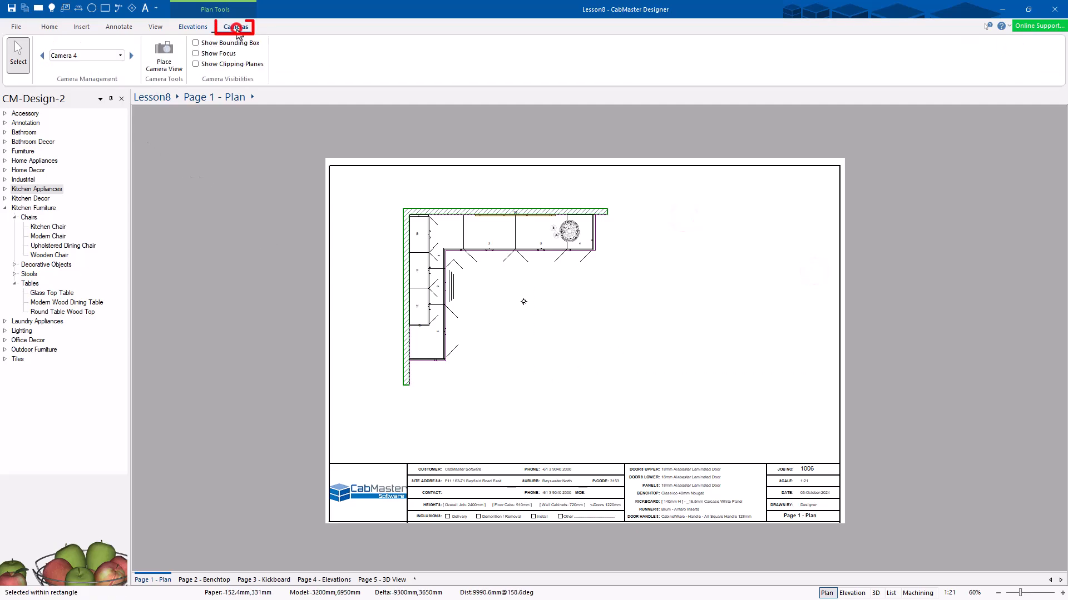
pyautogui.click(42, 55)
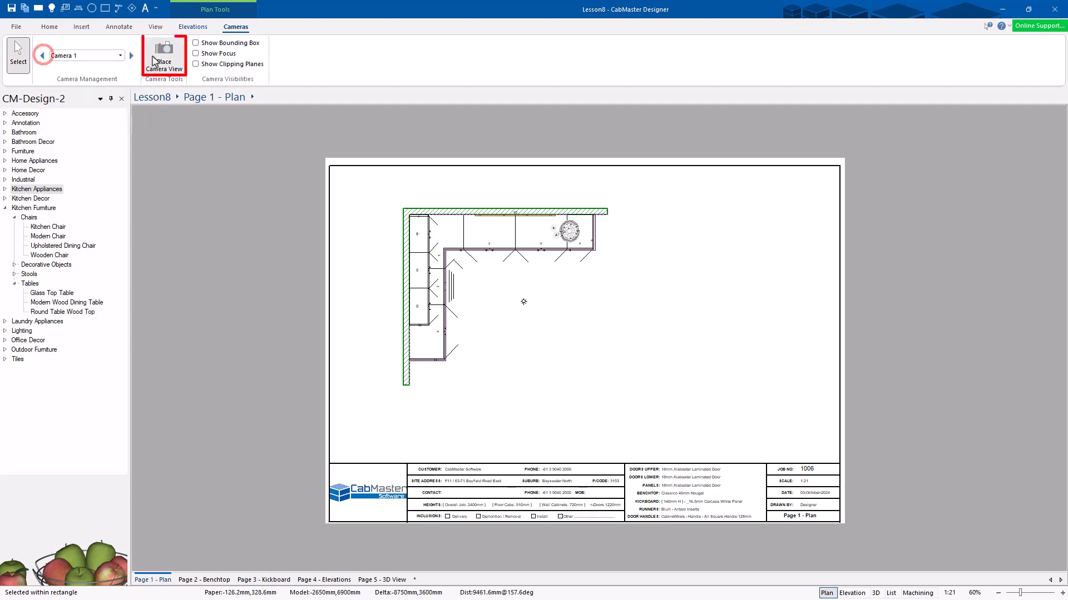
# Step: Place Camera 1's view at the upper right of the plan page
pyautogui.click(163, 57)
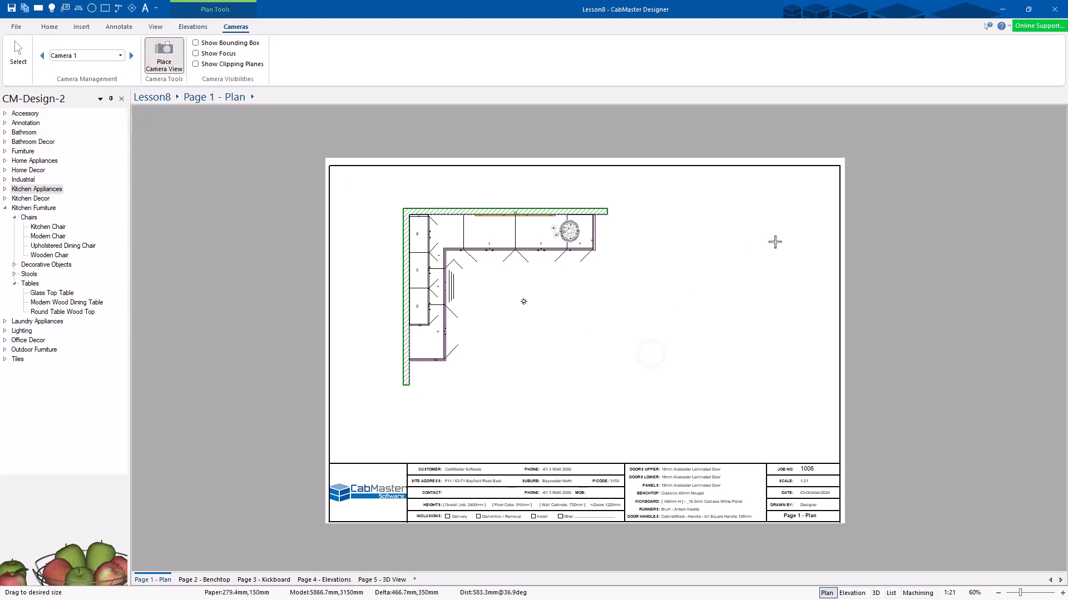
pyautogui.click(164, 57)
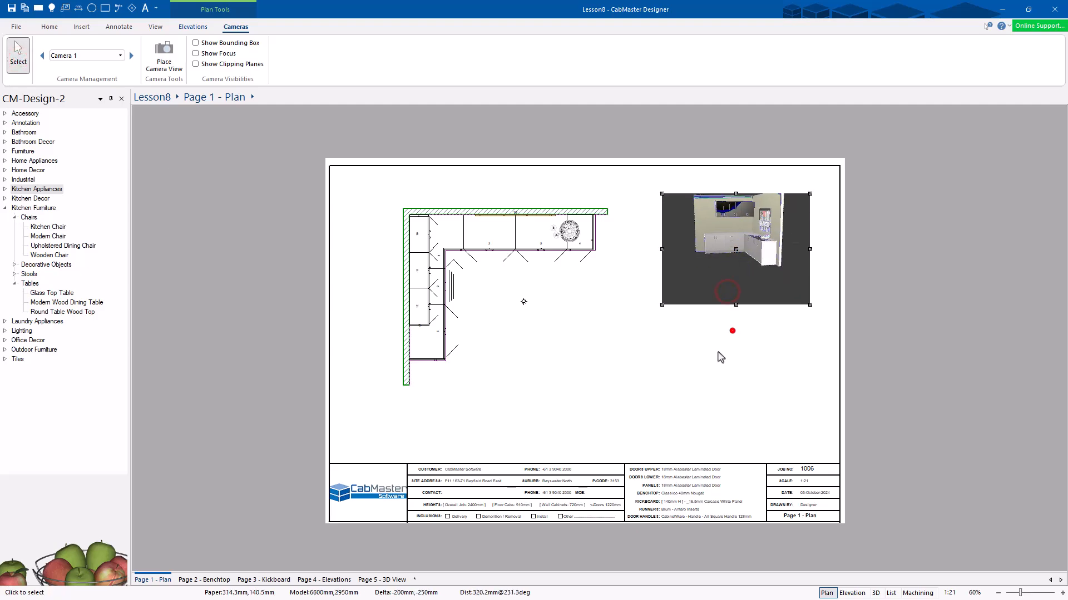
pyautogui.scroll(3)
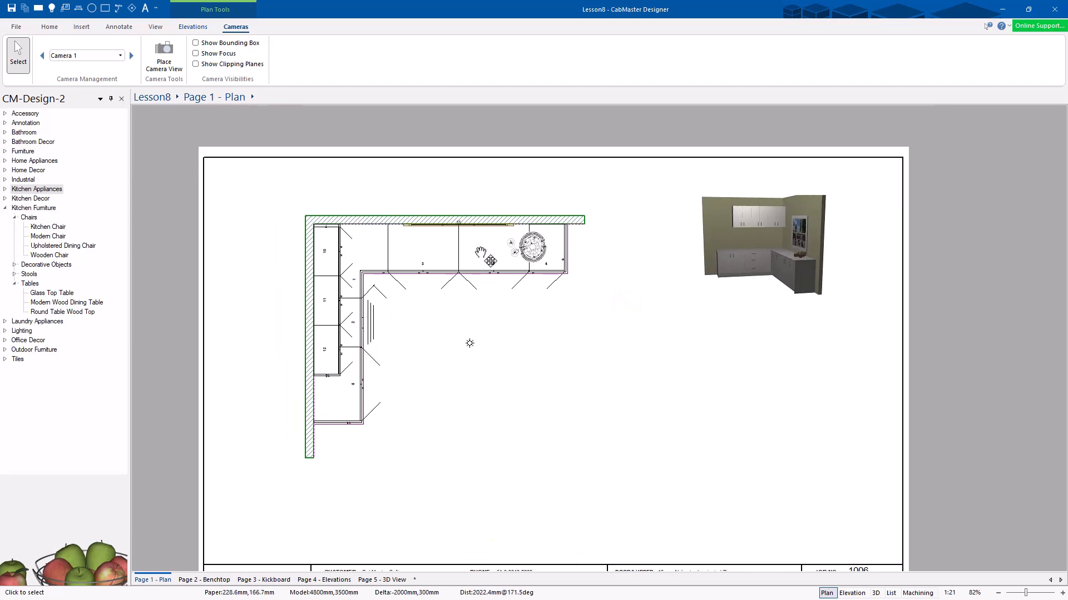
pyautogui.moveTo(451, 298)
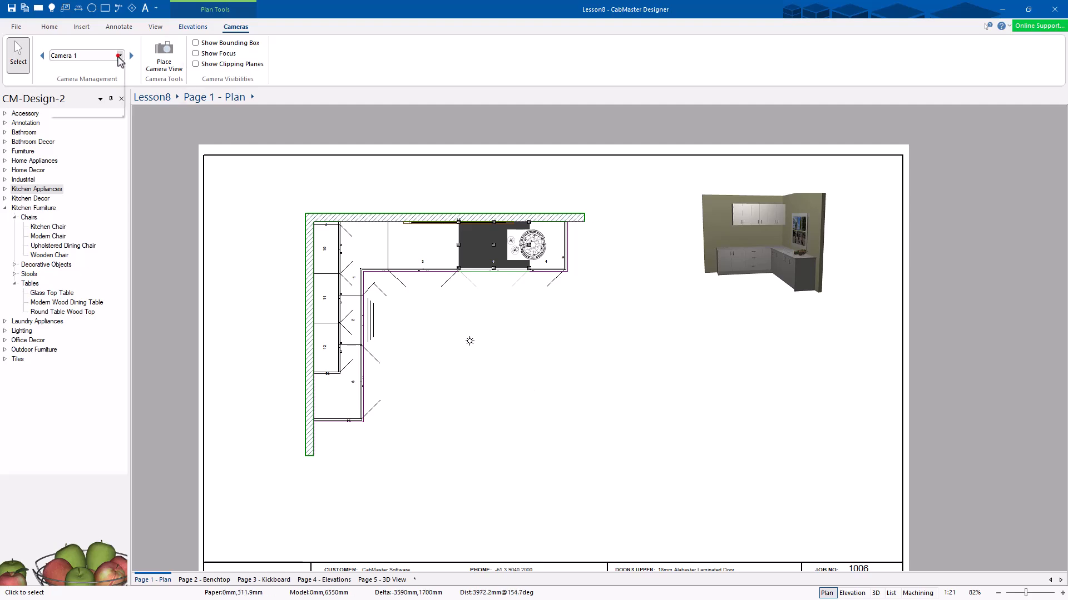
# Step: Place Camera 3's view at the page's lower right, then return to Select
pyautogui.click(119, 55)
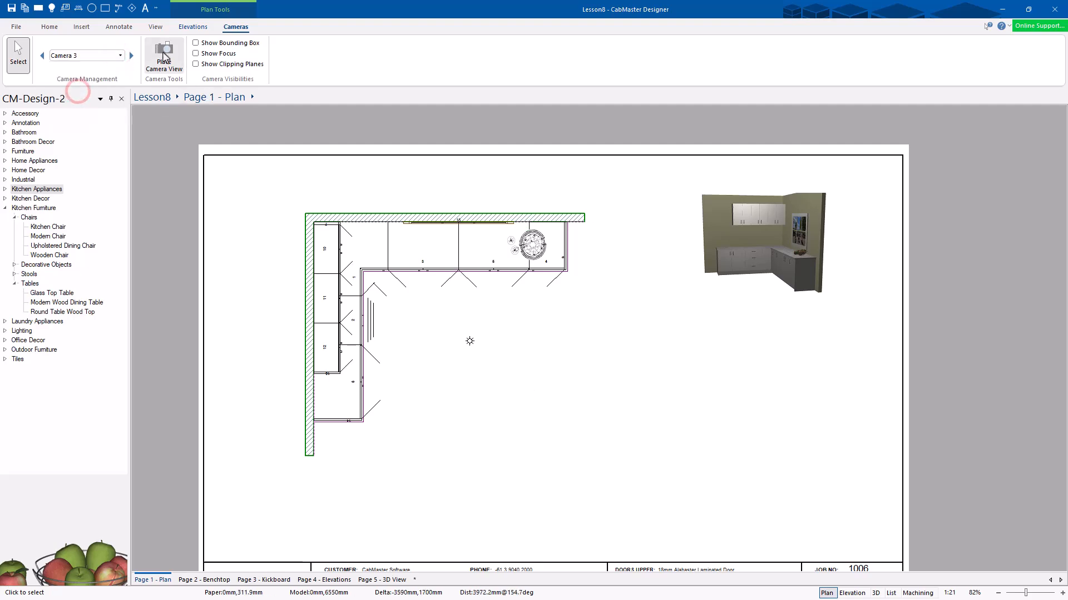
pyautogui.click(164, 56)
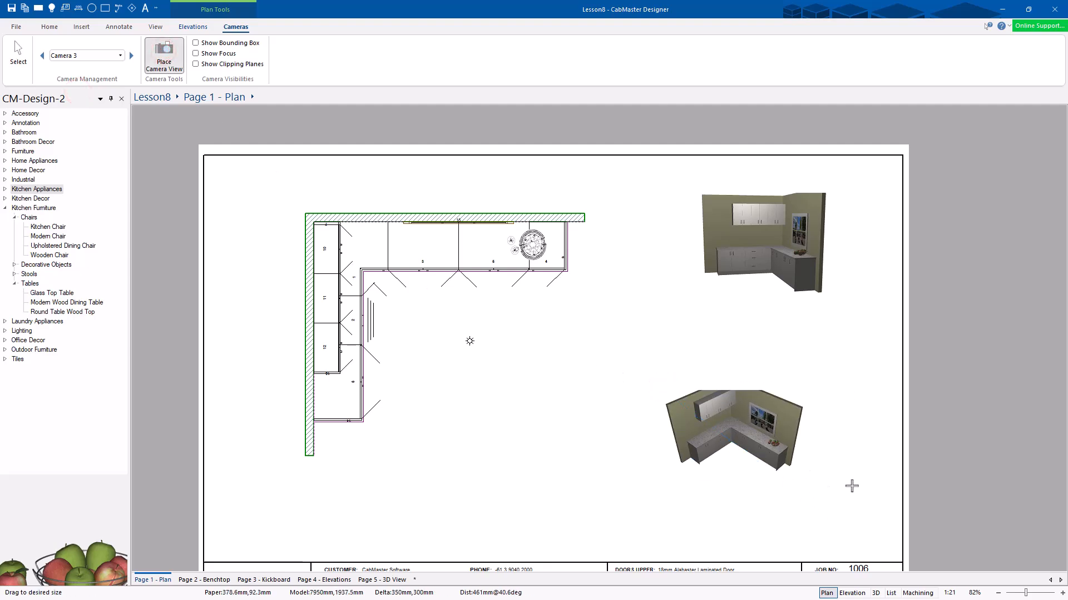
pyautogui.click(734, 431)
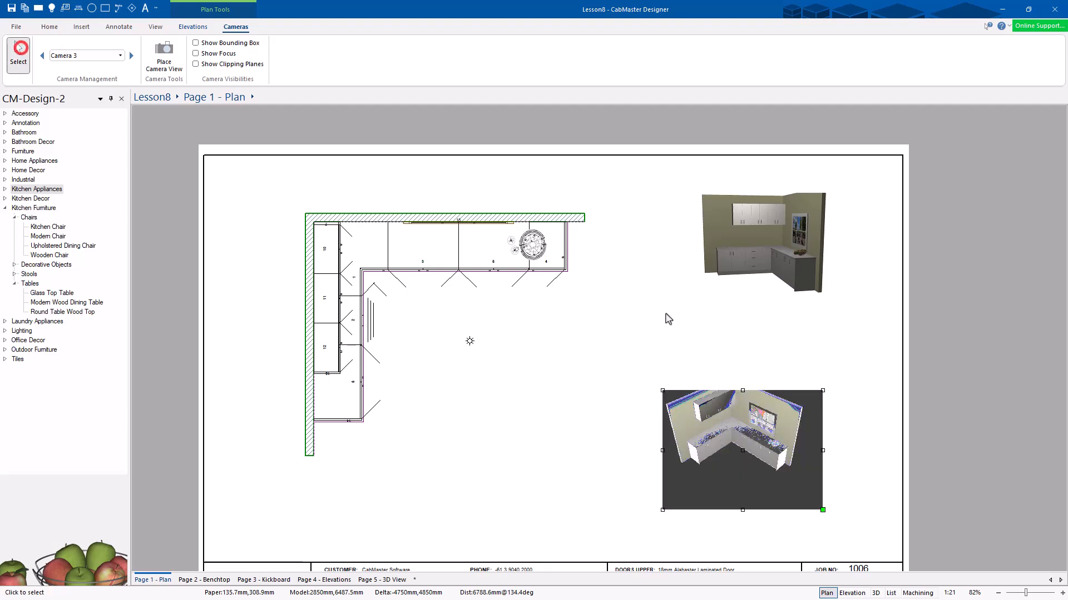
pyautogui.click(604, 410)
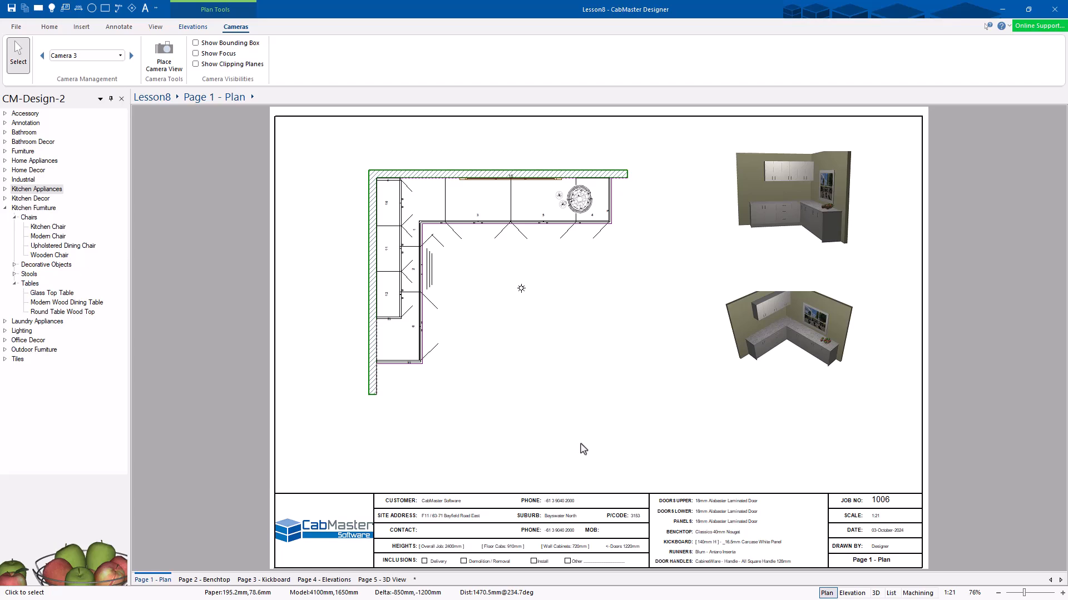
pyautogui.moveTo(568, 348)
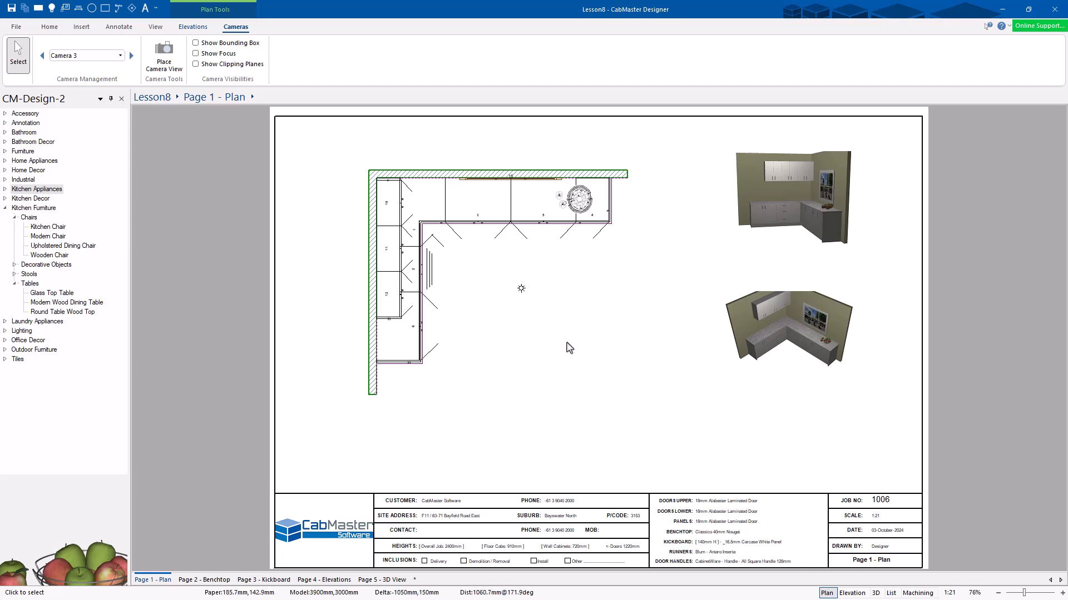